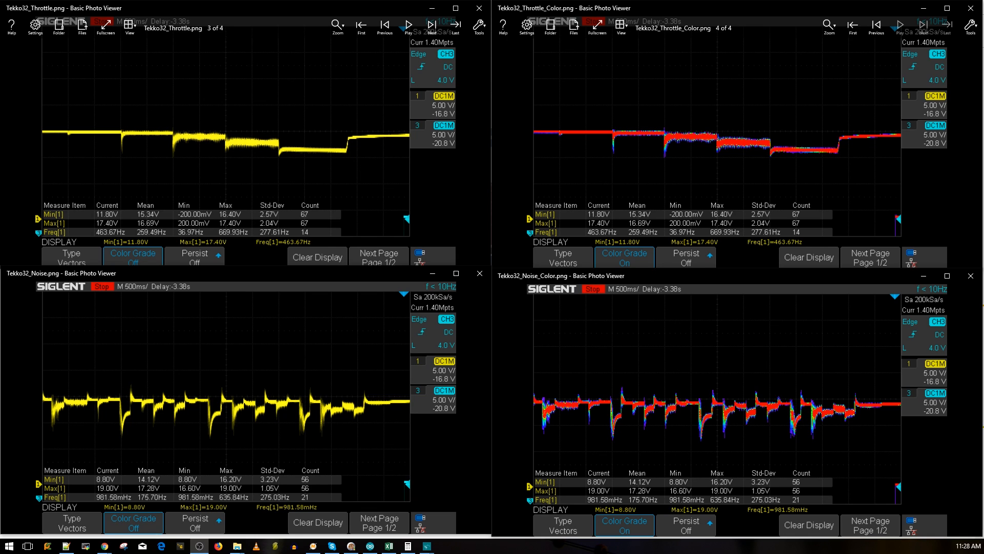
{"action": "mouse_move", "coordinate": [324, 310]}
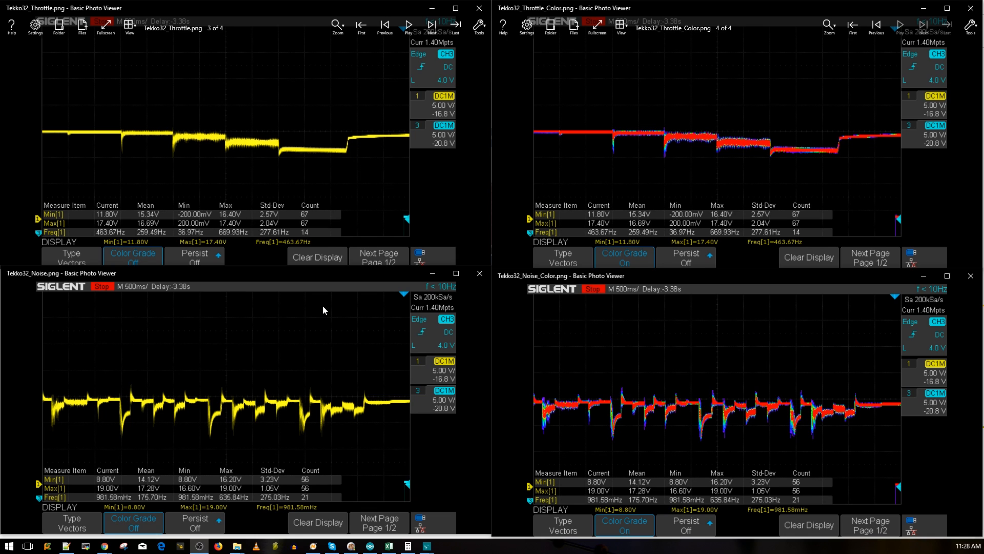
{"action": "mouse_move", "coordinate": [334, 494]}
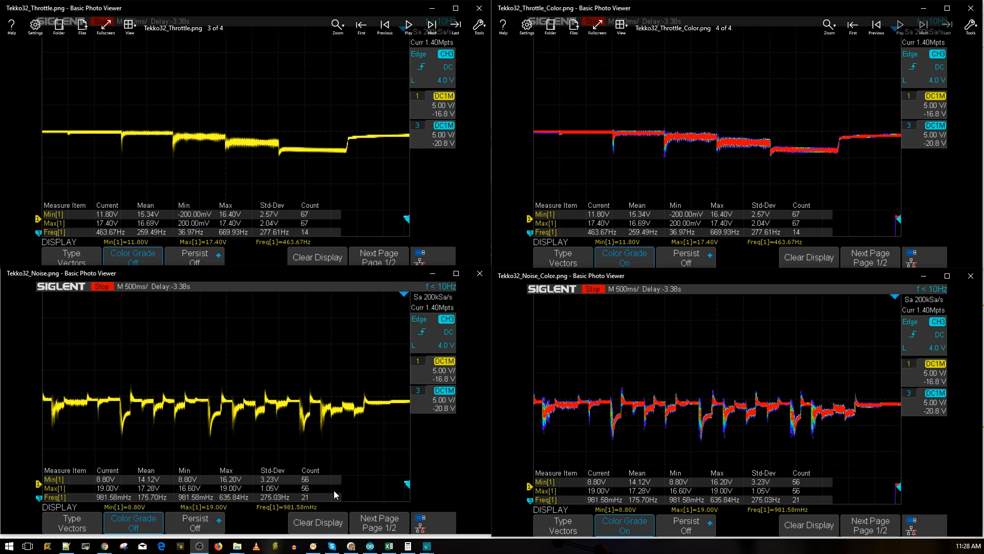
{"action": "mouse_move", "coordinate": [330, 488]}
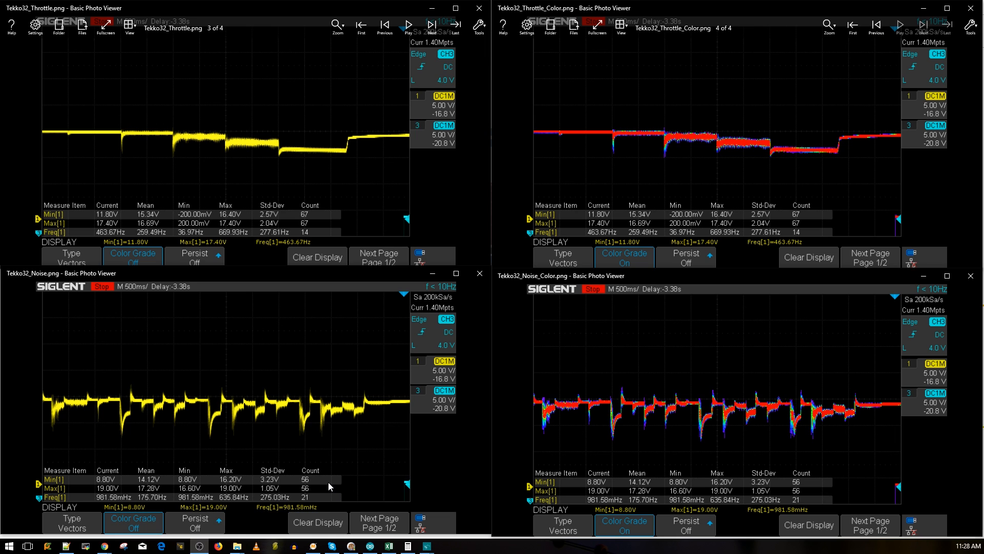
{"action": "mouse_move", "coordinate": [319, 500]}
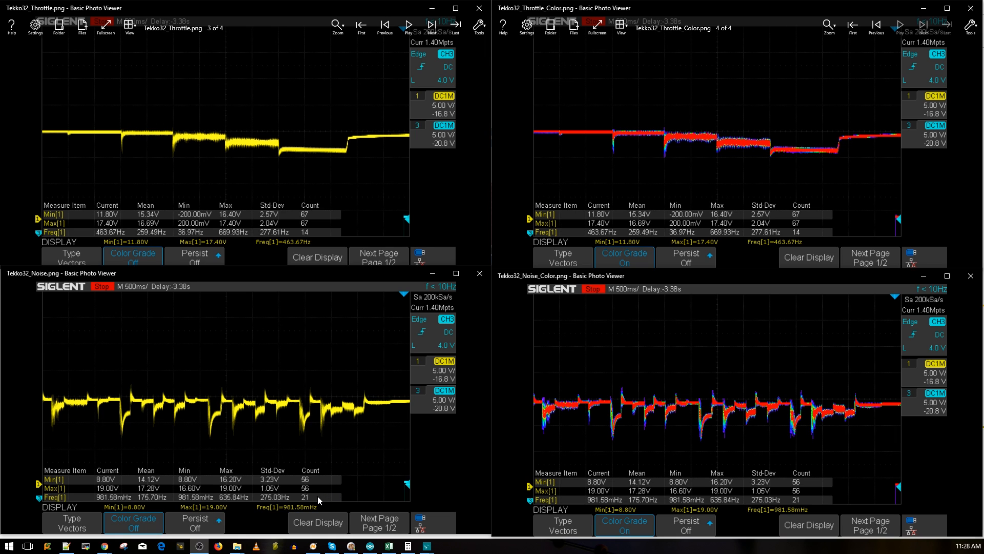
{"action": "mouse_move", "coordinate": [218, 138]}
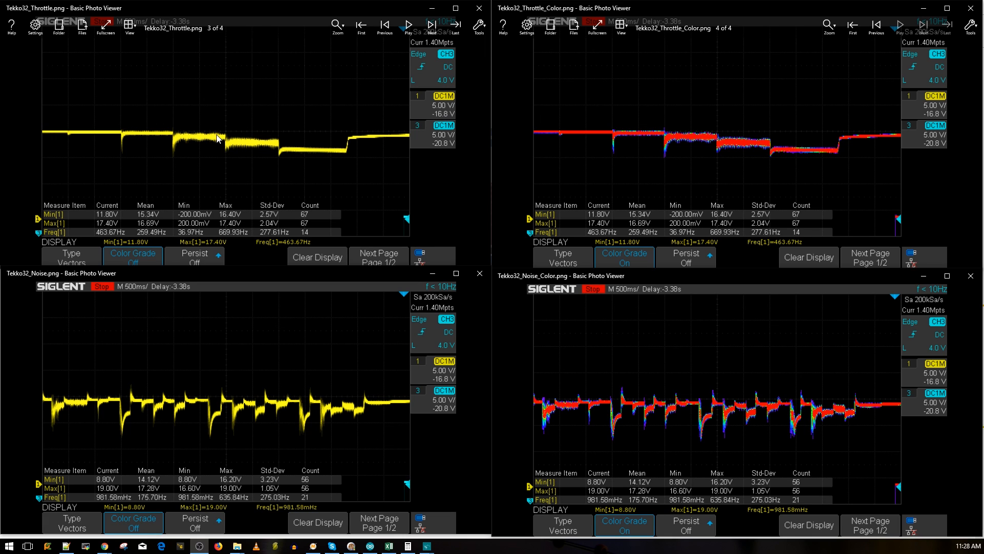
{"action": "mouse_move", "coordinate": [182, 219]}
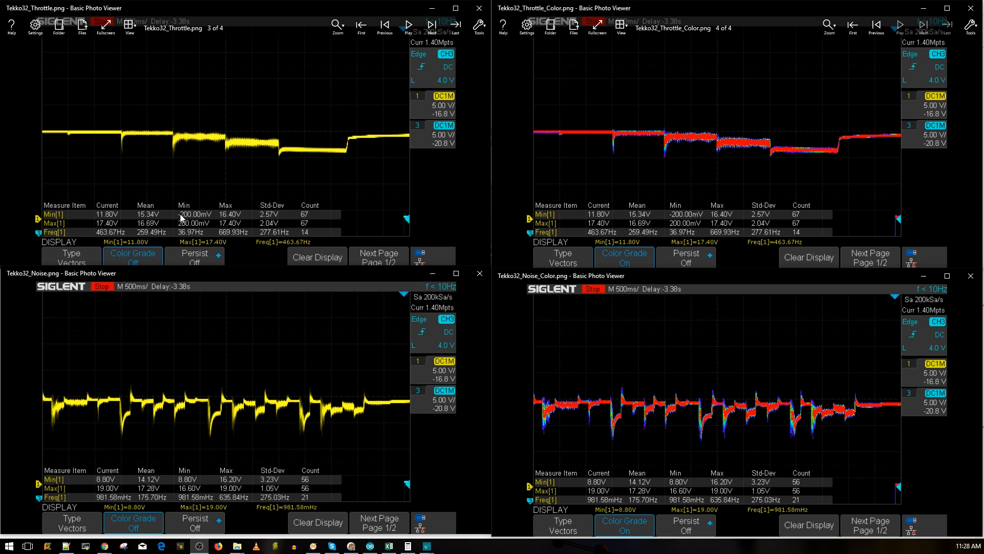
{"action": "mouse_move", "coordinate": [210, 201]}
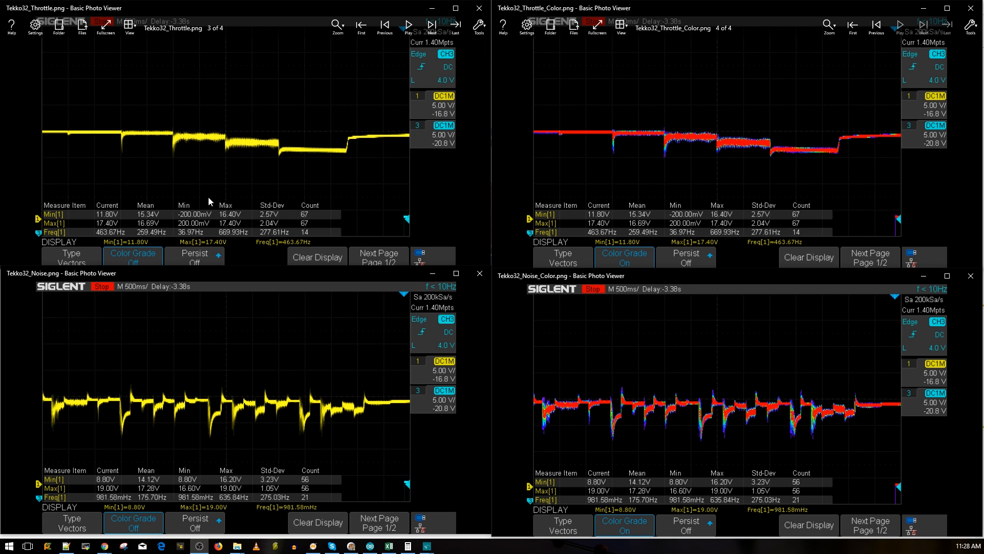
{"action": "mouse_move", "coordinate": [170, 173]}
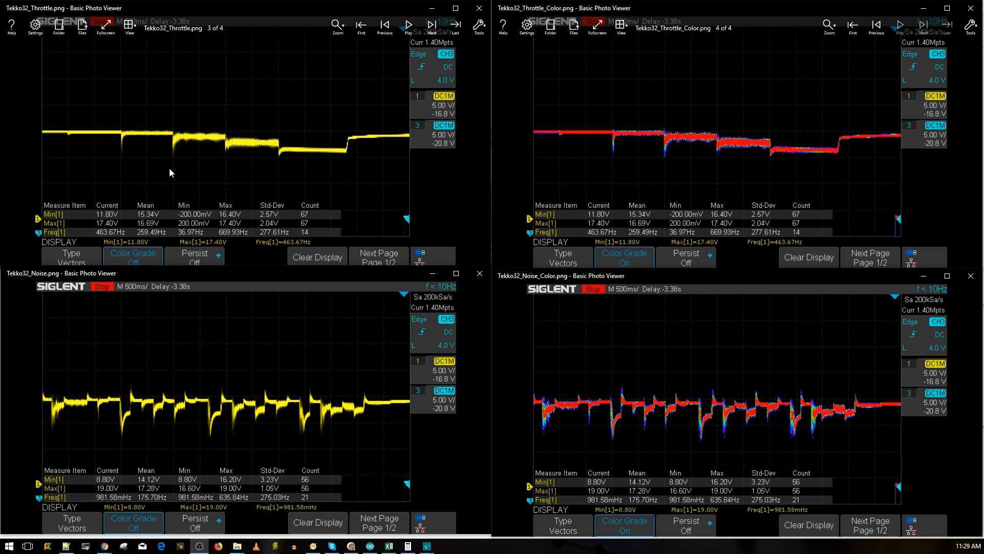
{"action": "mouse_move", "coordinate": [188, 155]}
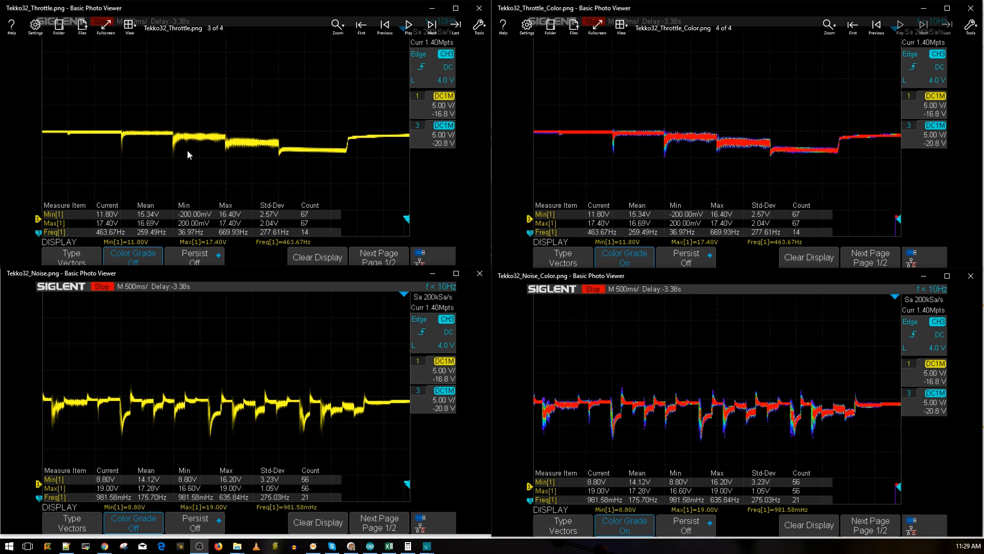
{"action": "mouse_move", "coordinate": [146, 146]}
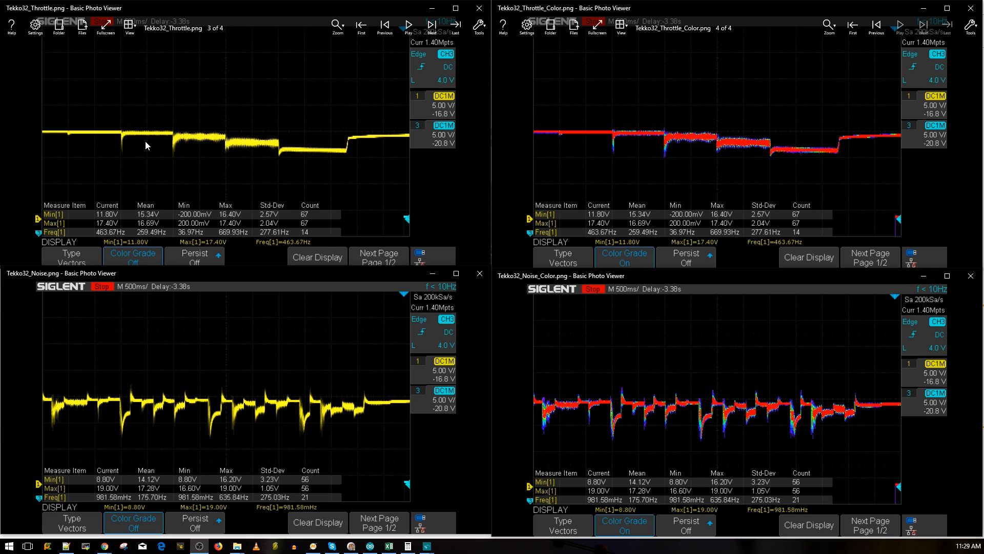
{"action": "mouse_move", "coordinate": [253, 152]}
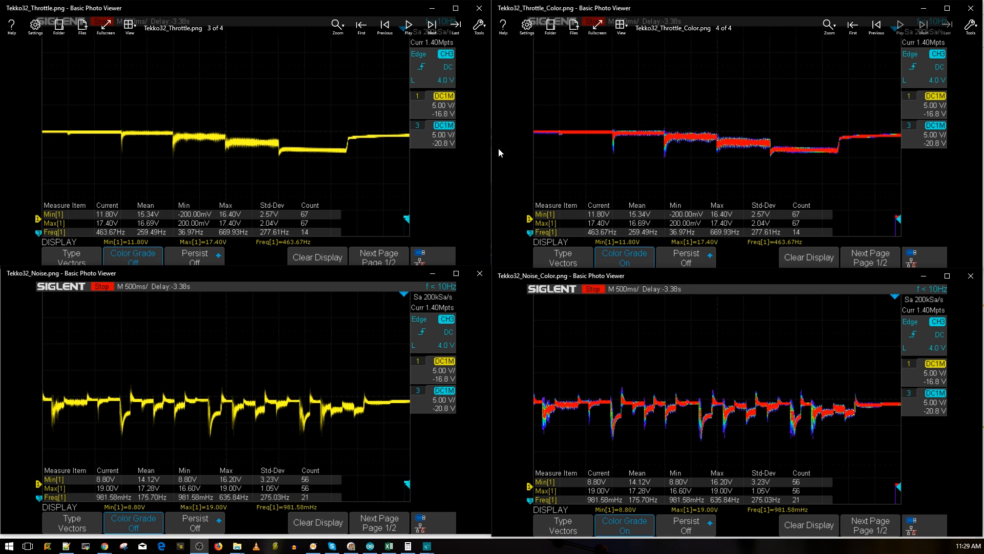
{"action": "mouse_move", "coordinate": [117, 419]}
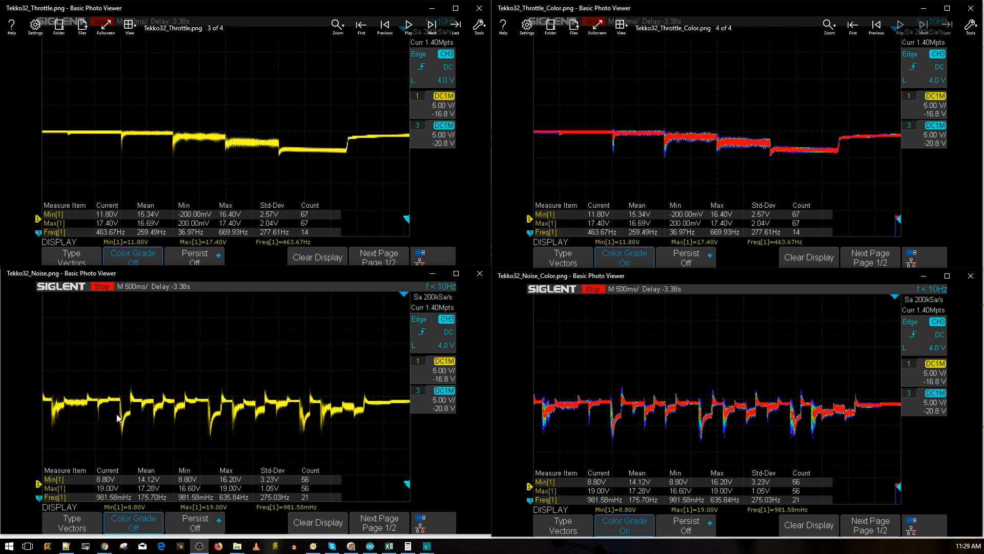
{"action": "mouse_move", "coordinate": [291, 422]}
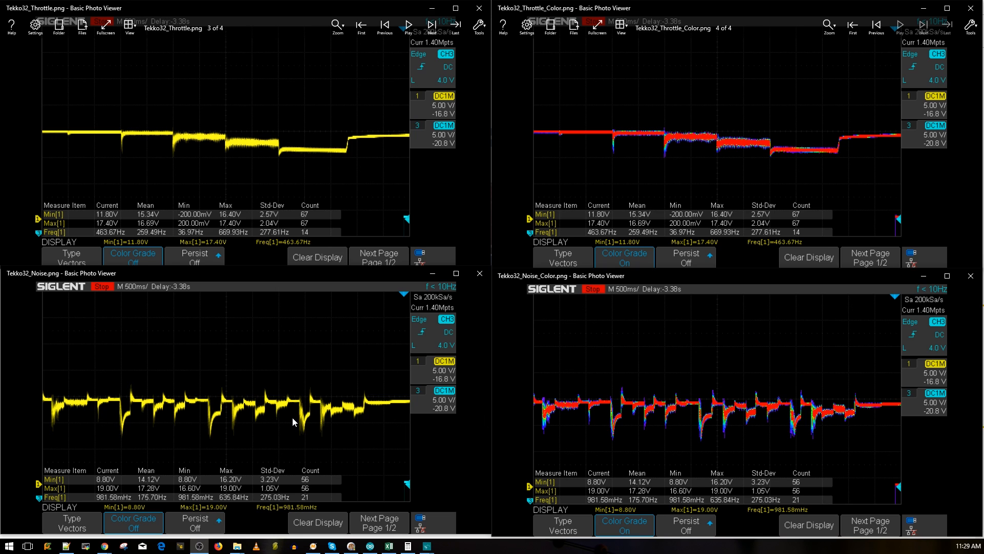
{"action": "mouse_move", "coordinate": [139, 416]}
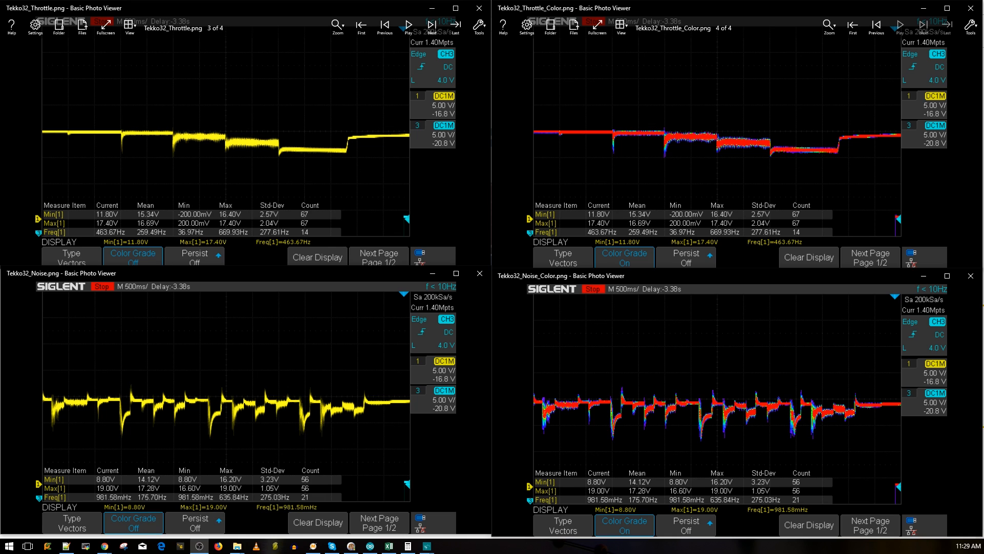
{"action": "mouse_move", "coordinate": [412, 396]}
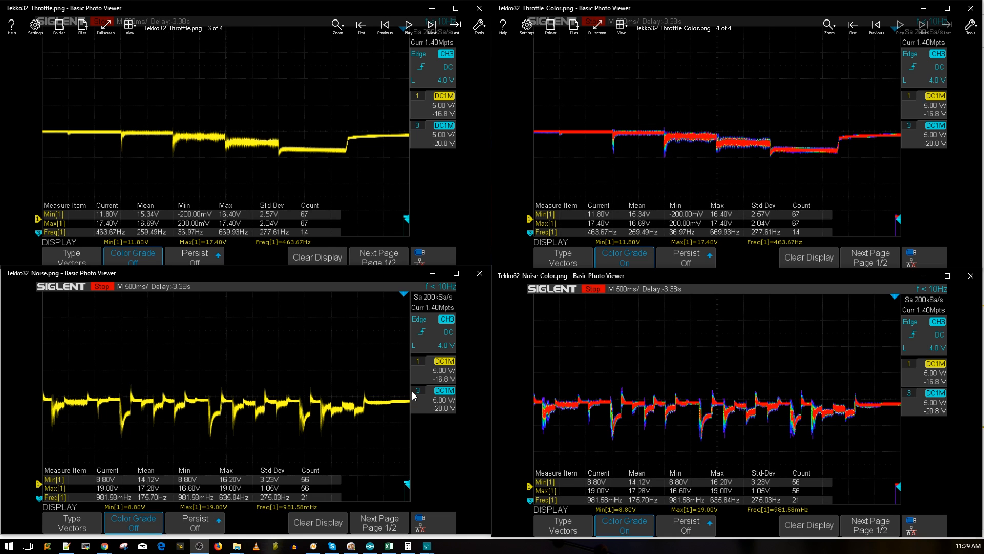
{"action": "mouse_move", "coordinate": [401, 409]}
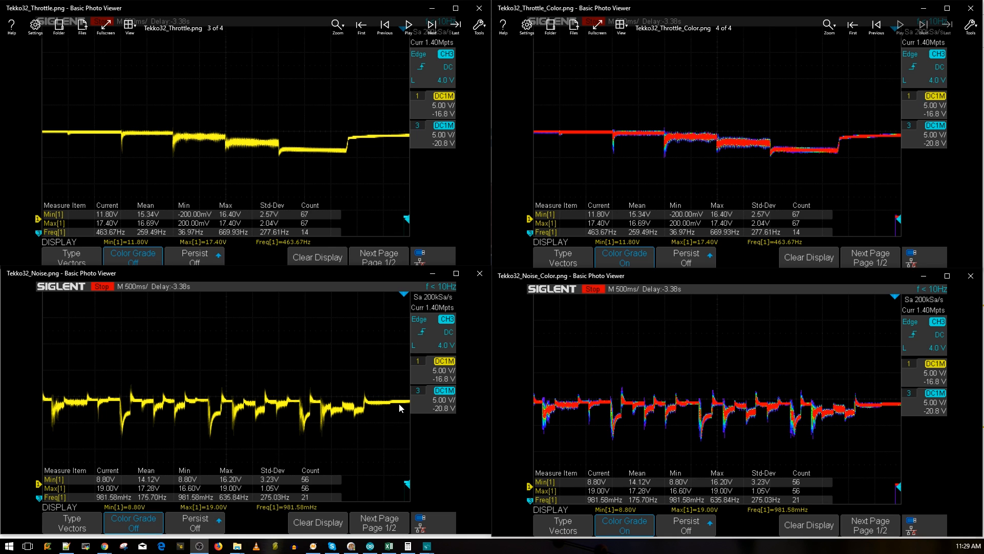
{"action": "mouse_move", "coordinate": [390, 383]}
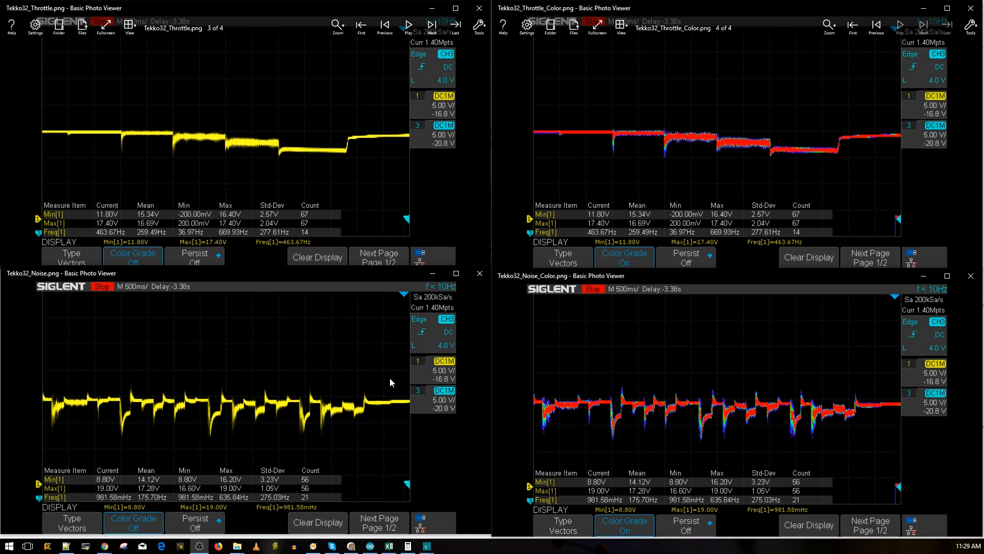
{"action": "mouse_move", "coordinate": [376, 422]}
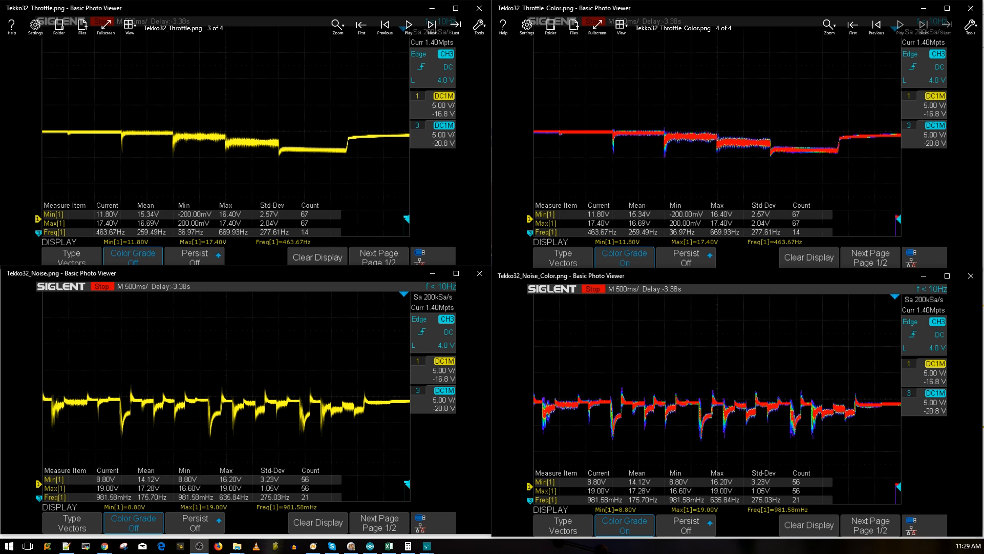
{"action": "mouse_move", "coordinate": [383, 439]}
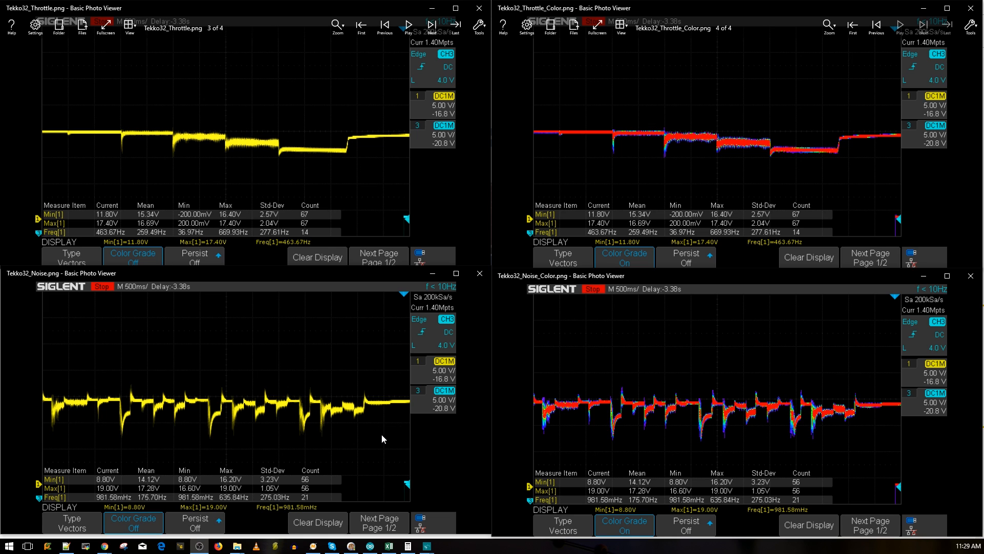
{"action": "mouse_move", "coordinate": [391, 442]}
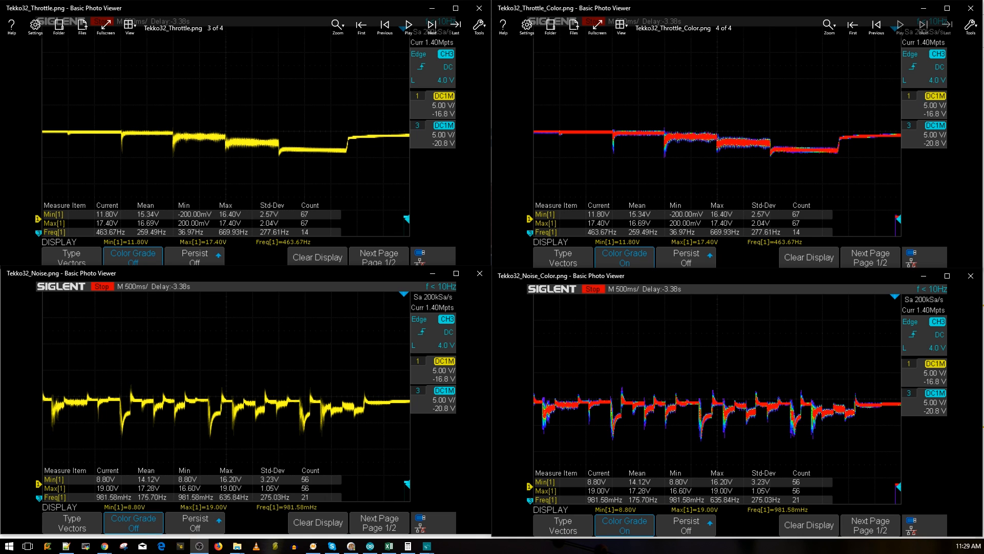
{"action": "mouse_move", "coordinate": [349, 434]}
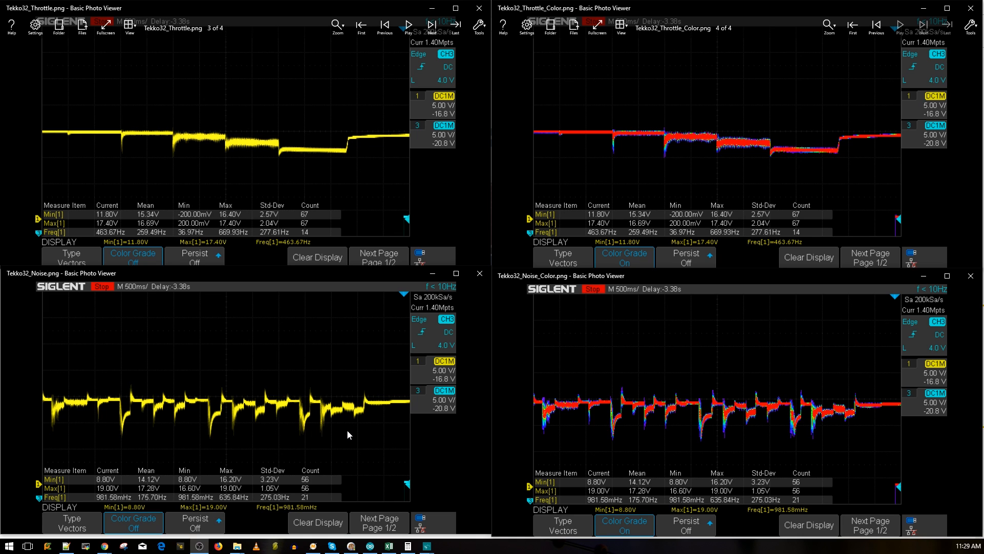
{"action": "mouse_move", "coordinate": [372, 433]}
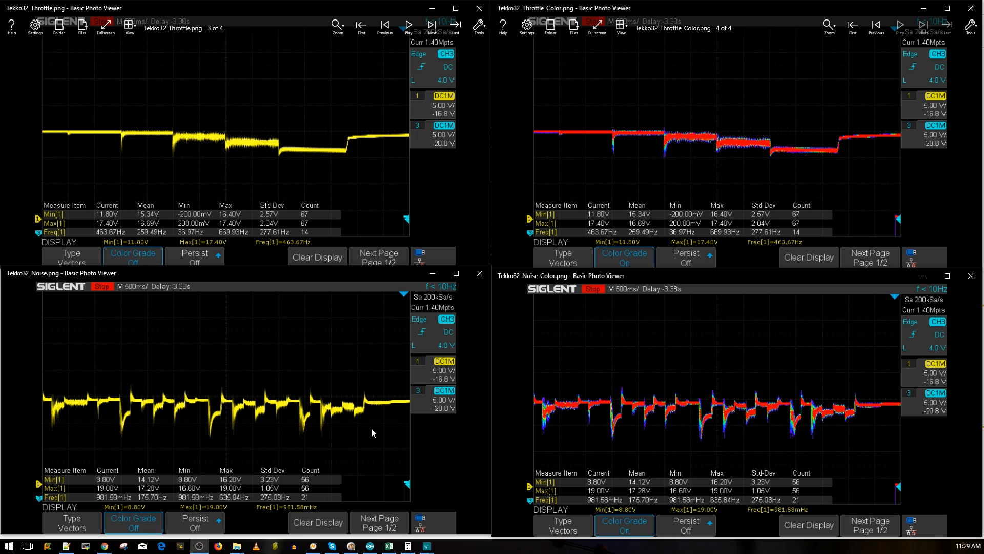
{"action": "mouse_move", "coordinate": [452, 433]}
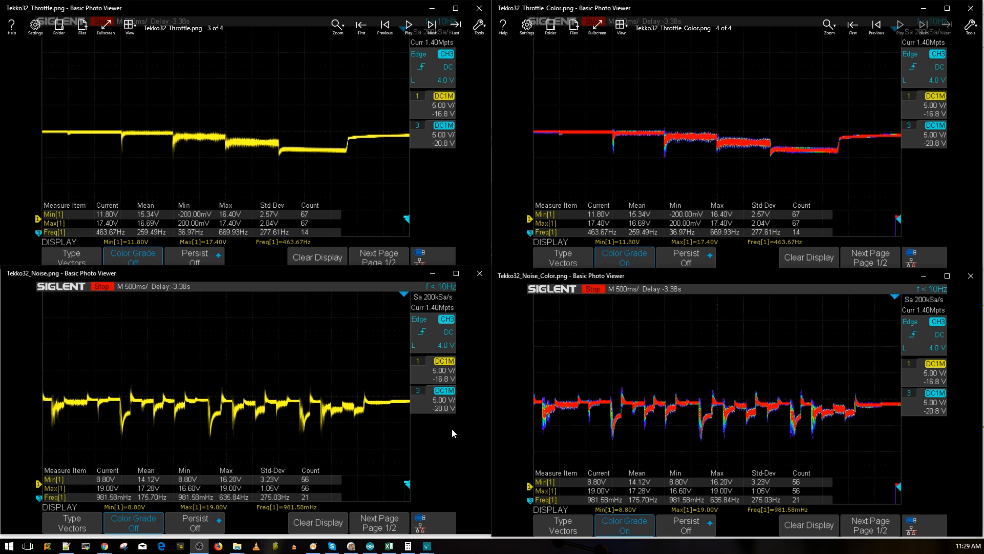
{"action": "mouse_move", "coordinate": [393, 434]}
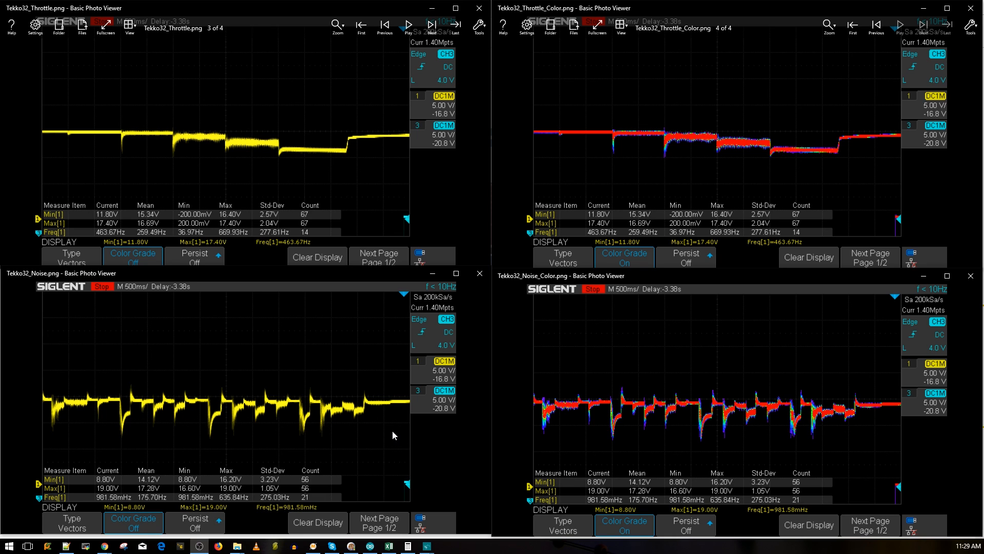
{"action": "mouse_move", "coordinate": [360, 435]}
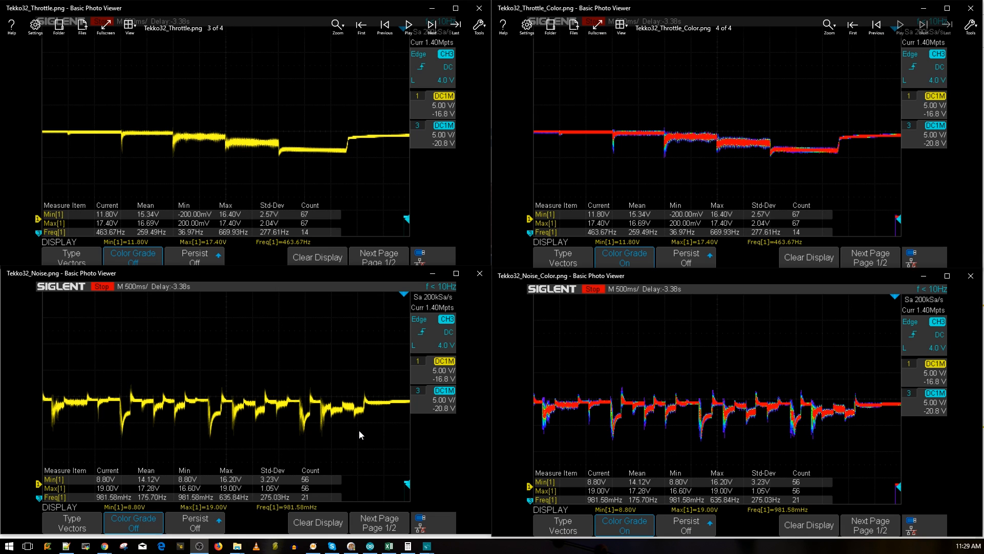
{"action": "mouse_move", "coordinate": [366, 458]}
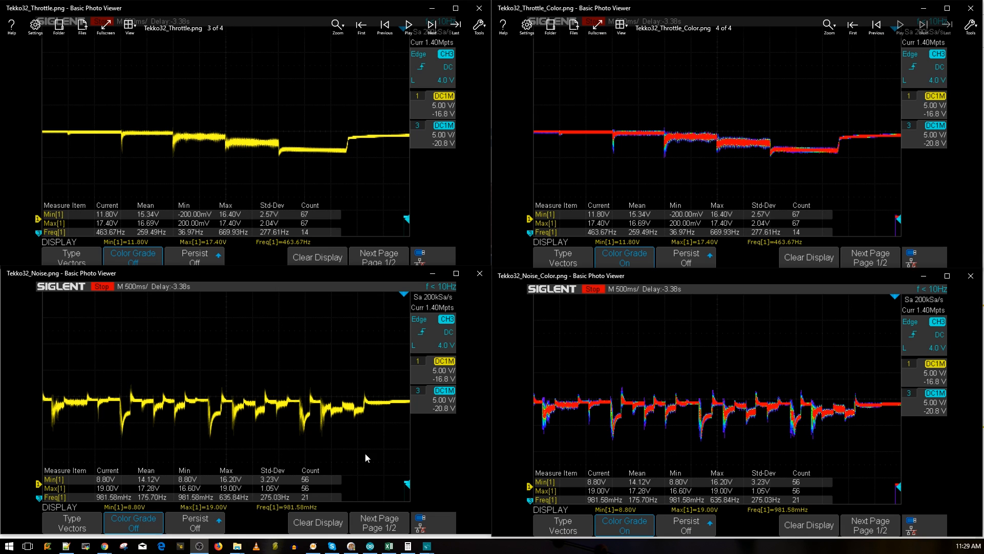
{"action": "mouse_move", "coordinate": [348, 450]}
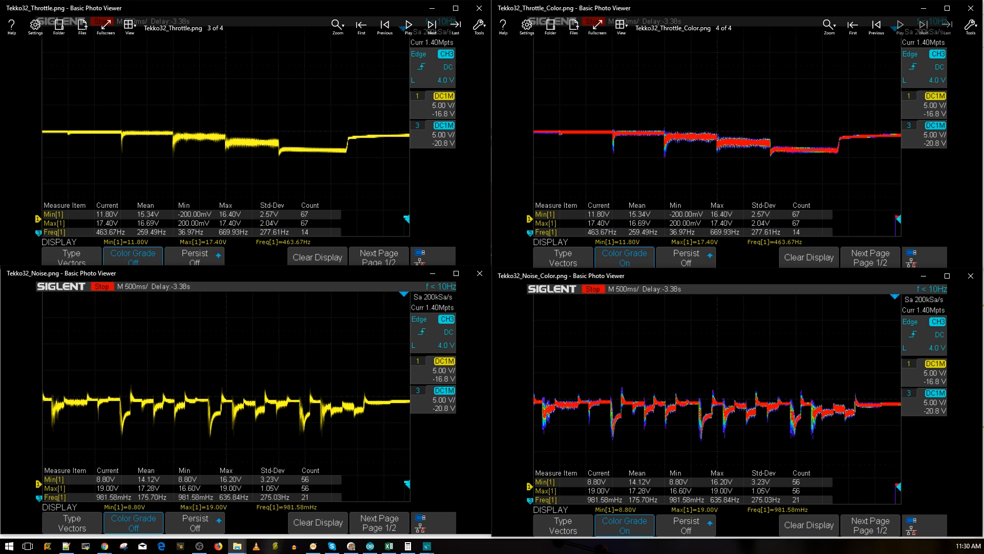
{"action": "mouse_move", "coordinate": [506, 280]}
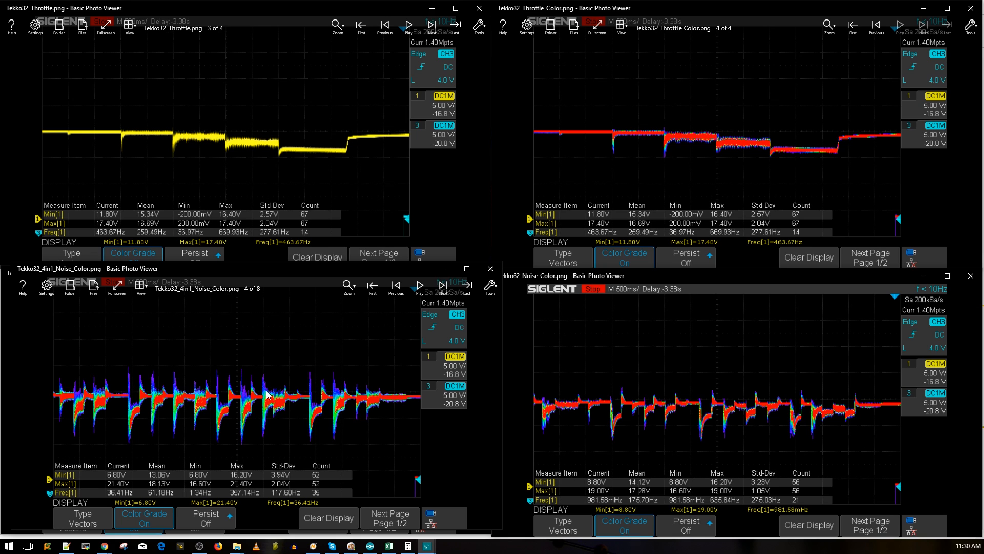
{"action": "mouse_move", "coordinate": [691, 432]}
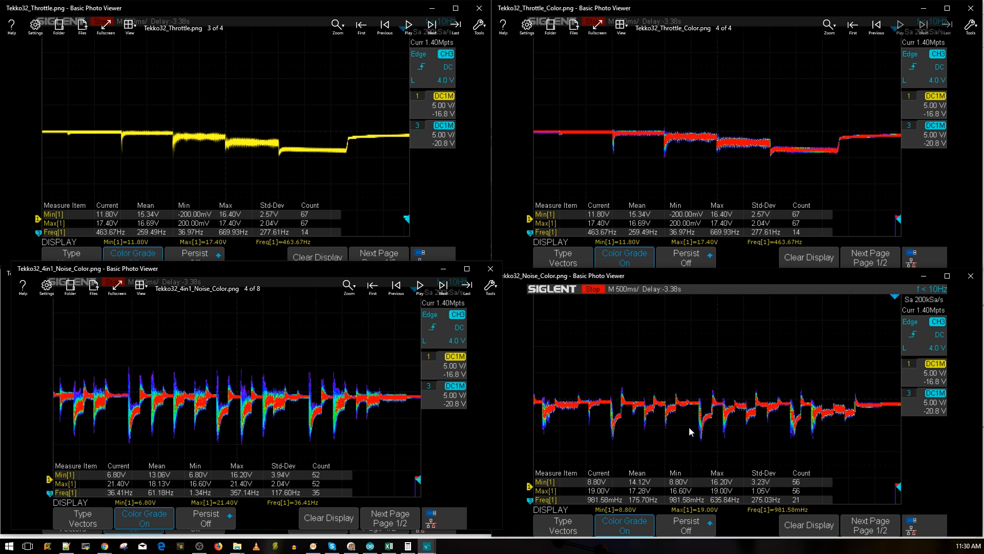
{"action": "mouse_move", "coordinate": [631, 408]}
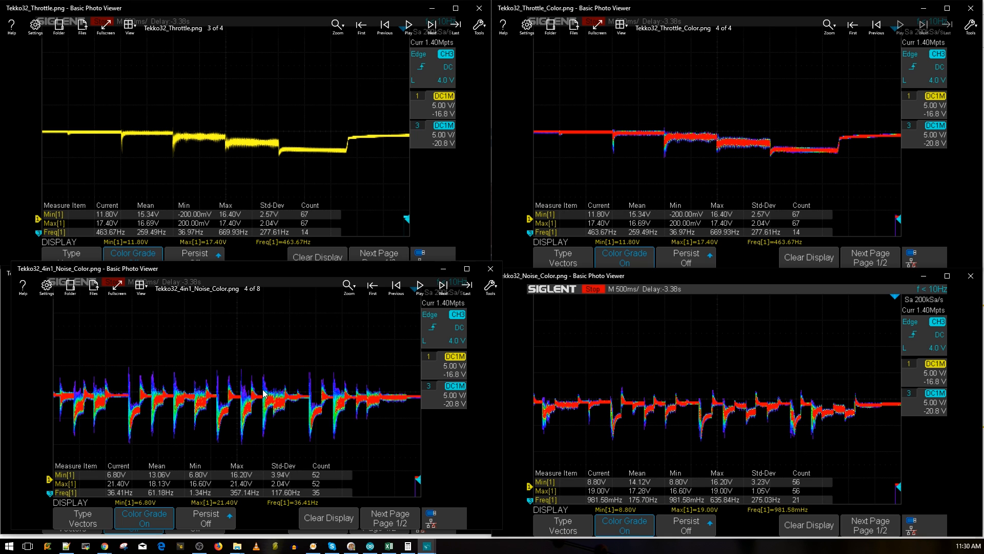
{"action": "mouse_move", "coordinate": [278, 390]}
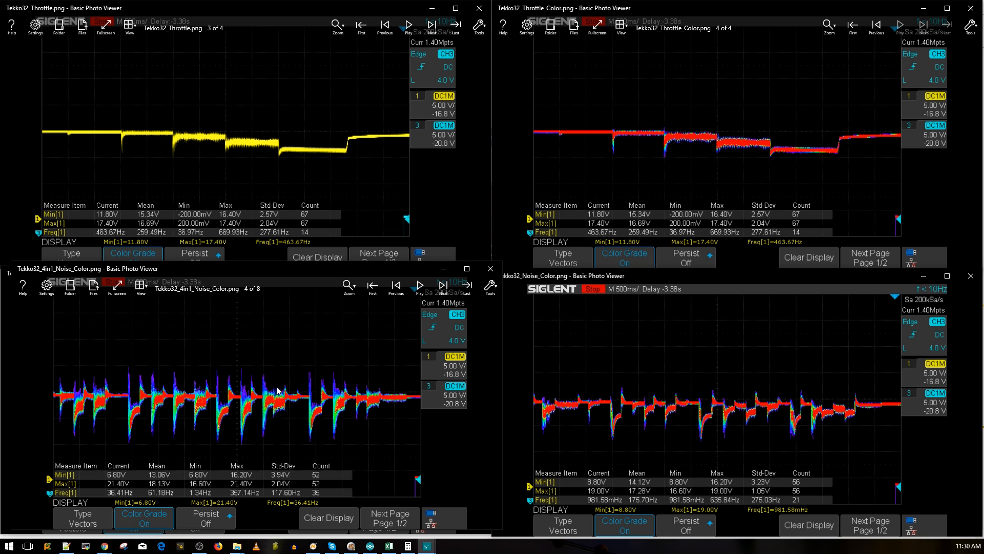
{"action": "mouse_move", "coordinate": [281, 391]}
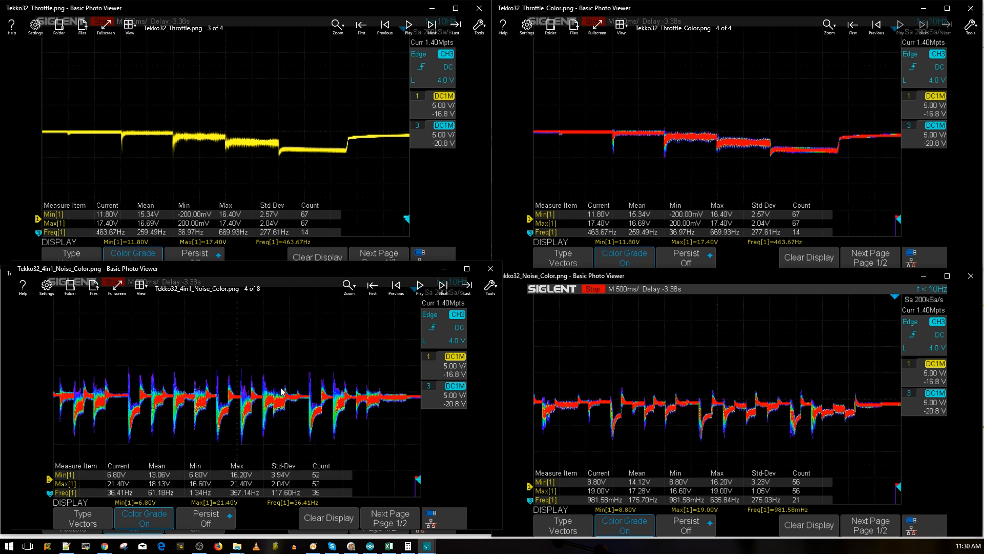
{"action": "mouse_move", "coordinate": [100, 379]}
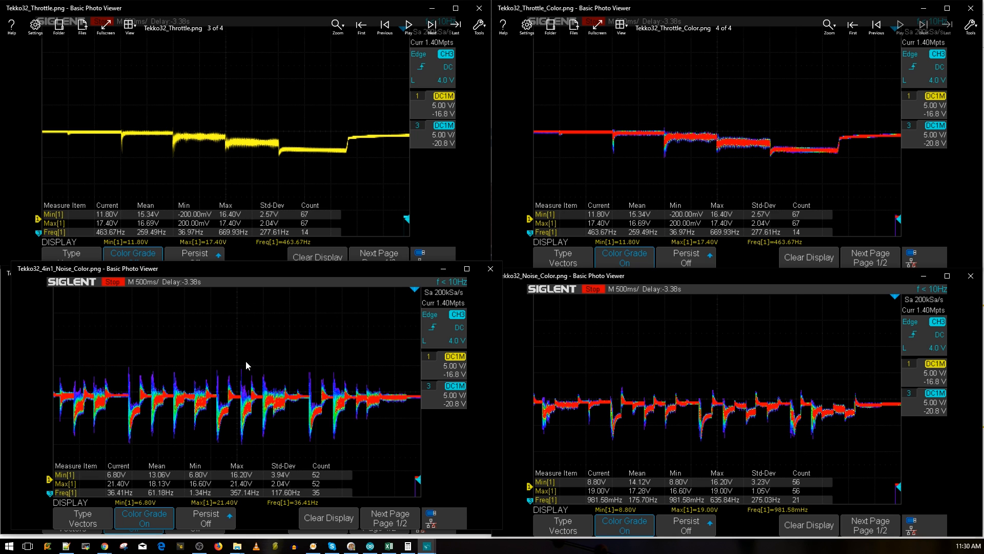
{"action": "mouse_move", "coordinate": [598, 386]}
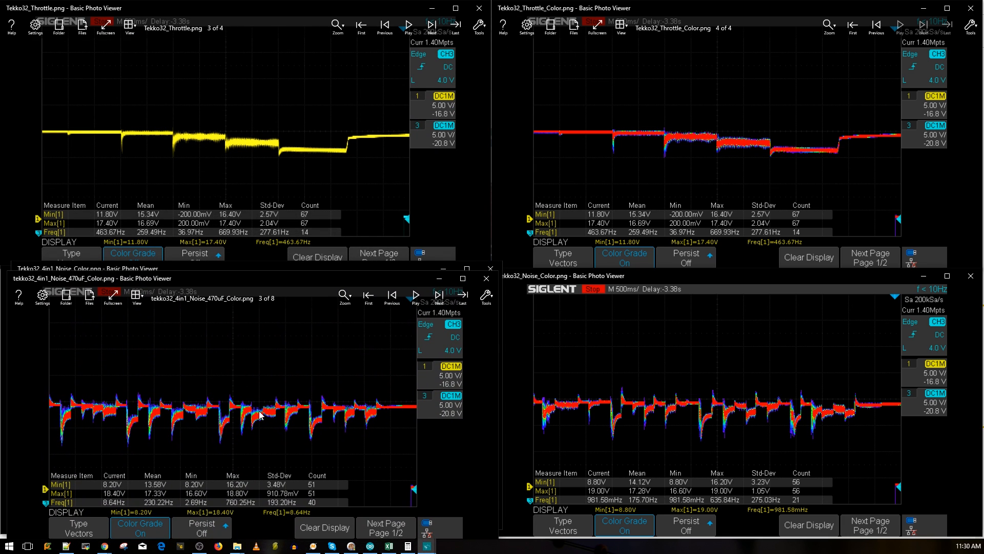
{"action": "mouse_move", "coordinate": [260, 398]}
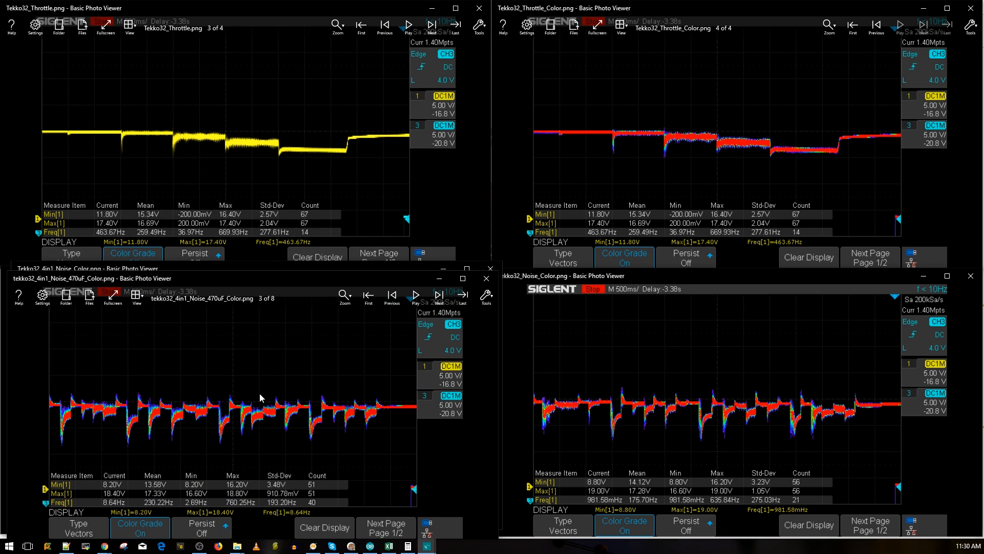
{"action": "mouse_move", "coordinate": [367, 414]}
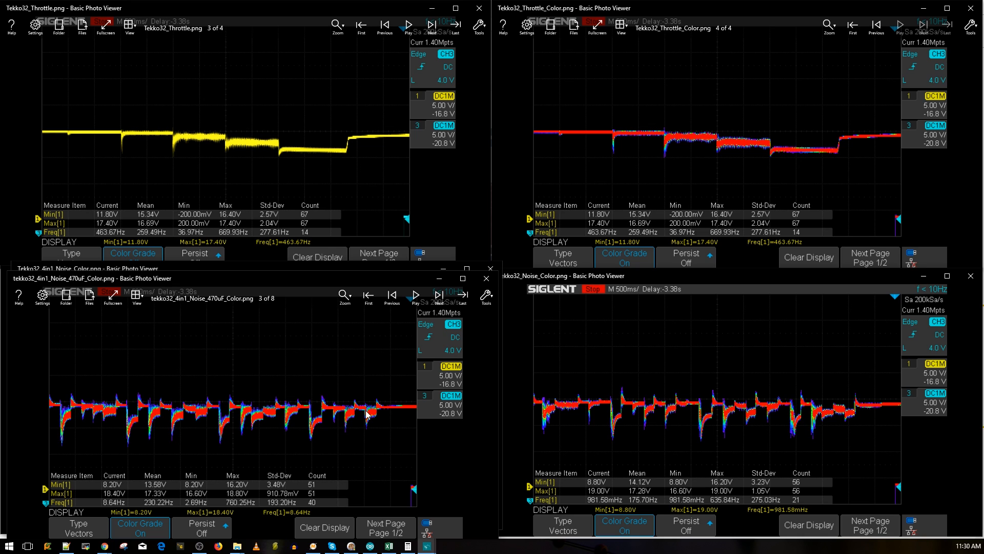
{"action": "mouse_move", "coordinate": [761, 414]}
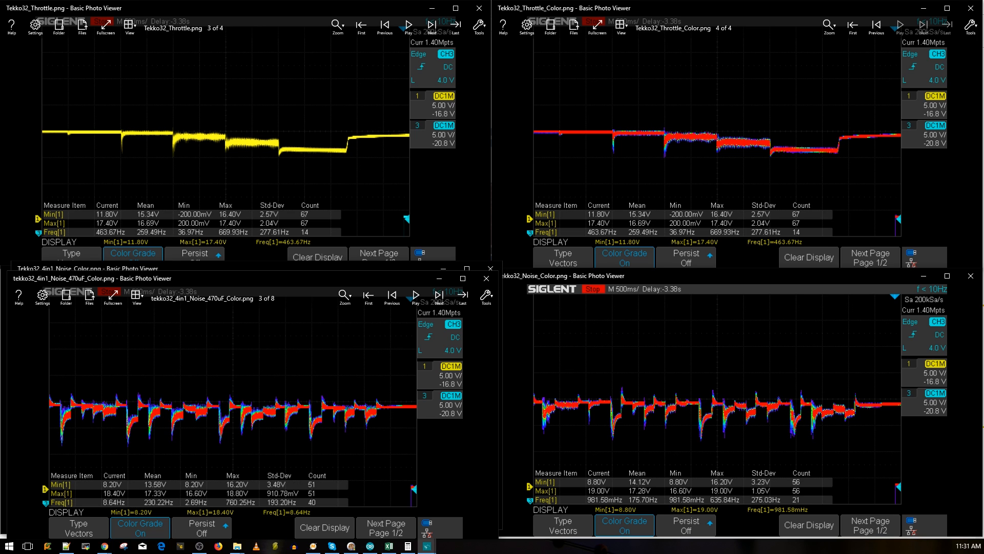
{"action": "mouse_move", "coordinate": [562, 405]}
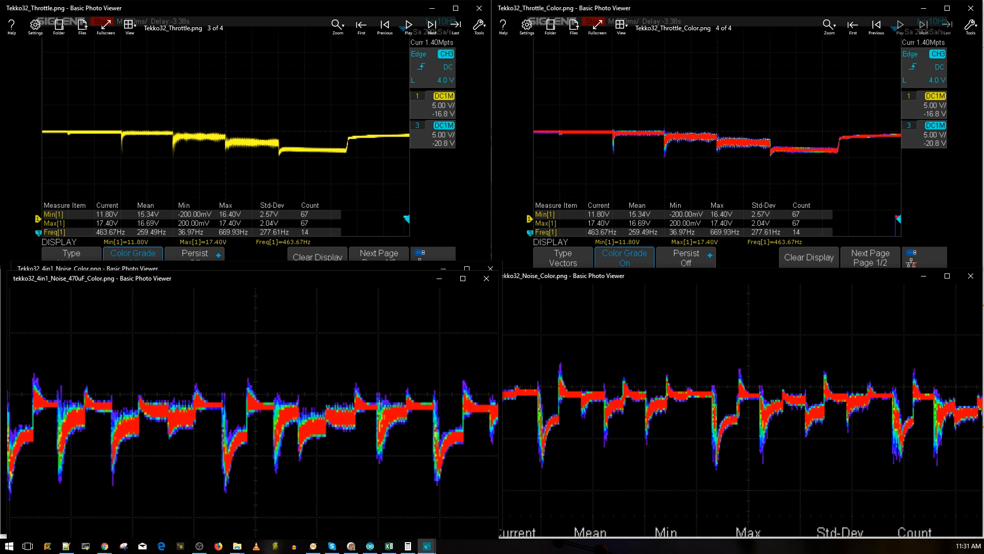
{"action": "mouse_move", "coordinate": [743, 429]}
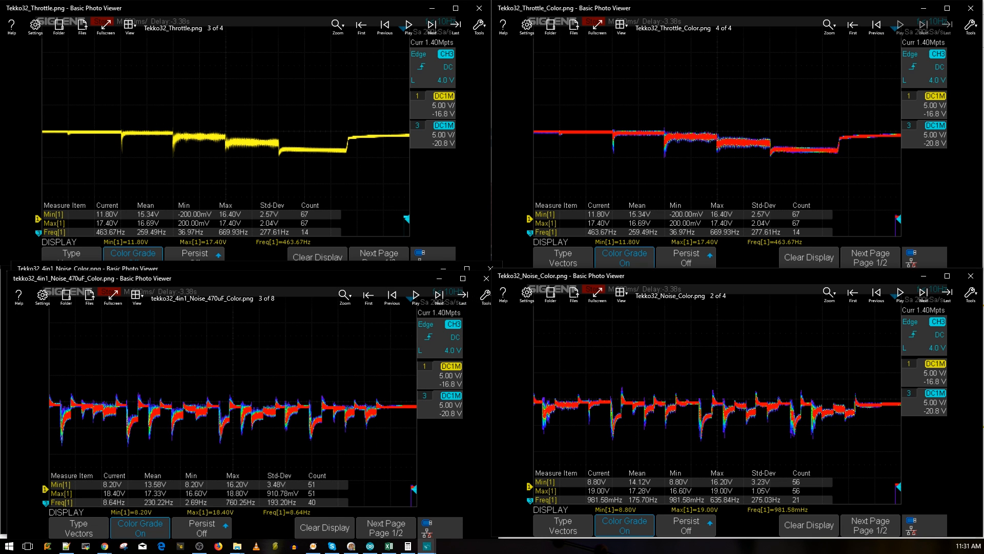
{"action": "mouse_move", "coordinate": [599, 357]}
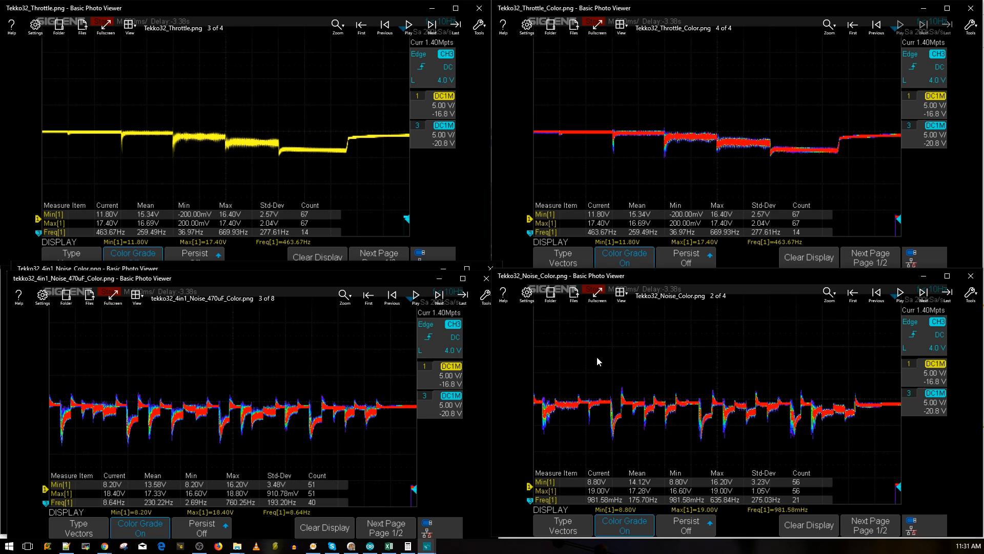
{"action": "mouse_move", "coordinate": [599, 348]}
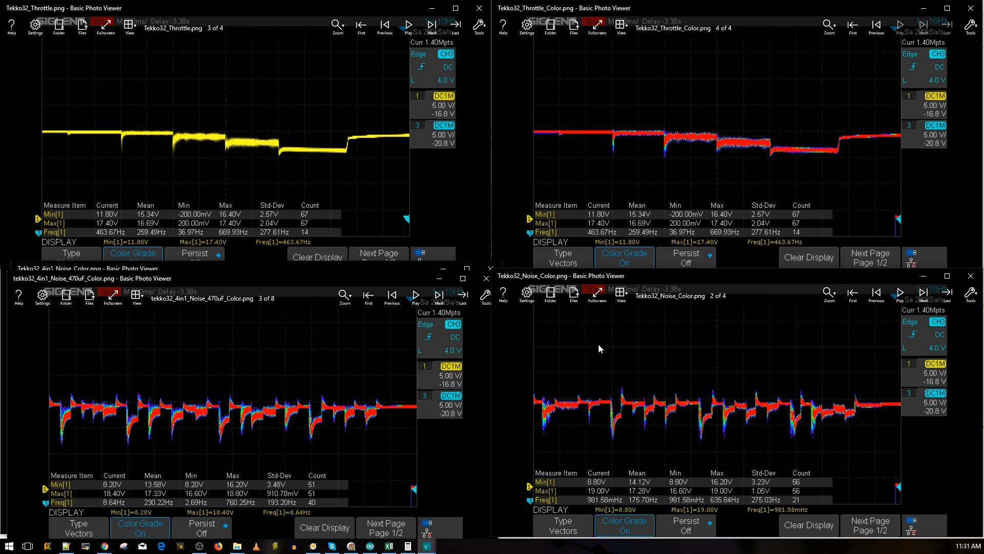
{"action": "mouse_move", "coordinate": [900, 405]}
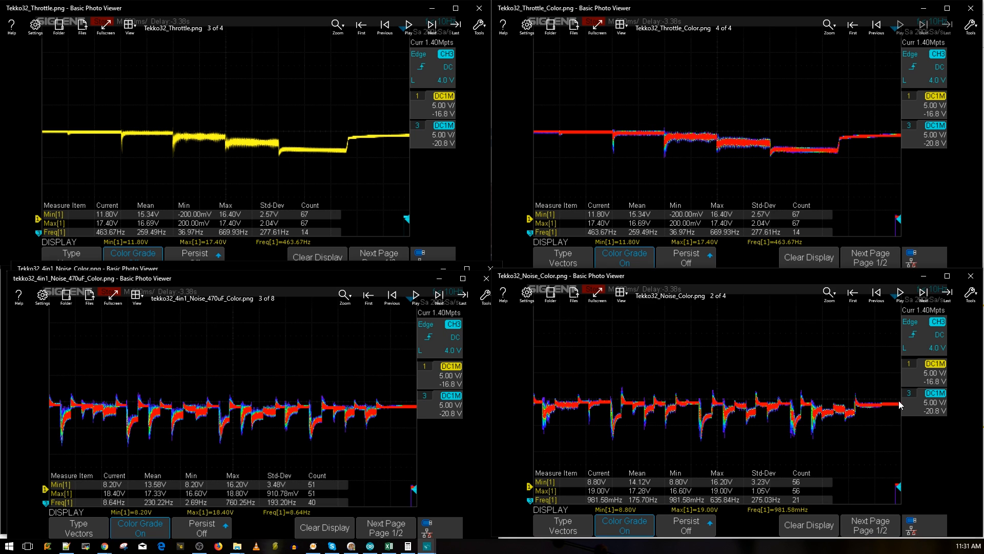
{"action": "mouse_move", "coordinate": [697, 409]}
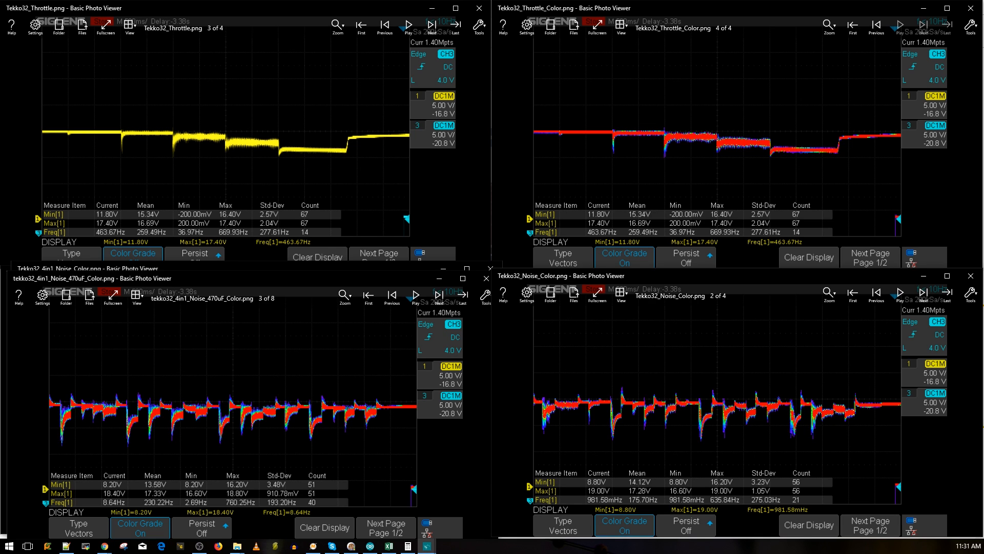
{"action": "mouse_move", "coordinate": [693, 408]}
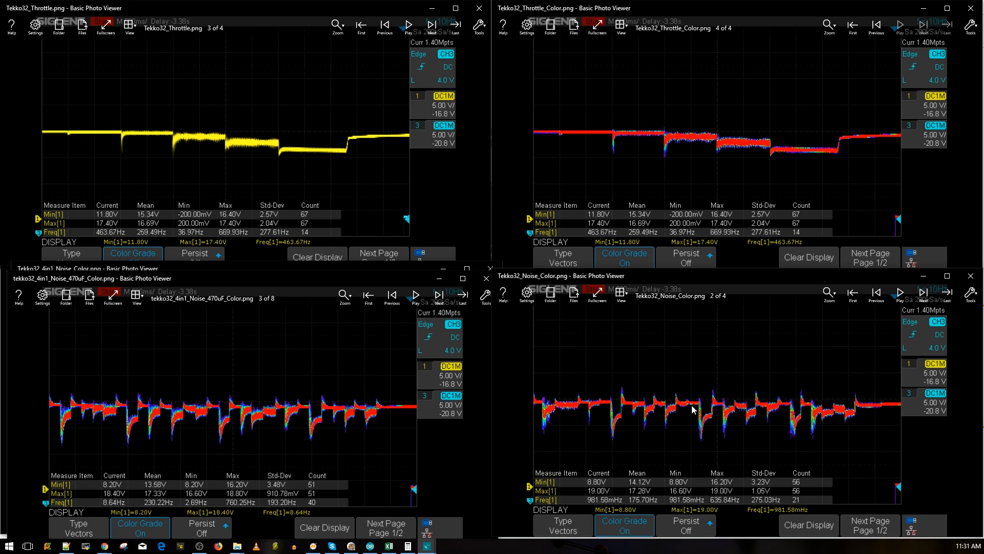
{"action": "mouse_move", "coordinate": [677, 430]}
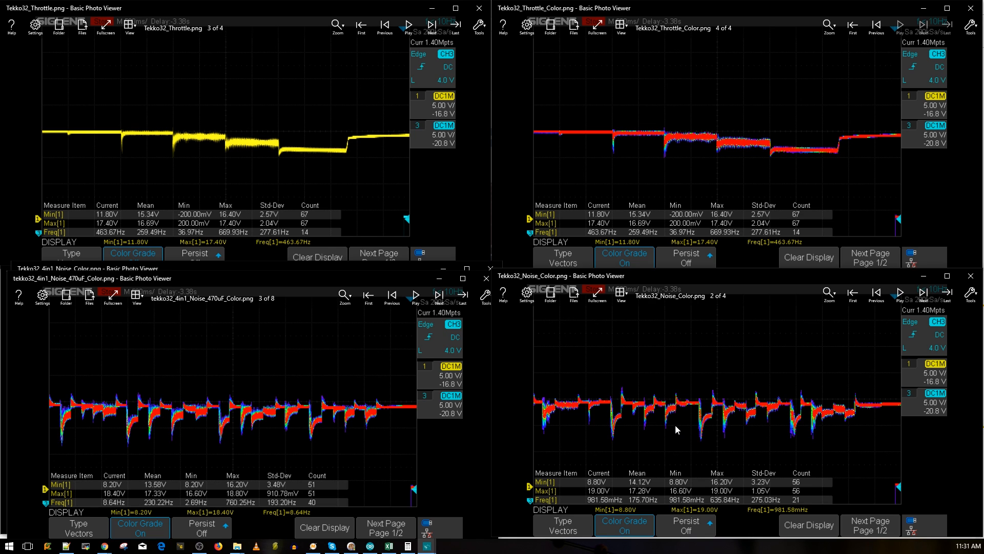
{"action": "mouse_move", "coordinate": [666, 402]}
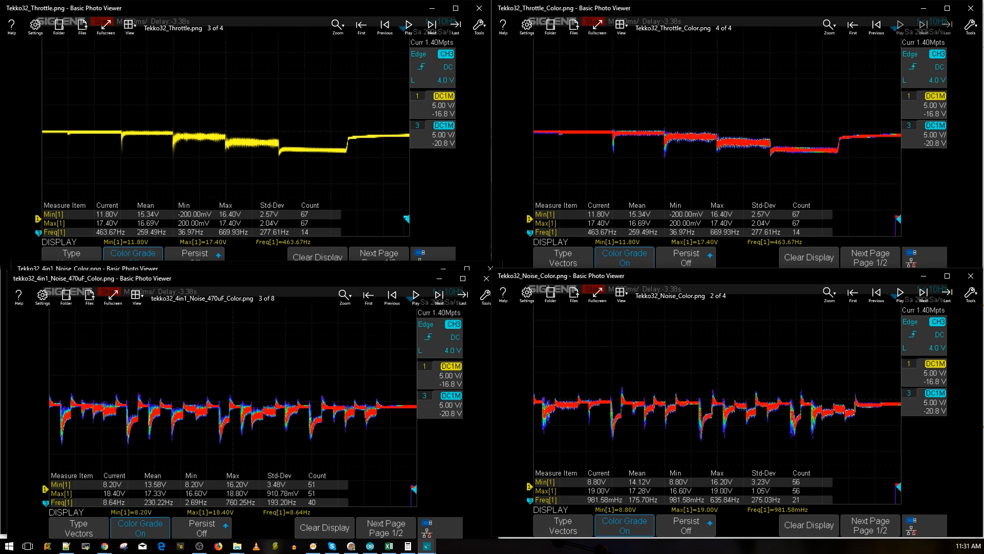
{"action": "mouse_move", "coordinate": [651, 416]}
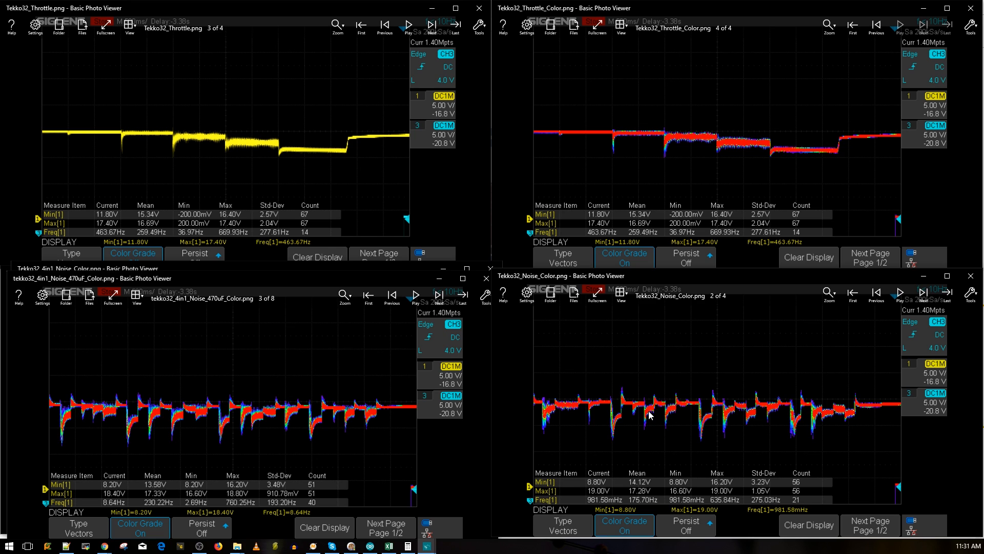
{"action": "mouse_move", "coordinate": [585, 411]}
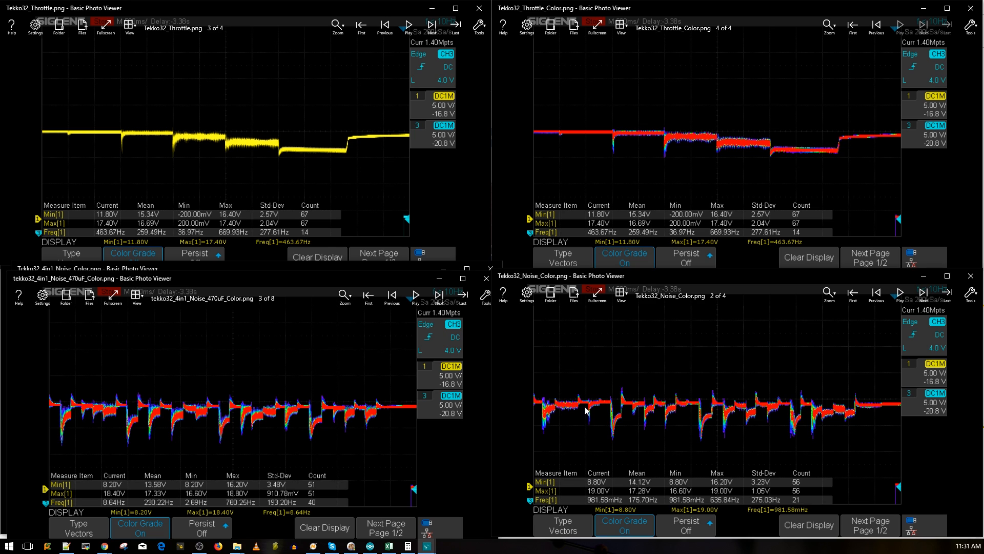
{"action": "mouse_move", "coordinate": [635, 417]}
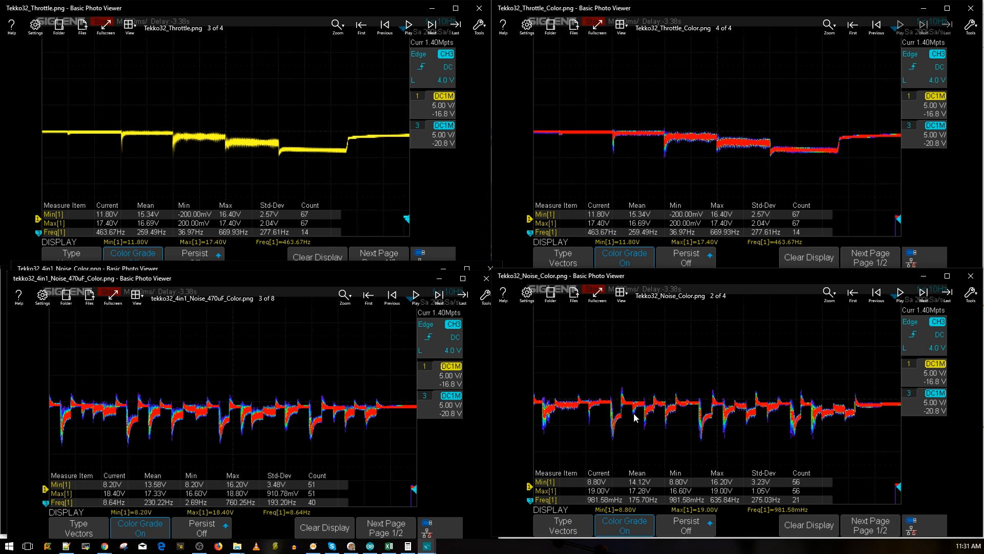
{"action": "mouse_move", "coordinate": [640, 389]}
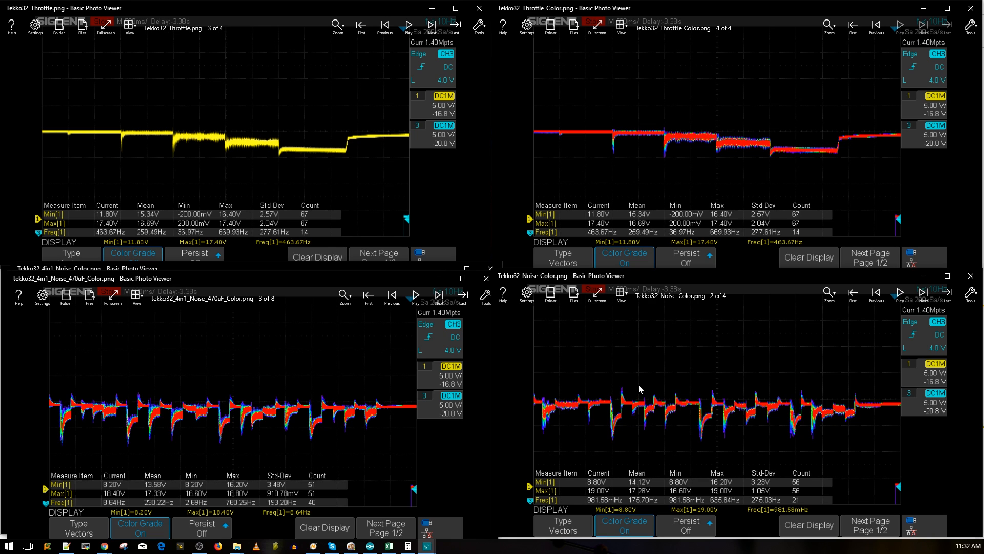
{"action": "mouse_move", "coordinate": [721, 406]}
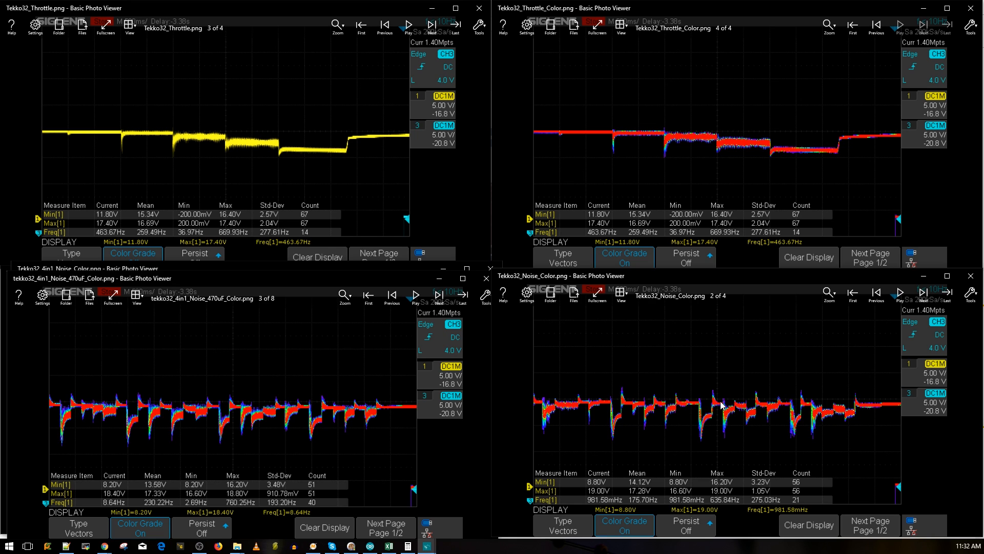
{"action": "mouse_move", "coordinate": [688, 403]}
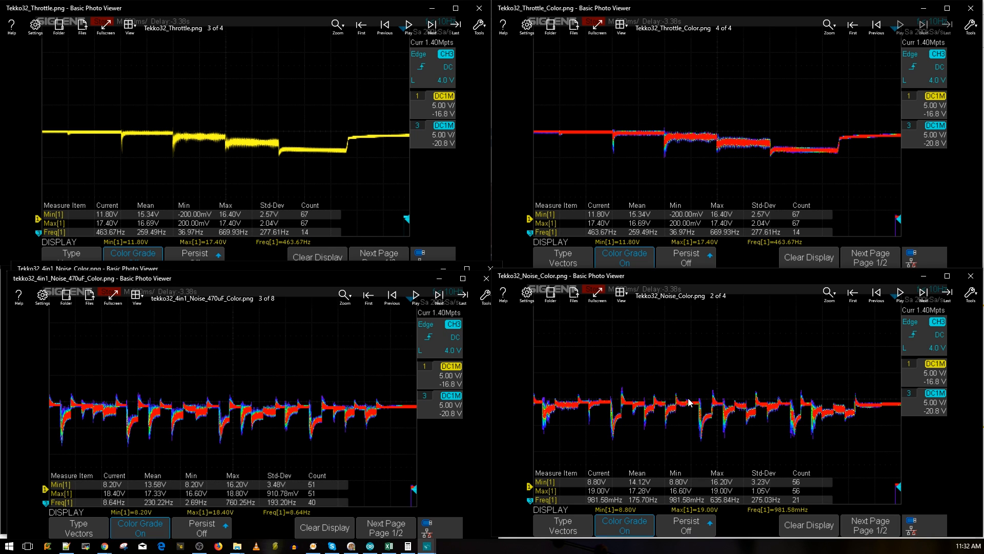
{"action": "mouse_move", "coordinate": [682, 404]}
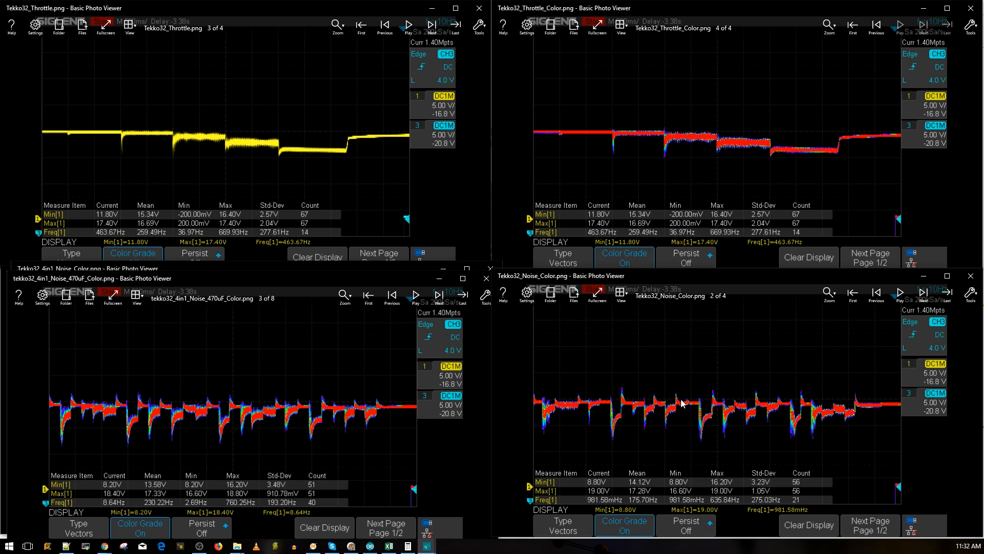
{"action": "mouse_move", "coordinate": [689, 409]}
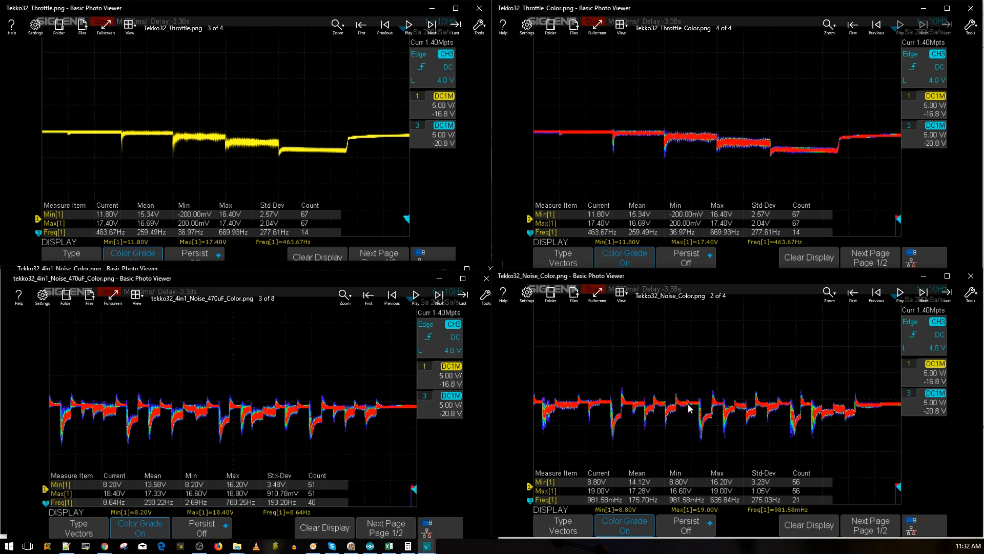
{"action": "mouse_move", "coordinate": [683, 416]}
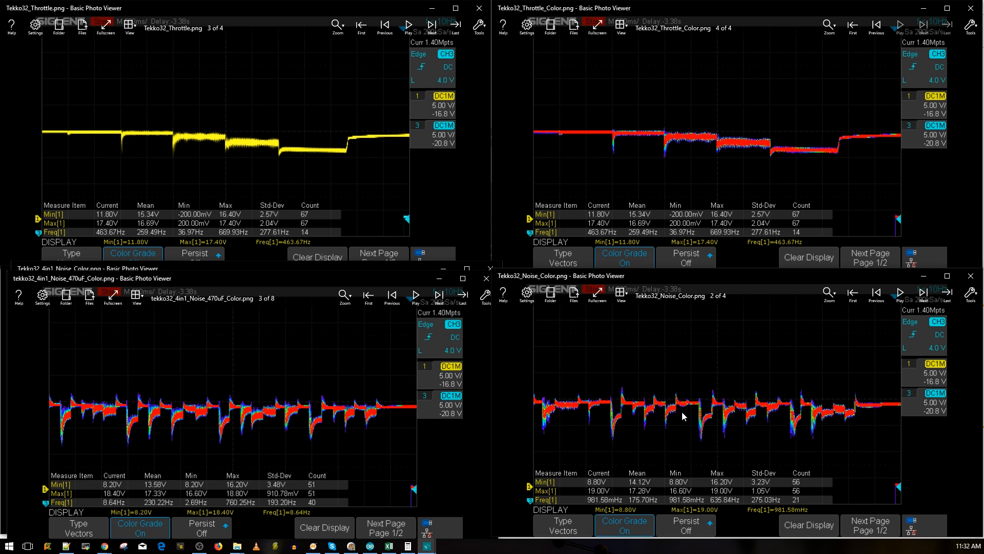
{"action": "mouse_move", "coordinate": [695, 401]}
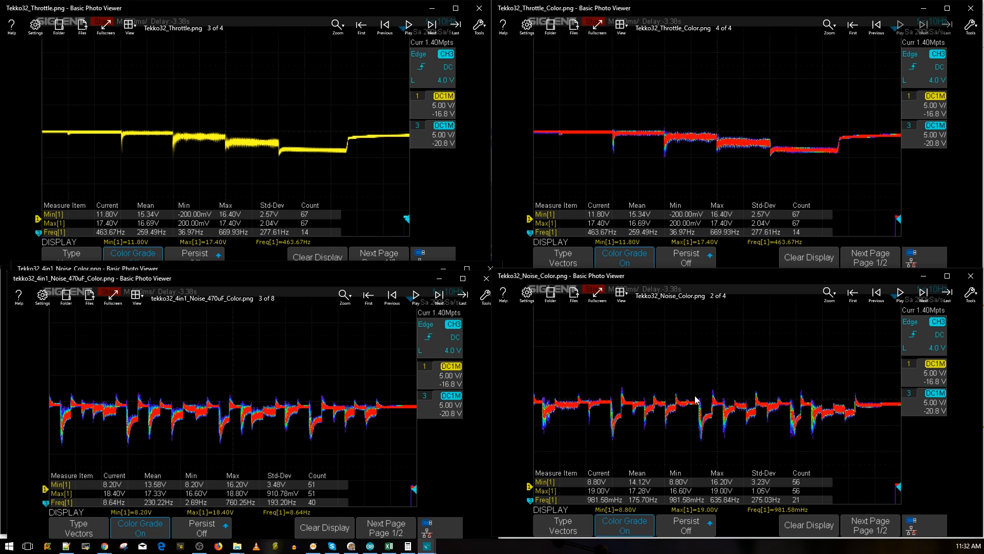
{"action": "mouse_move", "coordinate": [597, 413]}
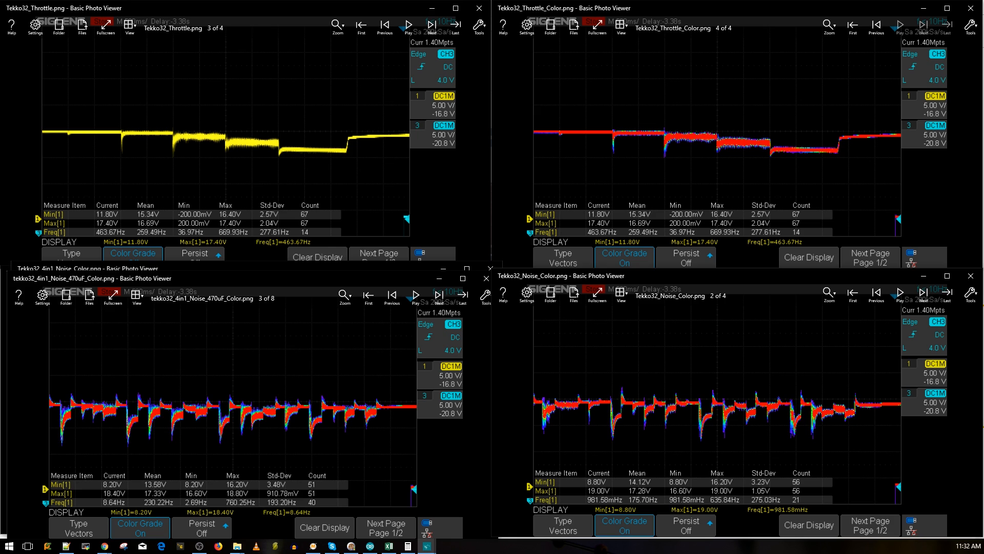
{"action": "mouse_move", "coordinate": [581, 431]}
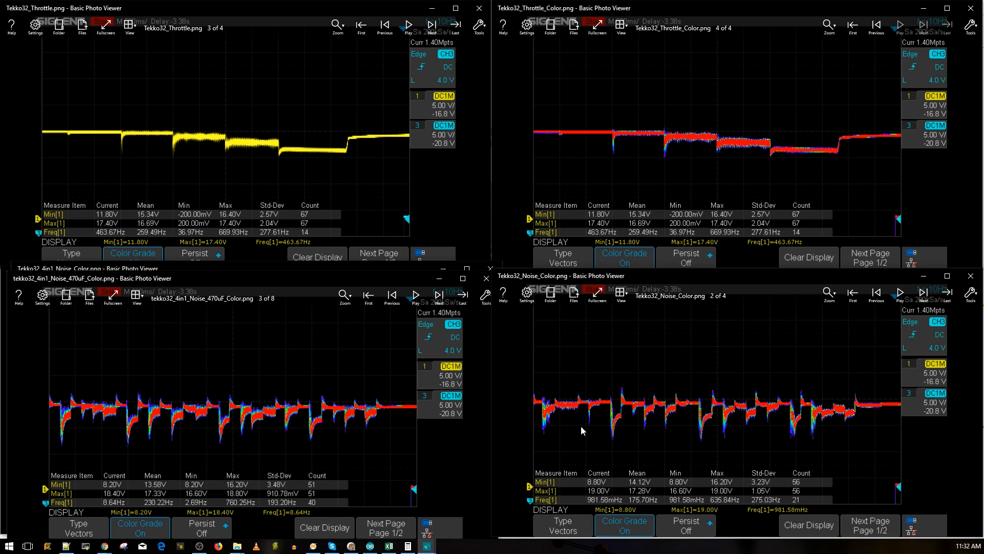
{"action": "mouse_move", "coordinate": [608, 397]}
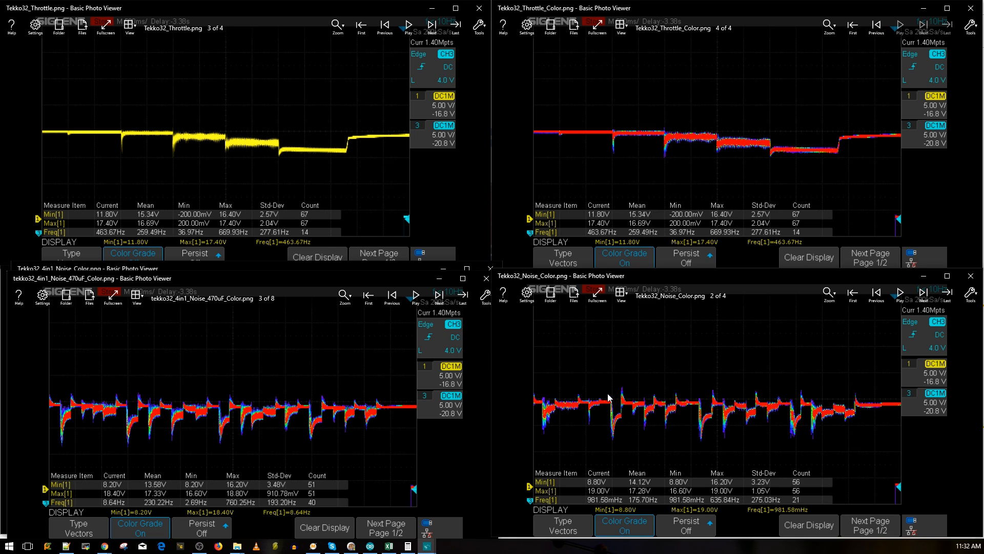
{"action": "mouse_move", "coordinate": [612, 388]}
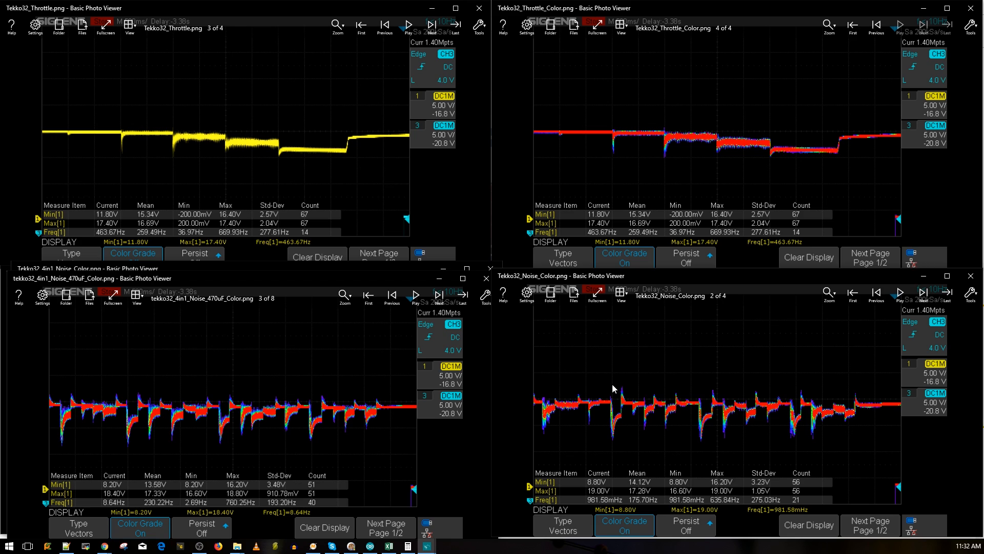
{"action": "mouse_move", "coordinate": [621, 428]}
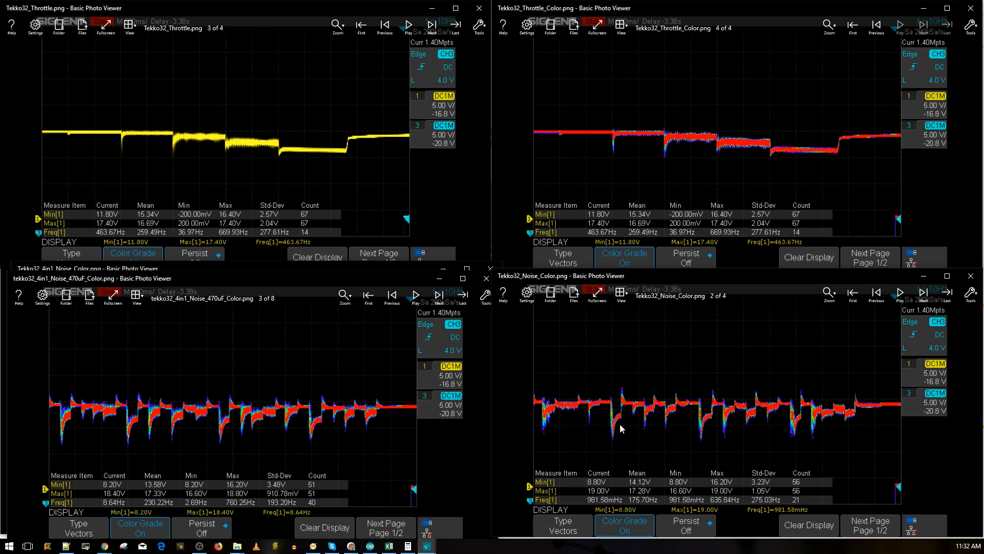
{"action": "mouse_move", "coordinate": [708, 411]}
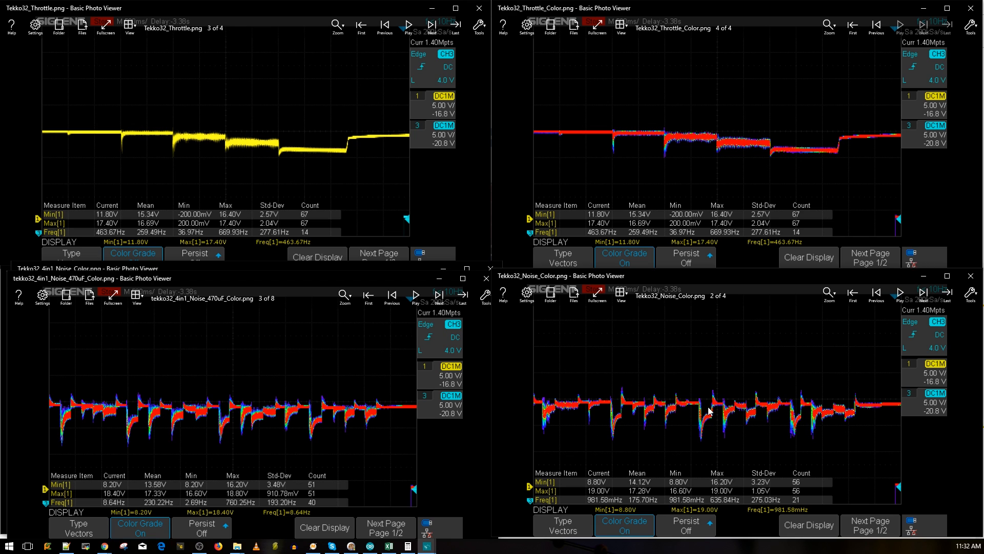
{"action": "mouse_move", "coordinate": [679, 419]}
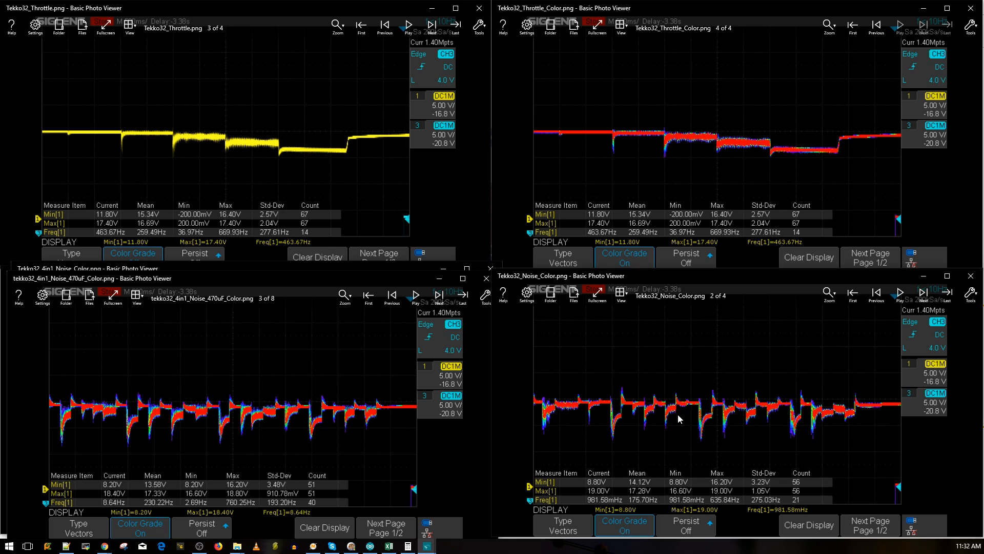
{"action": "mouse_move", "coordinate": [684, 423]}
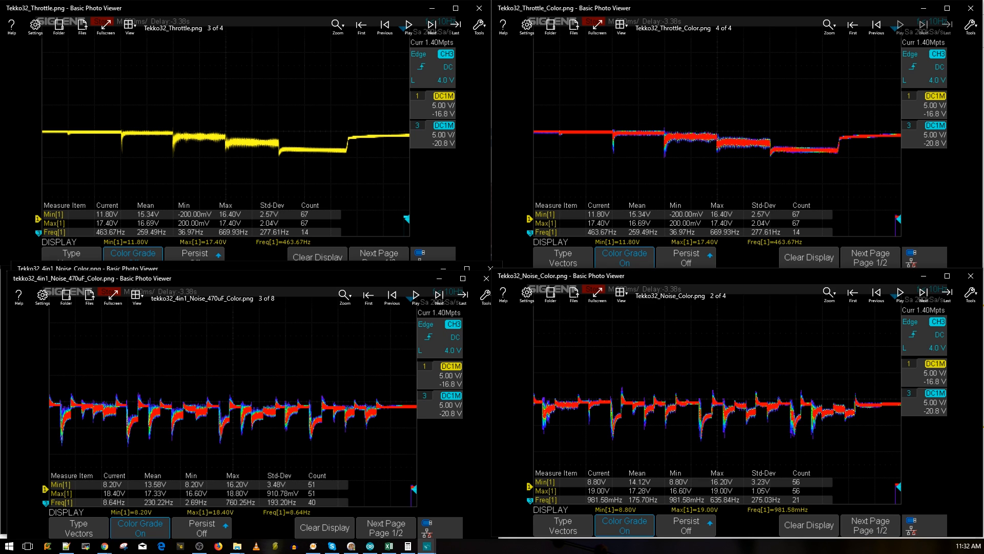
{"action": "mouse_move", "coordinate": [653, 419]}
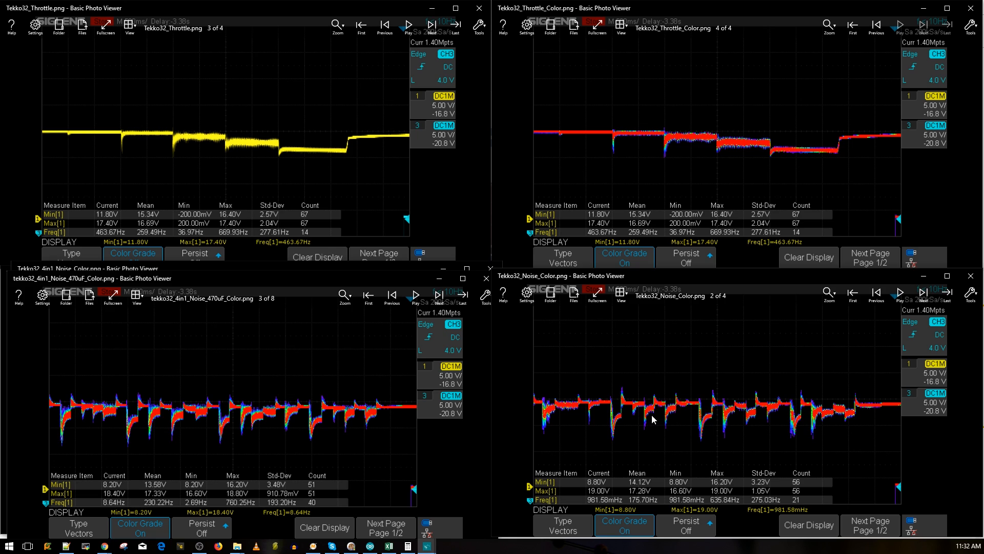
{"action": "mouse_move", "coordinate": [649, 417]}
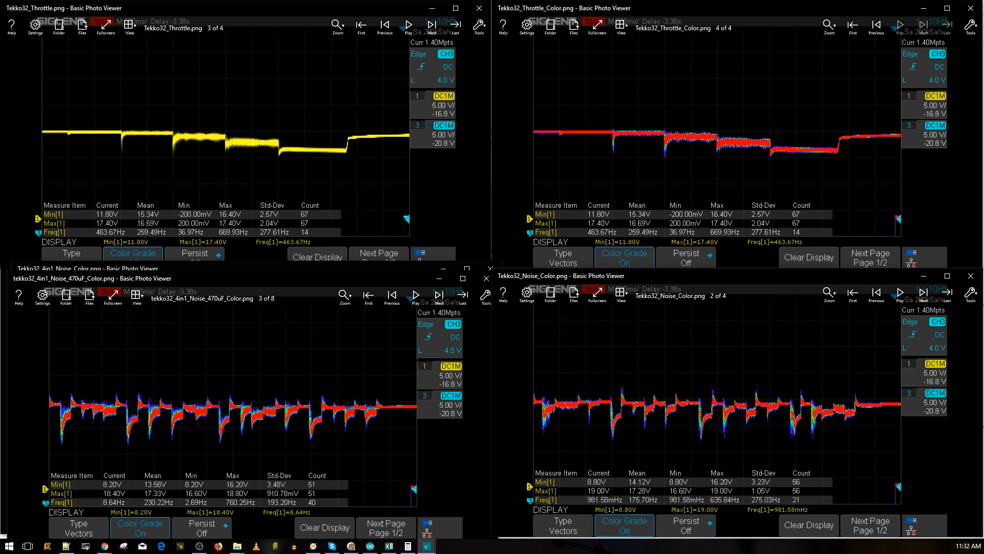
{"action": "mouse_move", "coordinate": [671, 410]}
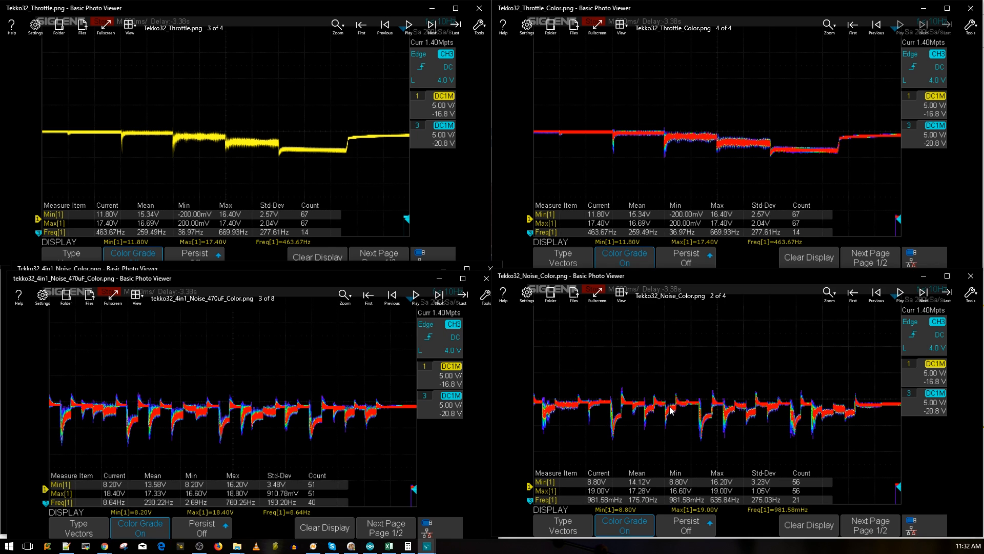
{"action": "mouse_move", "coordinate": [666, 415]}
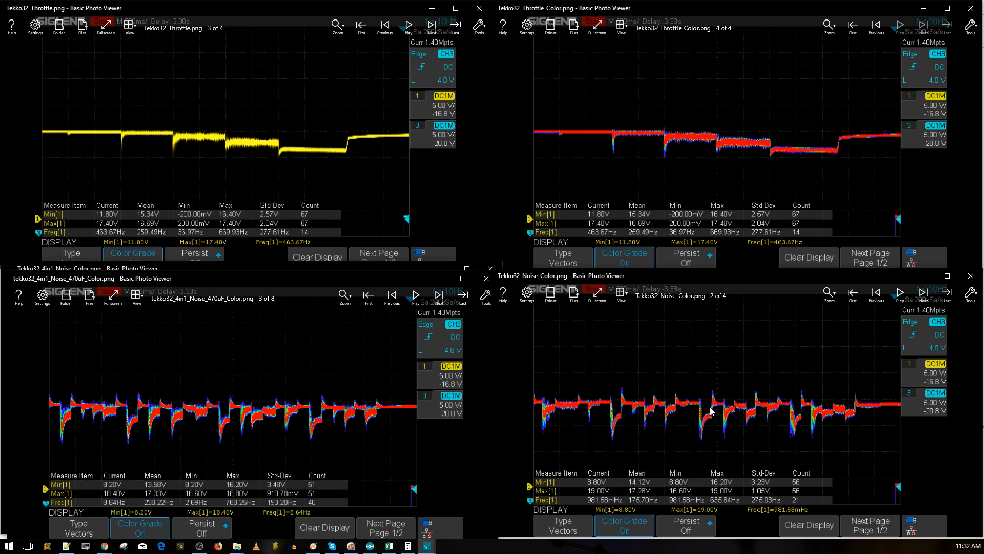
{"action": "mouse_move", "coordinate": [717, 426]}
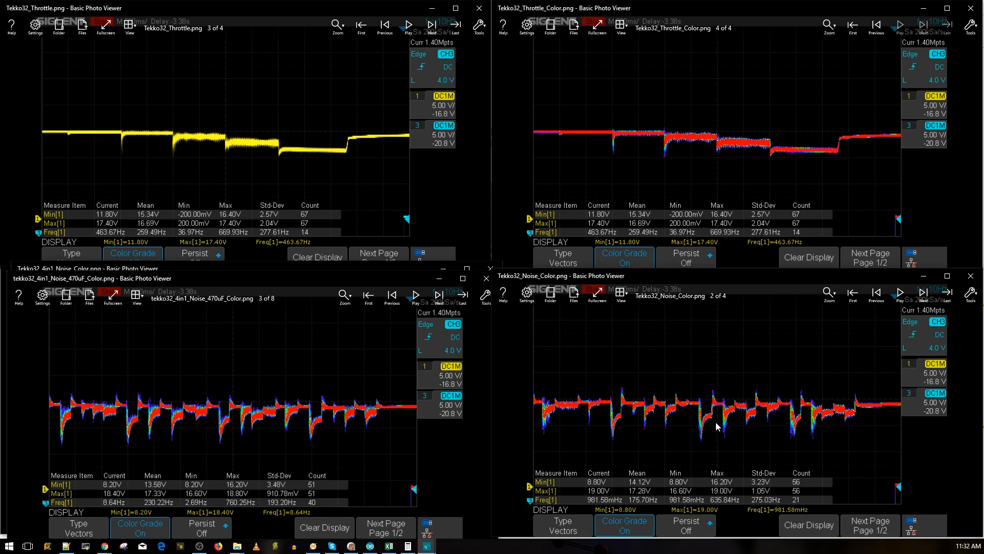
{"action": "mouse_move", "coordinate": [705, 420]}
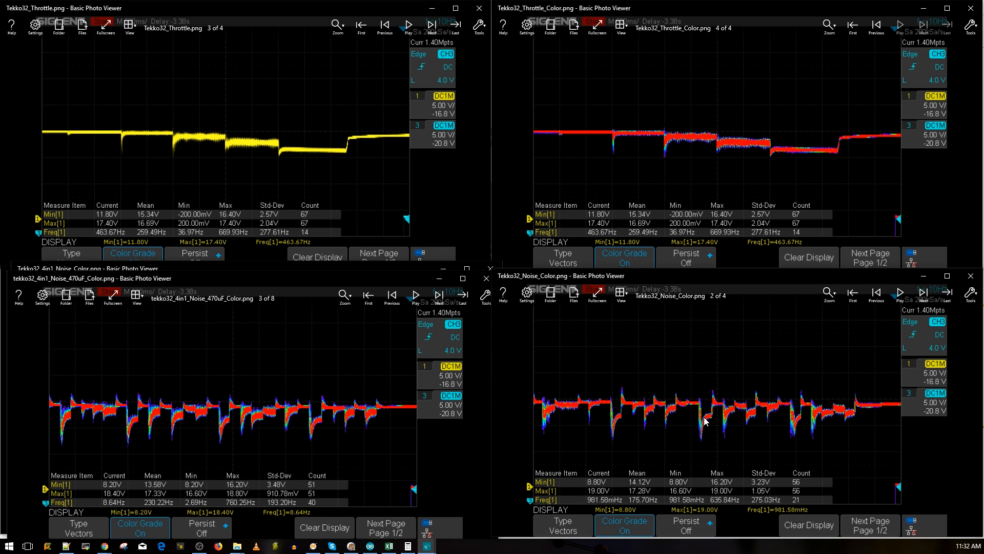
{"action": "mouse_move", "coordinate": [701, 421]}
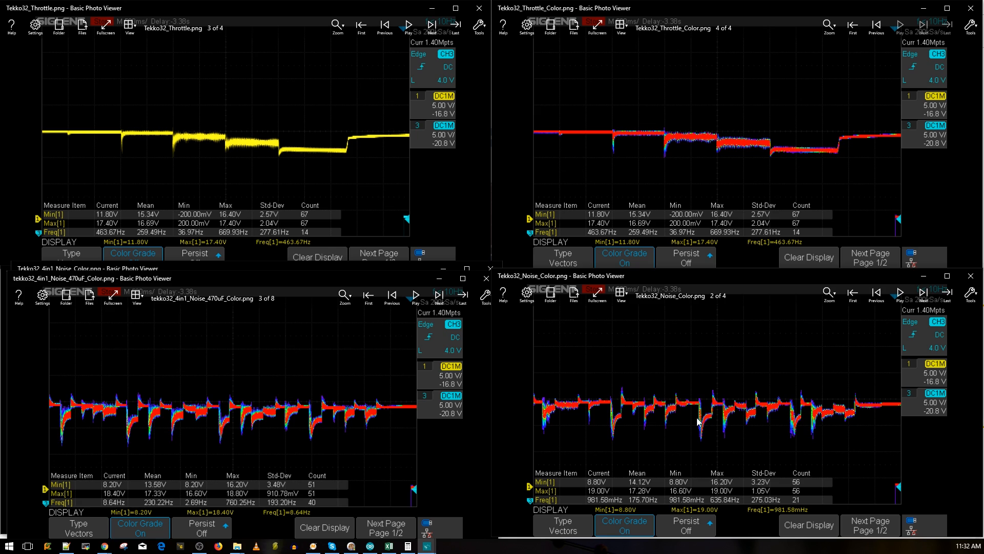
{"action": "mouse_move", "coordinate": [690, 419]}
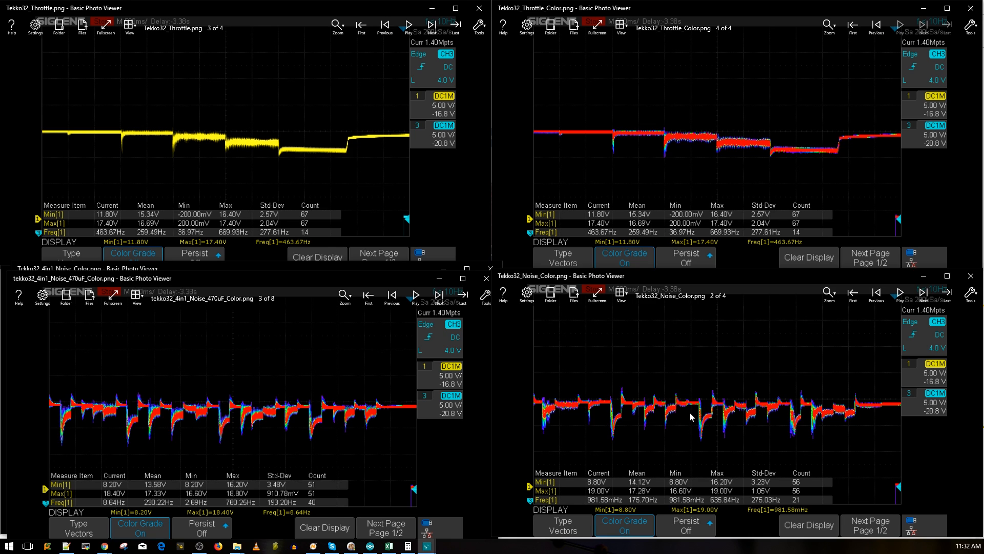
{"action": "mouse_move", "coordinate": [703, 399]}
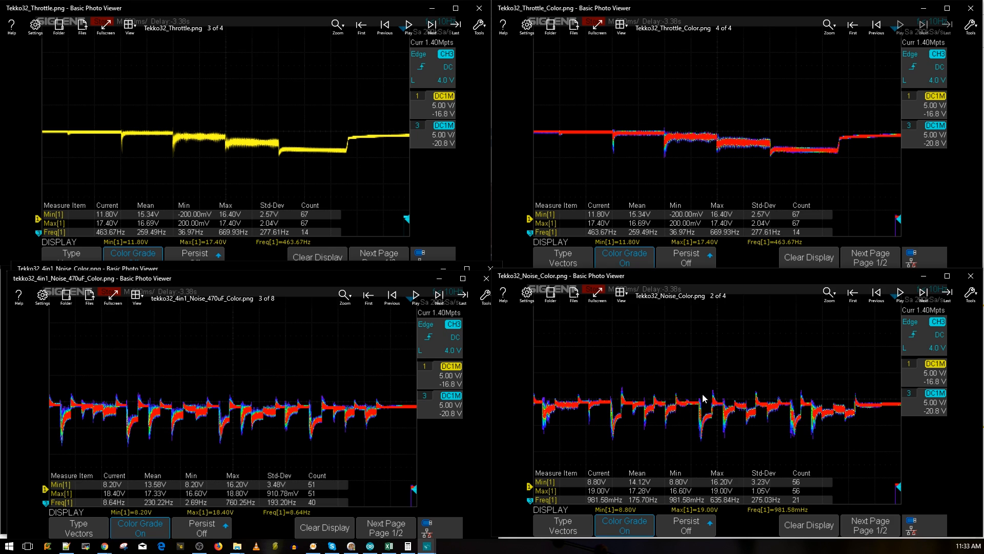
{"action": "mouse_move", "coordinate": [725, 412]}
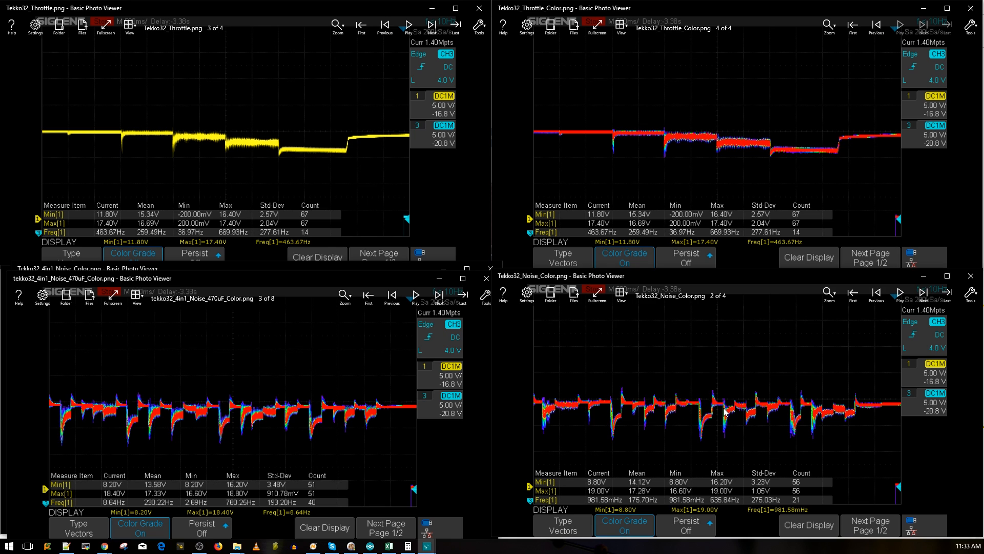
{"action": "mouse_move", "coordinate": [705, 402]}
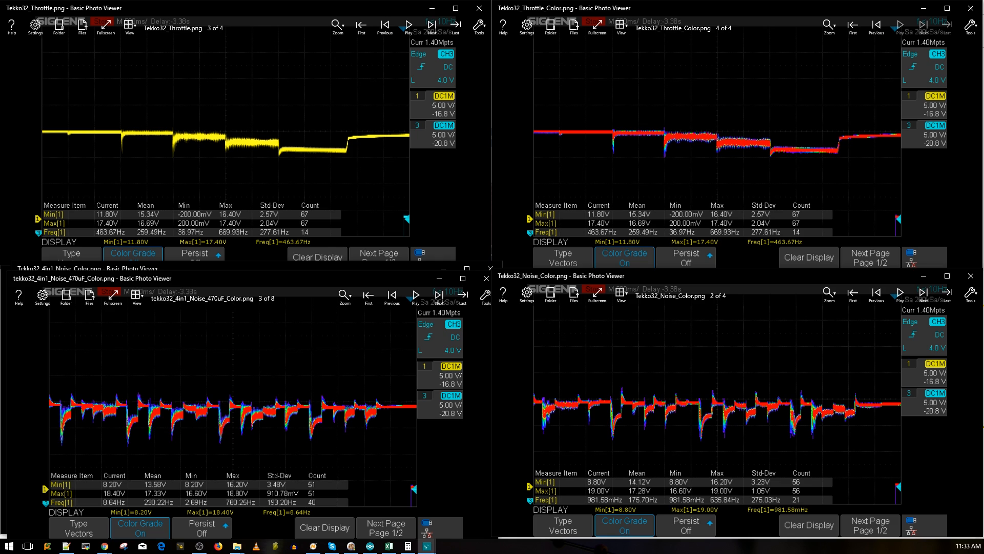
{"action": "mouse_move", "coordinate": [695, 411]}
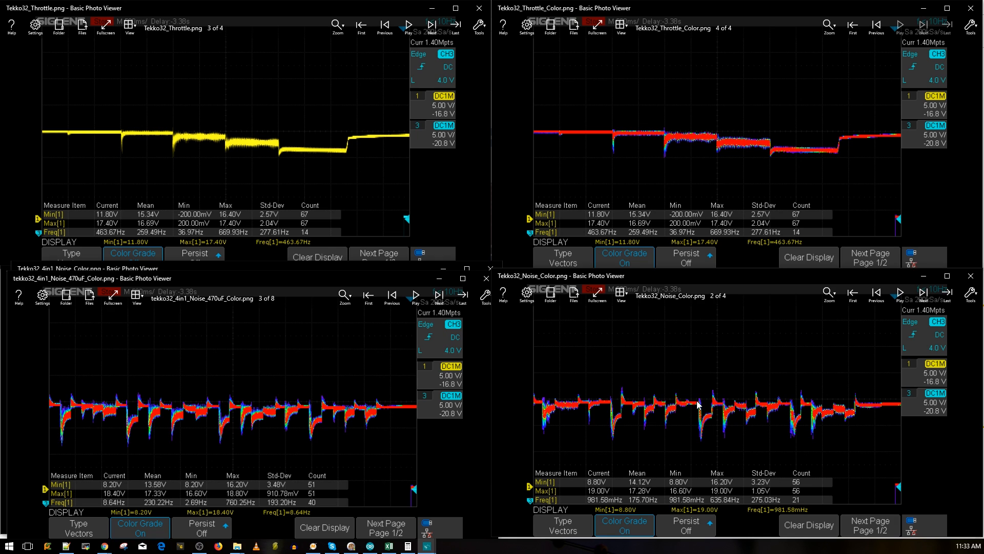
{"action": "mouse_move", "coordinate": [688, 407]}
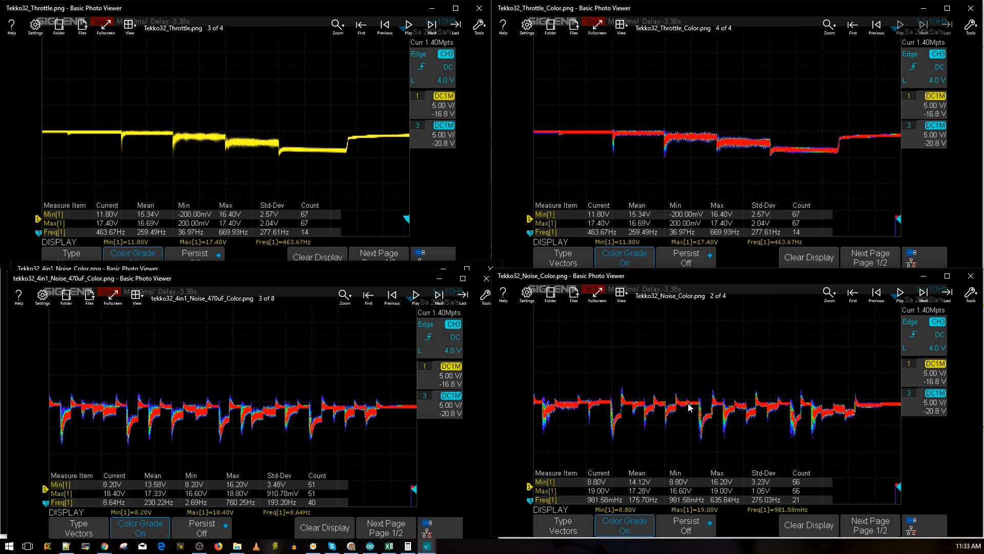
{"action": "mouse_move", "coordinate": [687, 406]}
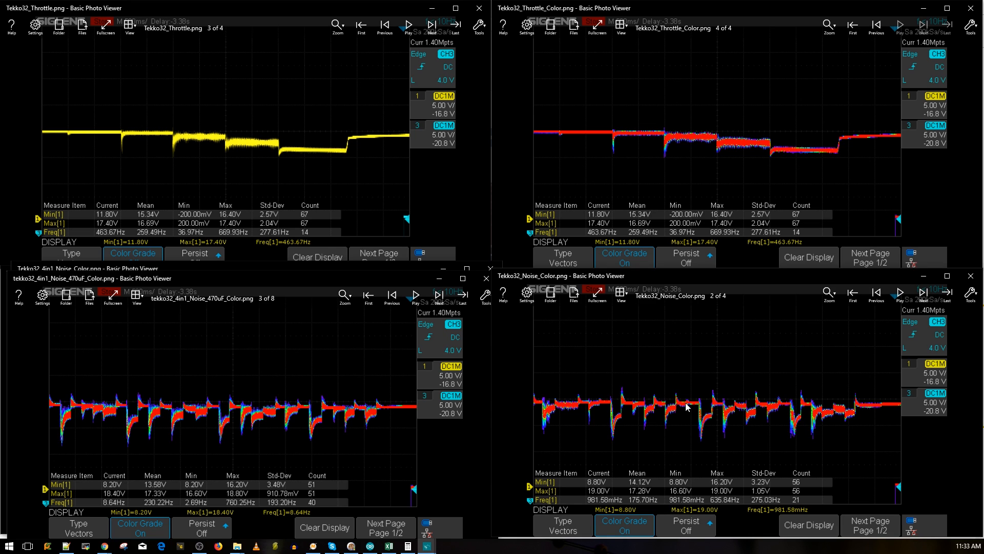
{"action": "mouse_move", "coordinate": [660, 434]}
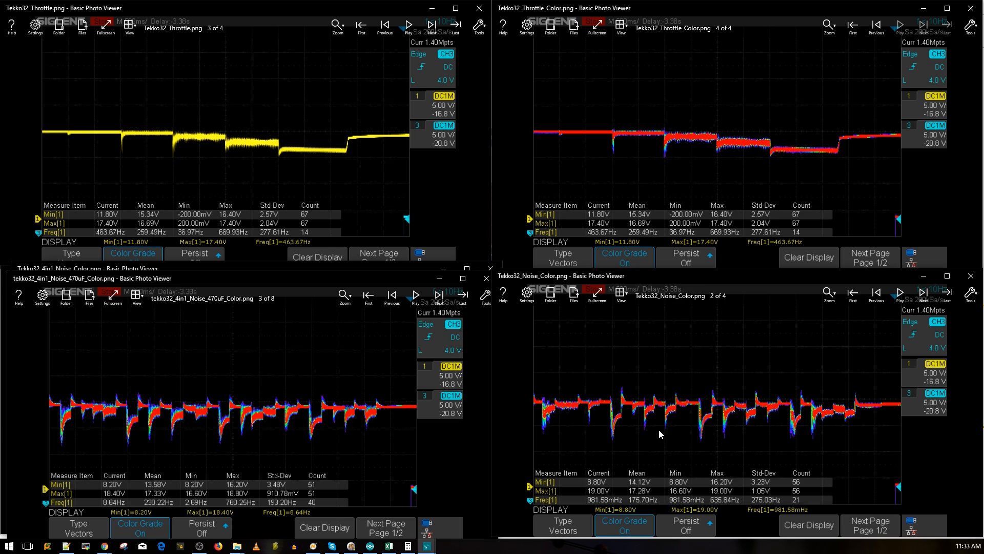
{"action": "mouse_move", "coordinate": [648, 412]}
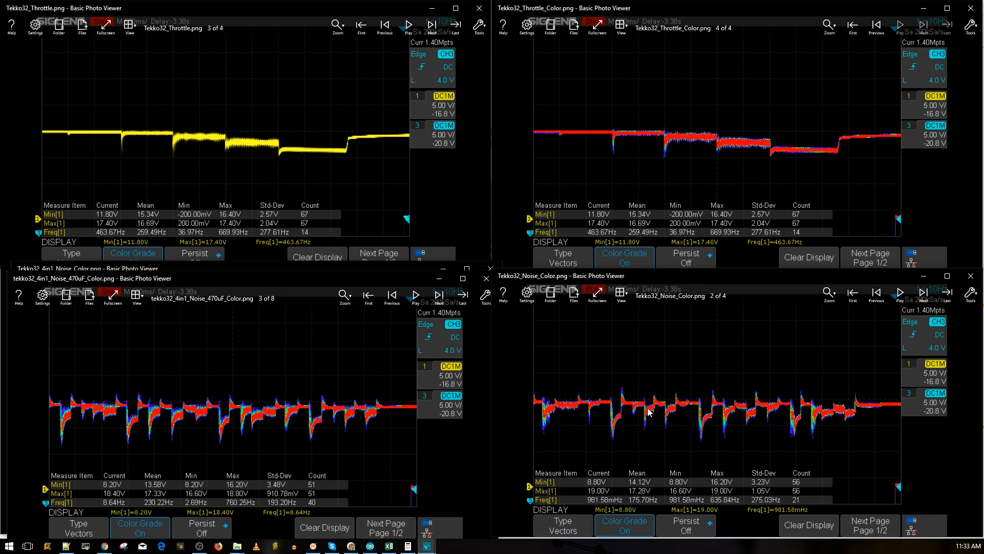
{"action": "mouse_move", "coordinate": [637, 414]}
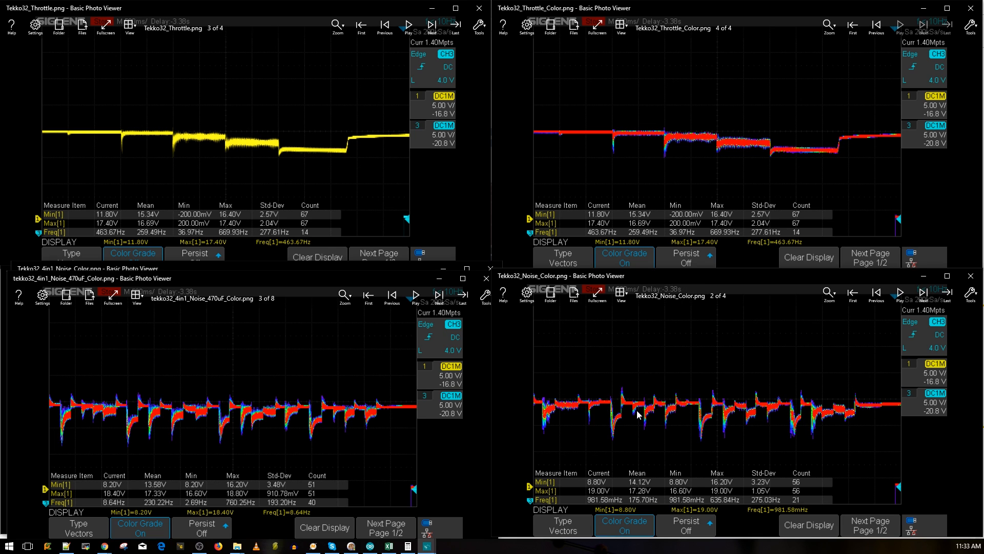
{"action": "mouse_move", "coordinate": [388, 415]}
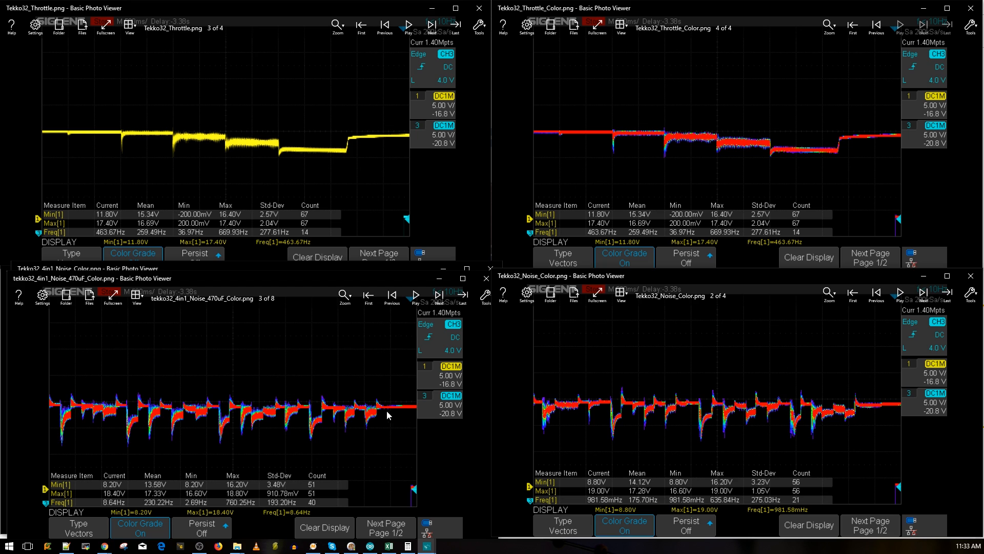
{"action": "mouse_move", "coordinate": [332, 447]}
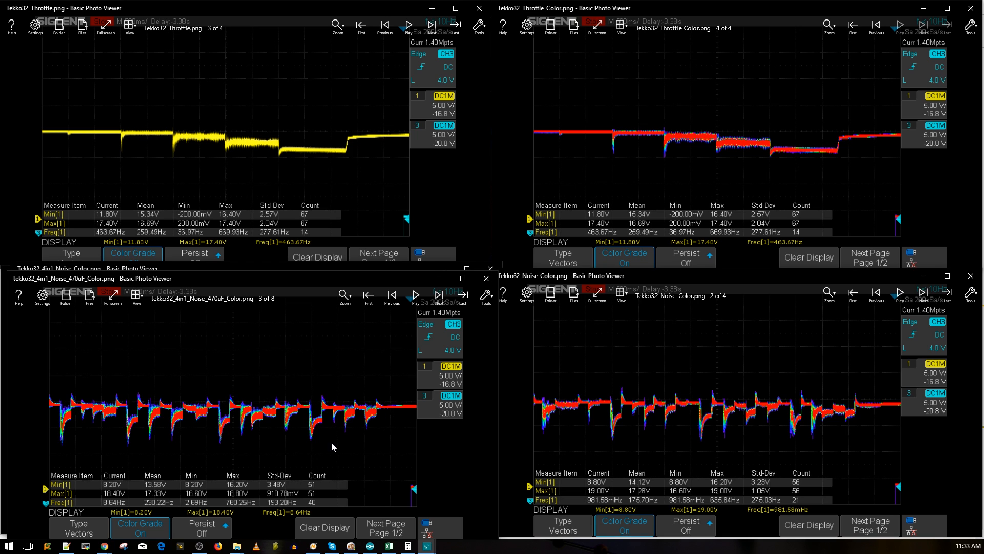
{"action": "mouse_move", "coordinate": [505, 285]}
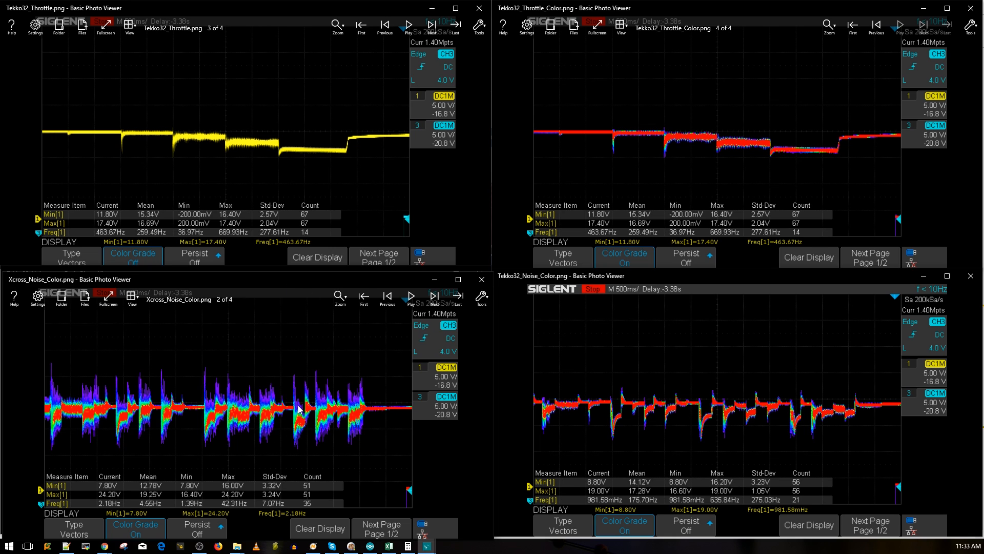
{"action": "mouse_move", "coordinate": [305, 404]}
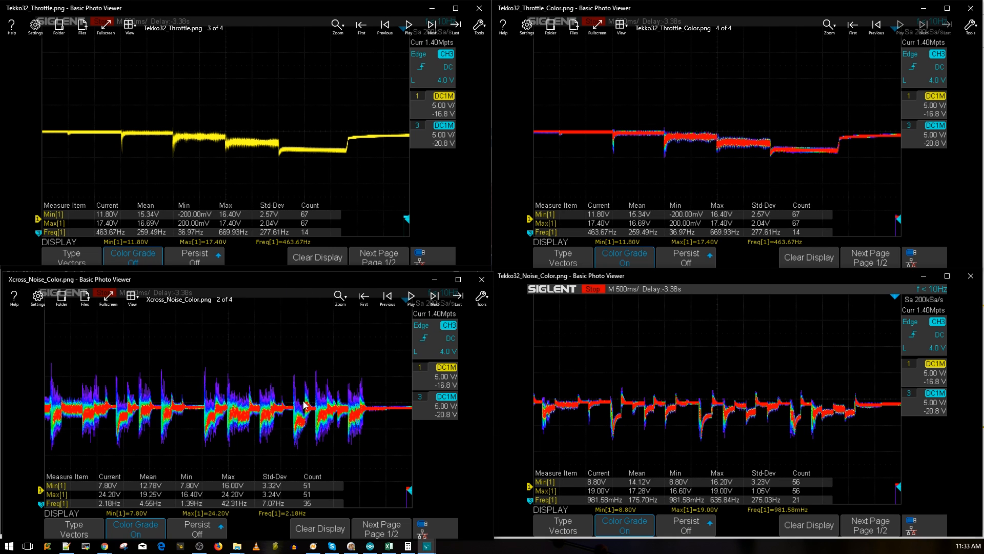
{"action": "mouse_move", "coordinate": [372, 417]}
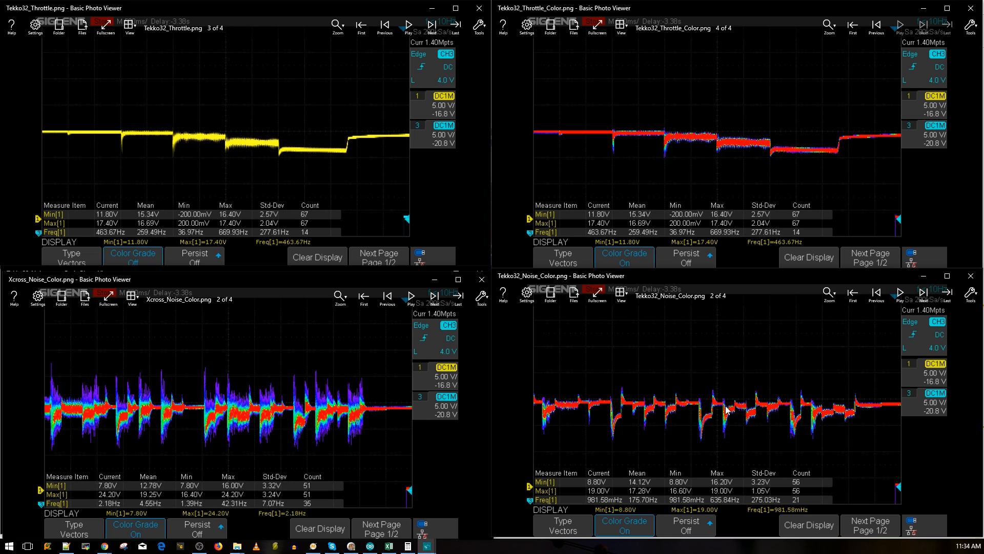
{"action": "mouse_move", "coordinate": [263, 422]}
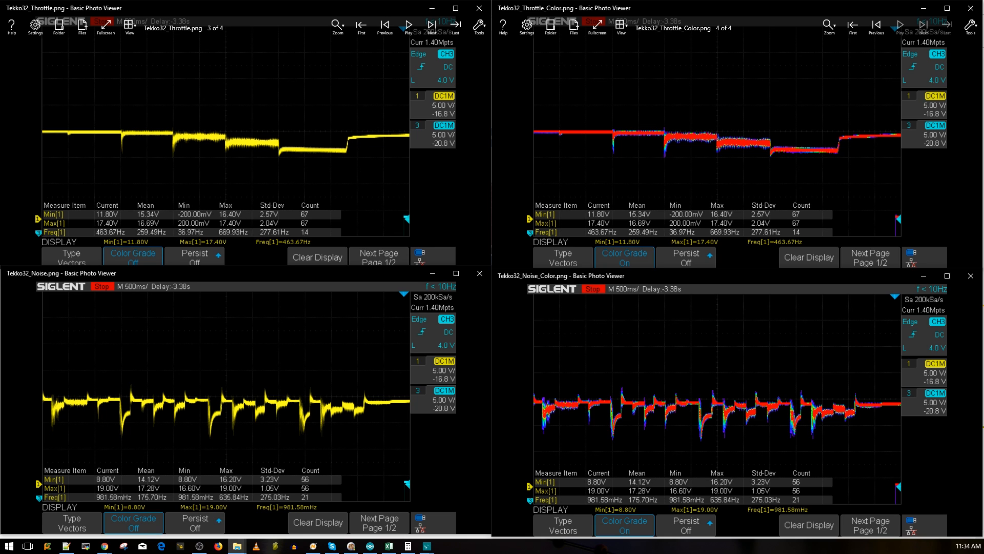
{"action": "mouse_move", "coordinate": [298, 405]}
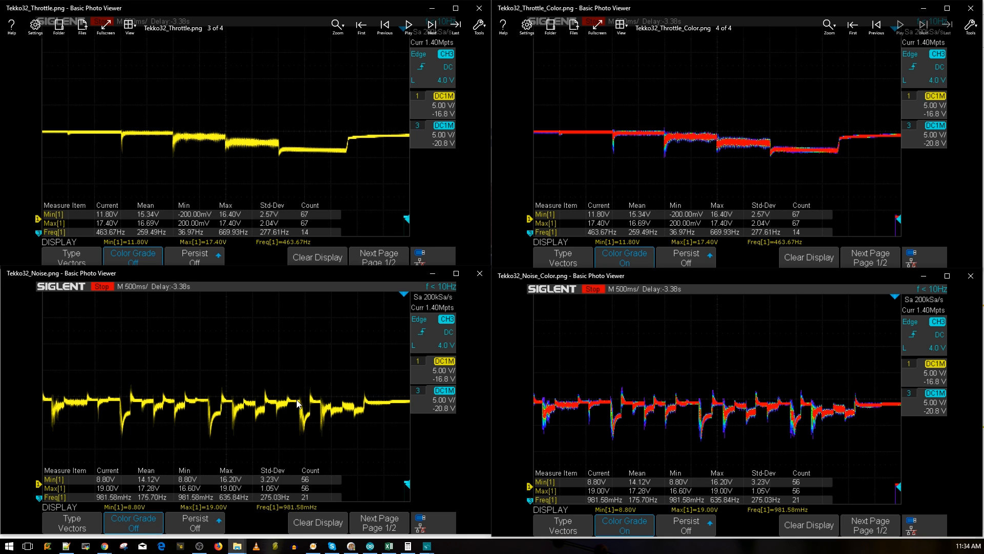
{"action": "mouse_move", "coordinate": [305, 414]}
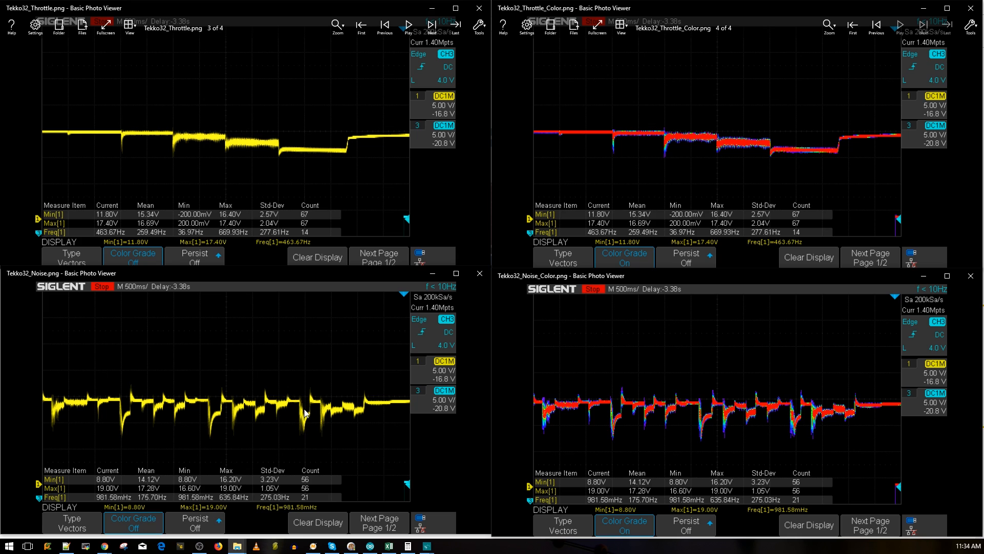
{"action": "mouse_move", "coordinate": [269, 394]}
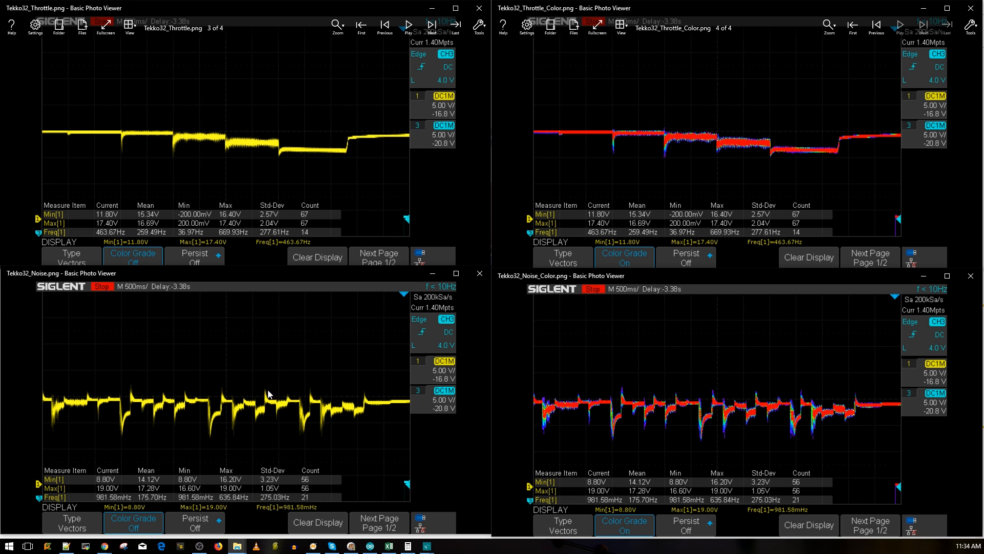
{"action": "mouse_move", "coordinate": [276, 394]}
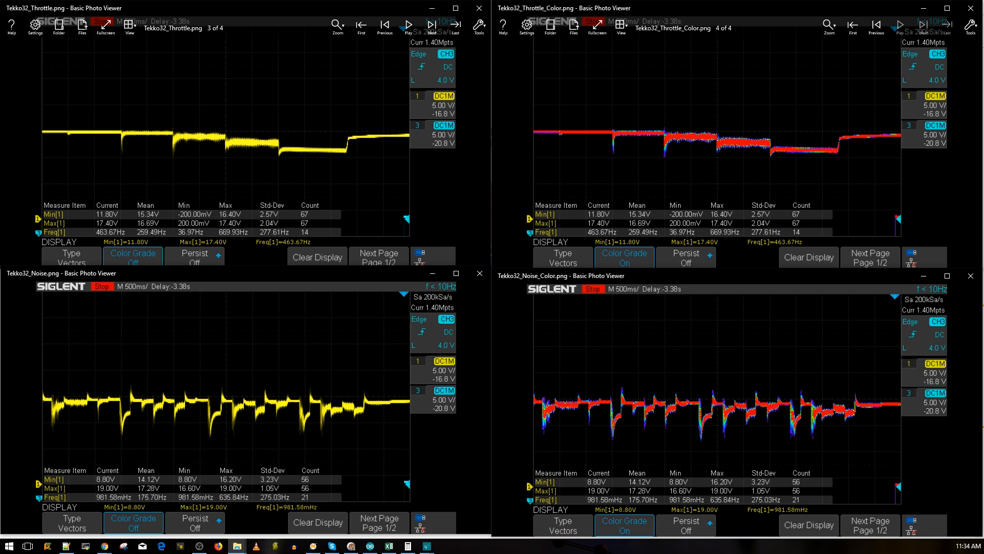
{"action": "mouse_move", "coordinate": [553, 413]}
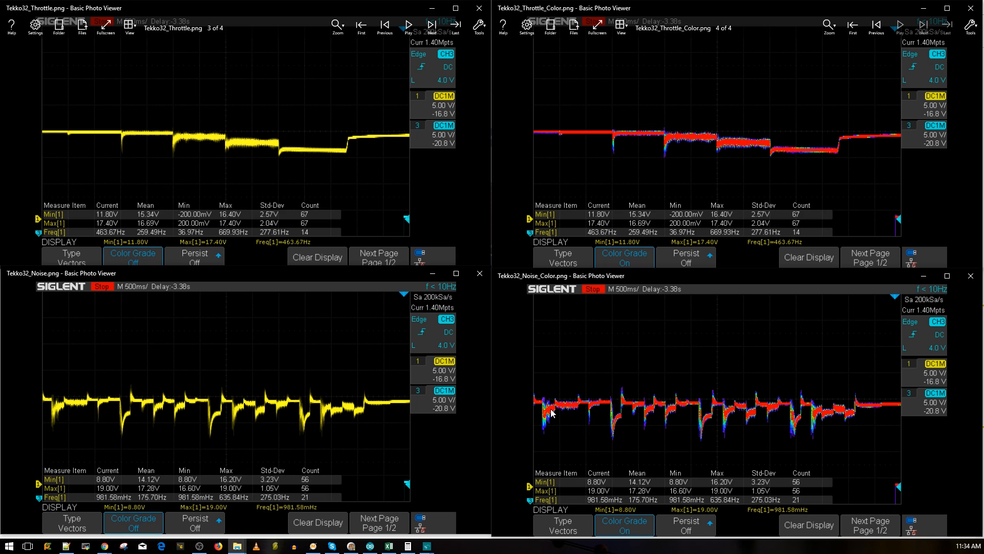
{"action": "mouse_move", "coordinate": [551, 413]}
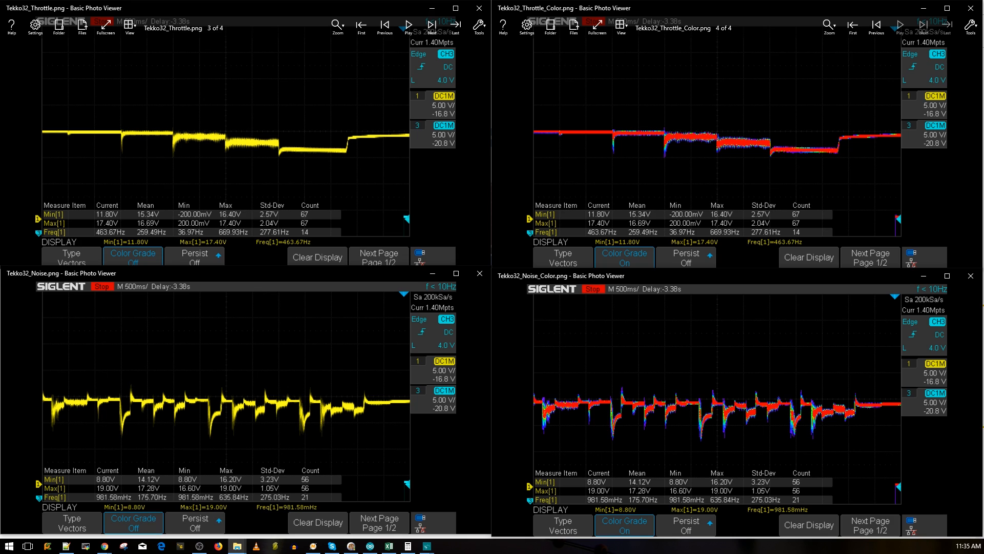
{"action": "mouse_move", "coordinate": [363, 439]}
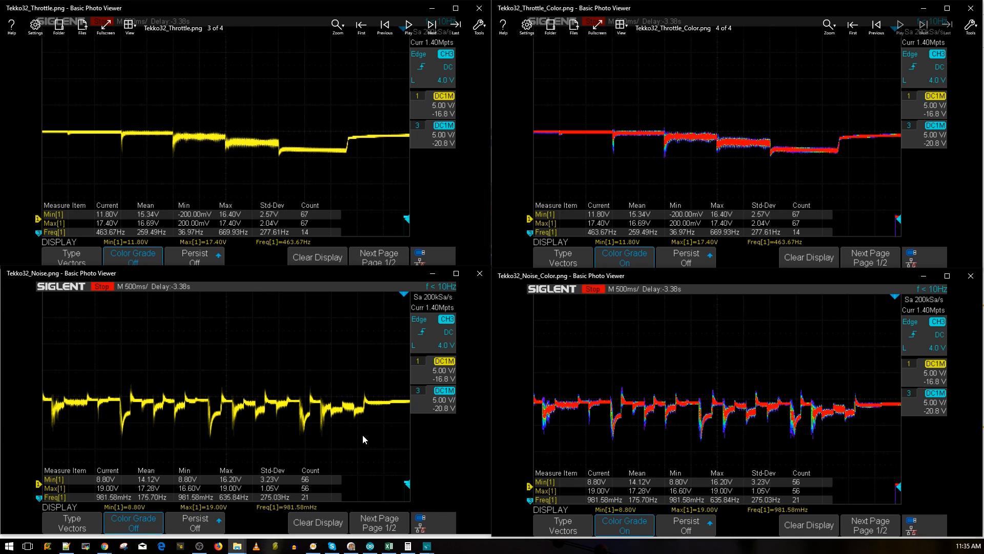
{"action": "mouse_move", "coordinate": [366, 402]}
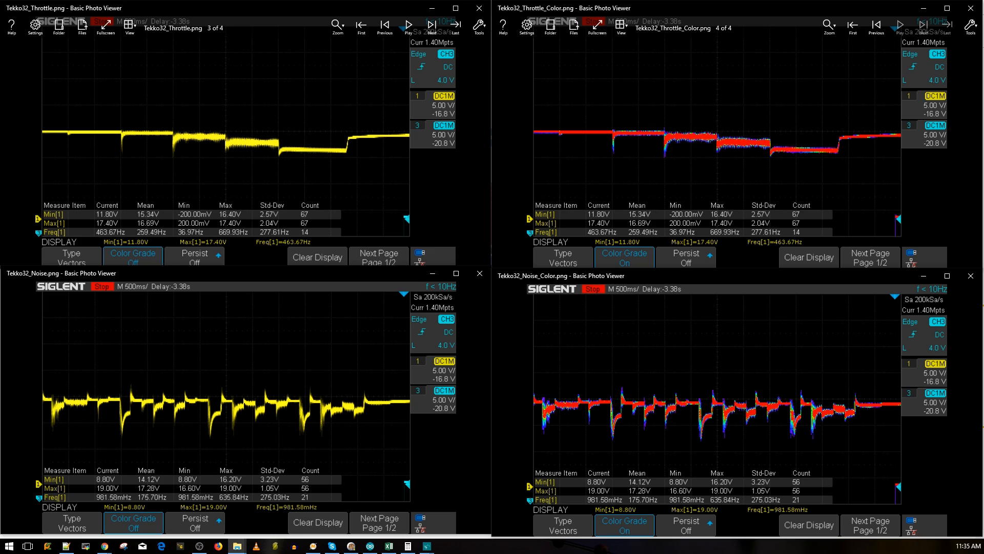
{"action": "mouse_move", "coordinate": [401, 449]}
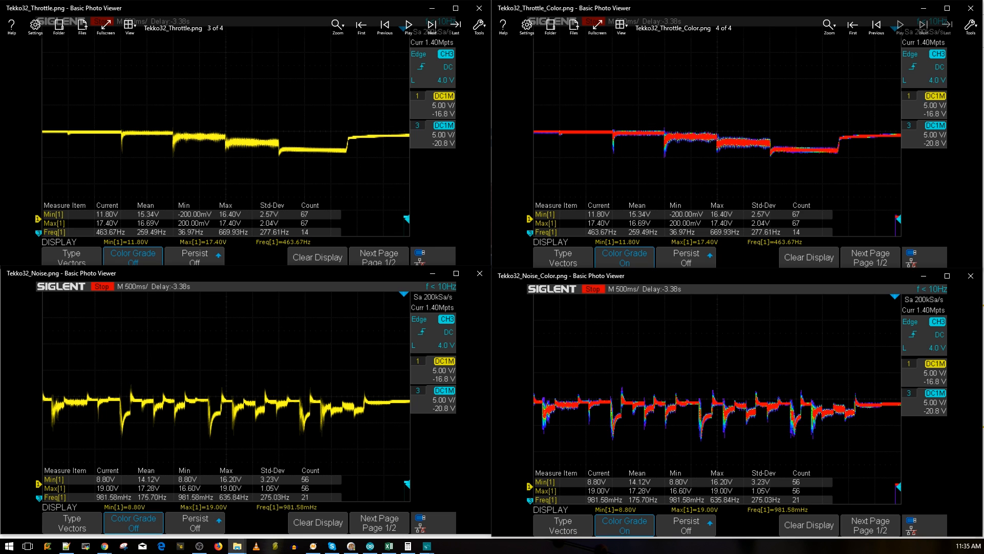
{"action": "mouse_move", "coordinate": [400, 448]}
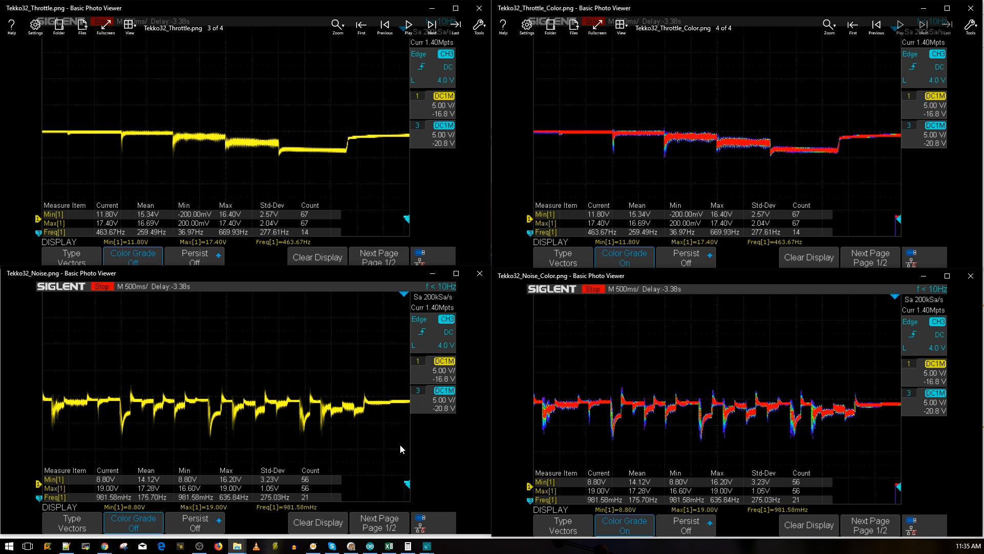
{"action": "mouse_move", "coordinate": [356, 407]}
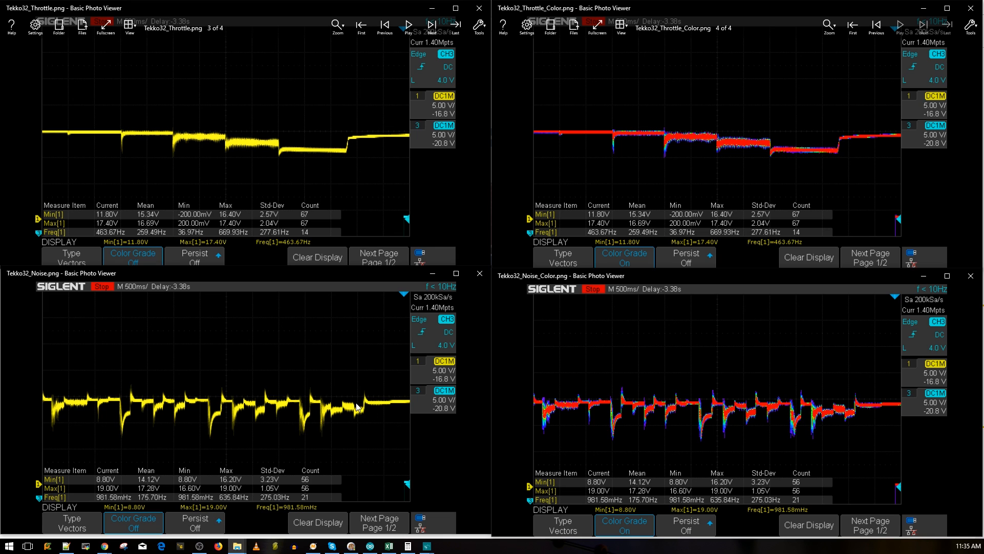
{"action": "mouse_move", "coordinate": [360, 390]}
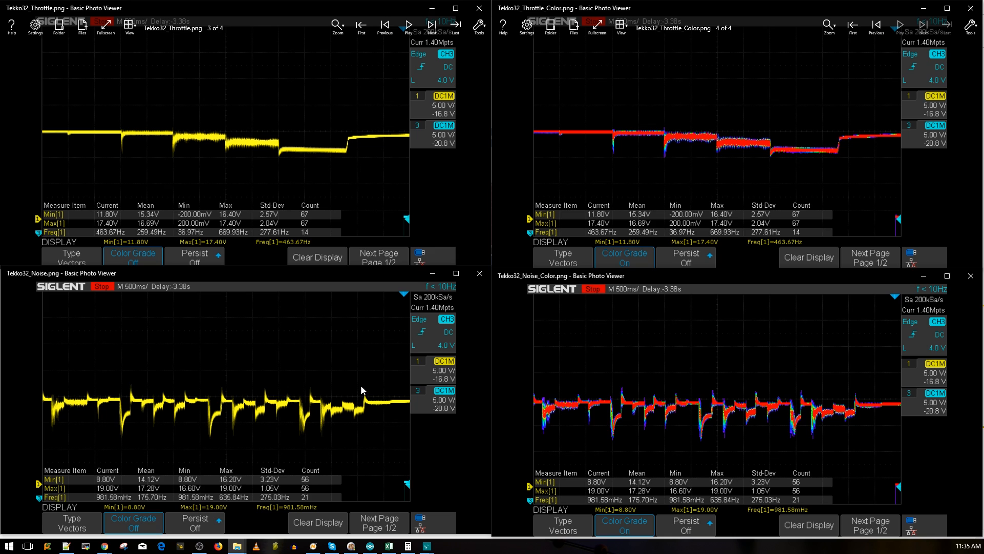
{"action": "mouse_move", "coordinate": [360, 384]}
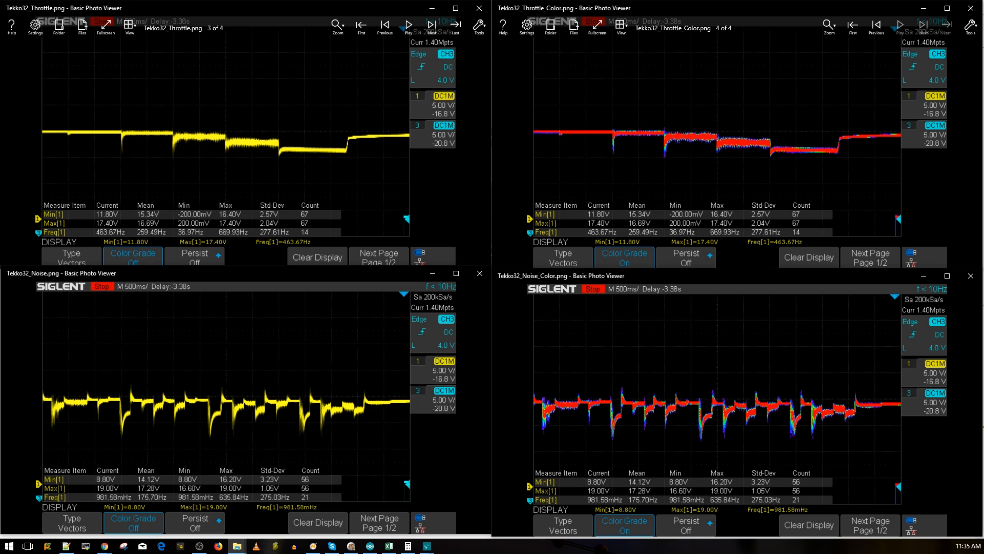
{"action": "mouse_move", "coordinate": [304, 436]}
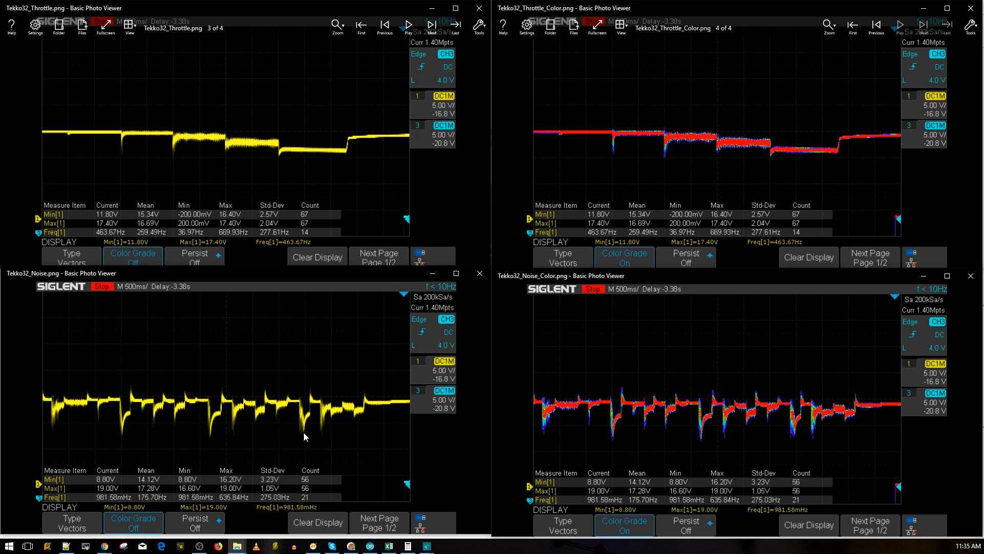
{"action": "mouse_move", "coordinate": [676, 373]}
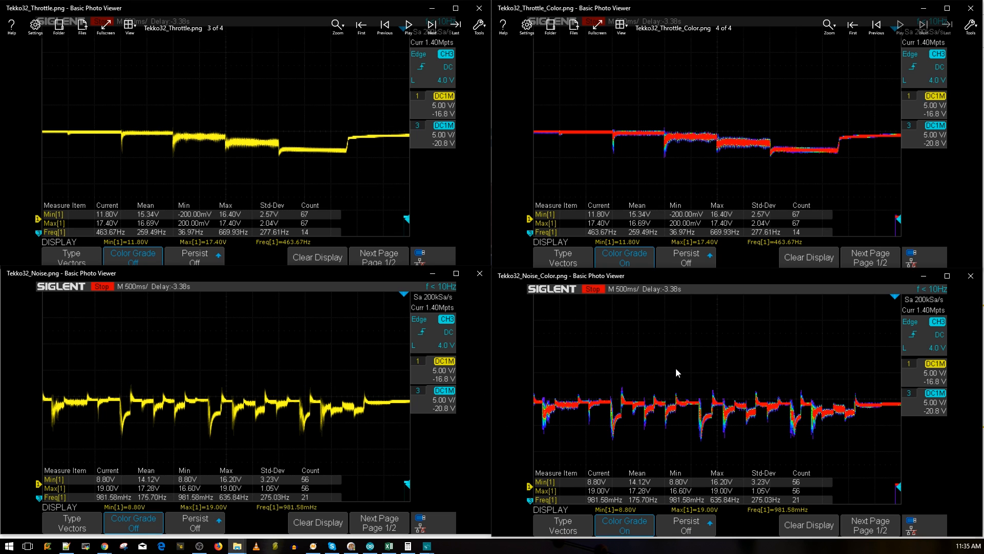
{"action": "mouse_move", "coordinate": [560, 282]}
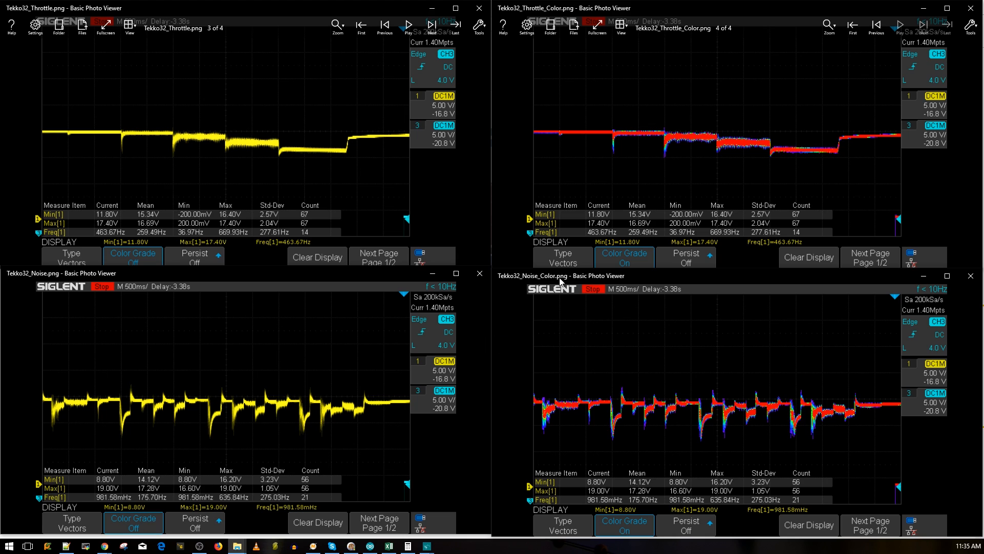
{"action": "mouse_move", "coordinate": [560, 282]}
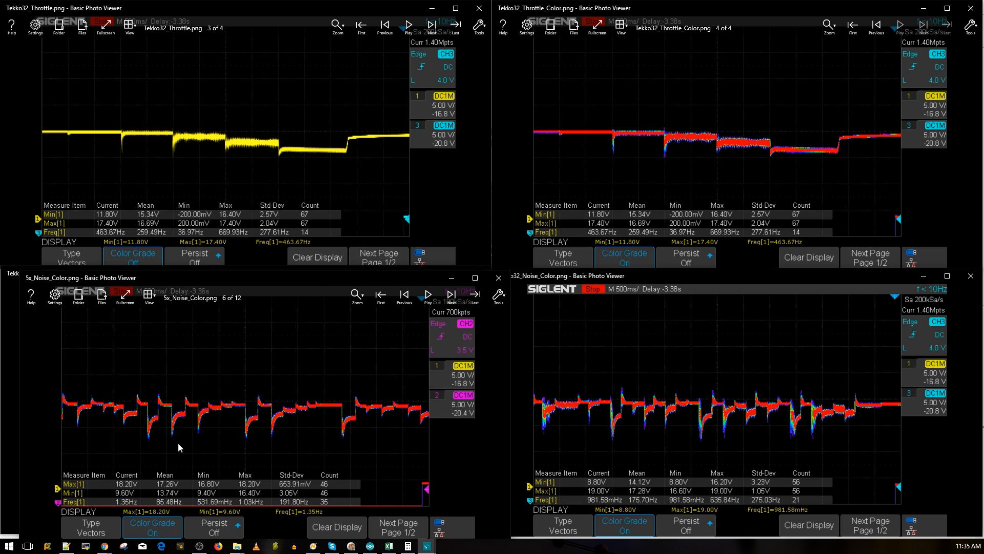
{"action": "mouse_move", "coordinate": [746, 438]}
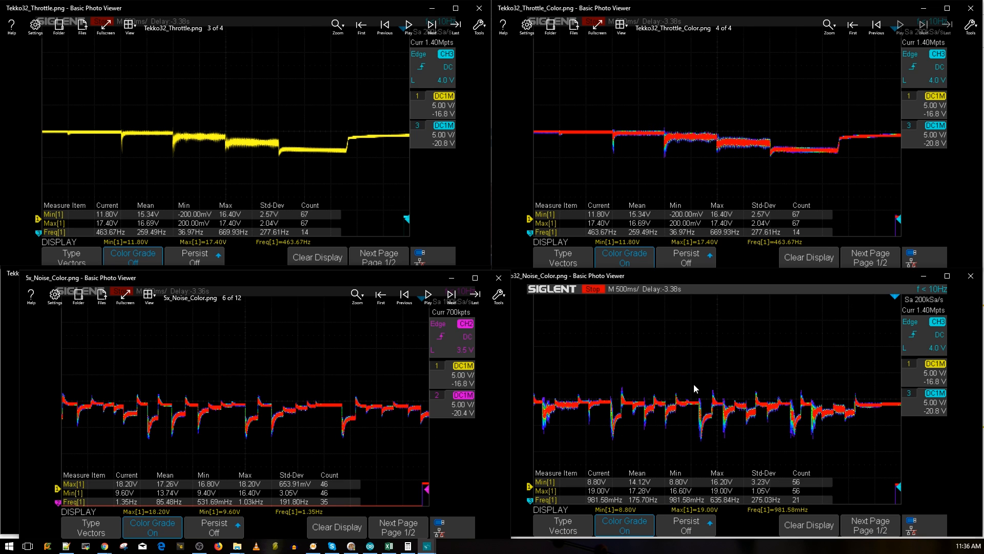
{"action": "mouse_move", "coordinate": [652, 408]}
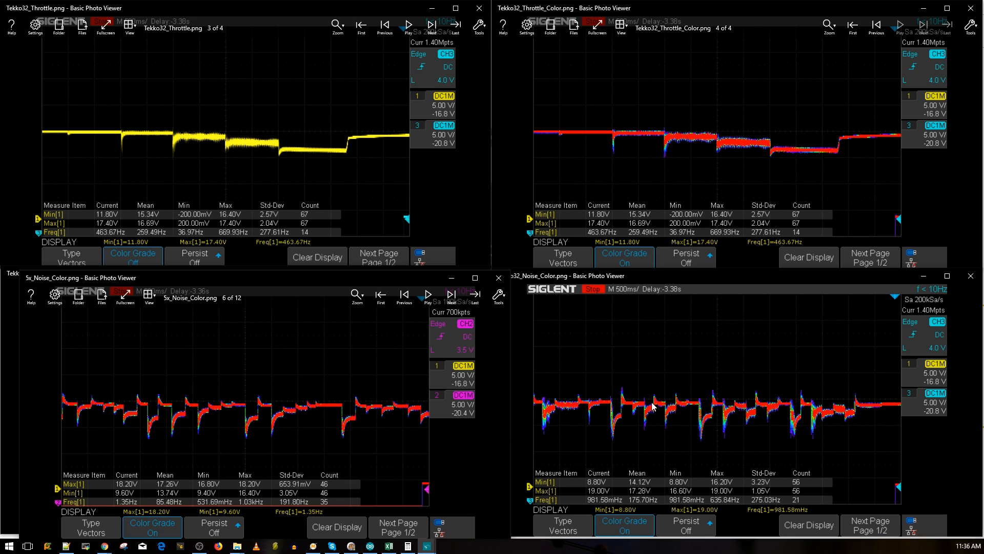
{"action": "mouse_move", "coordinate": [251, 409]}
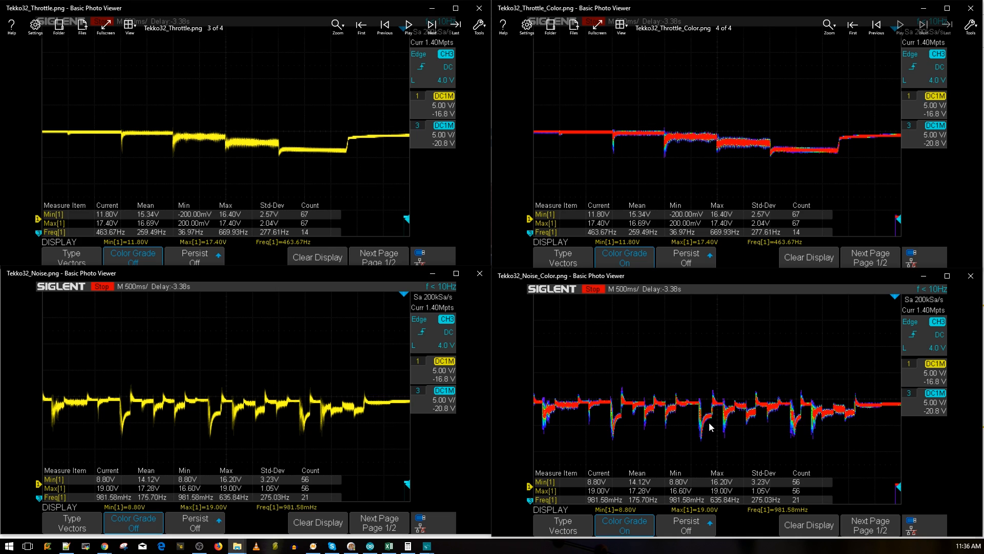
{"action": "mouse_move", "coordinate": [708, 426]}
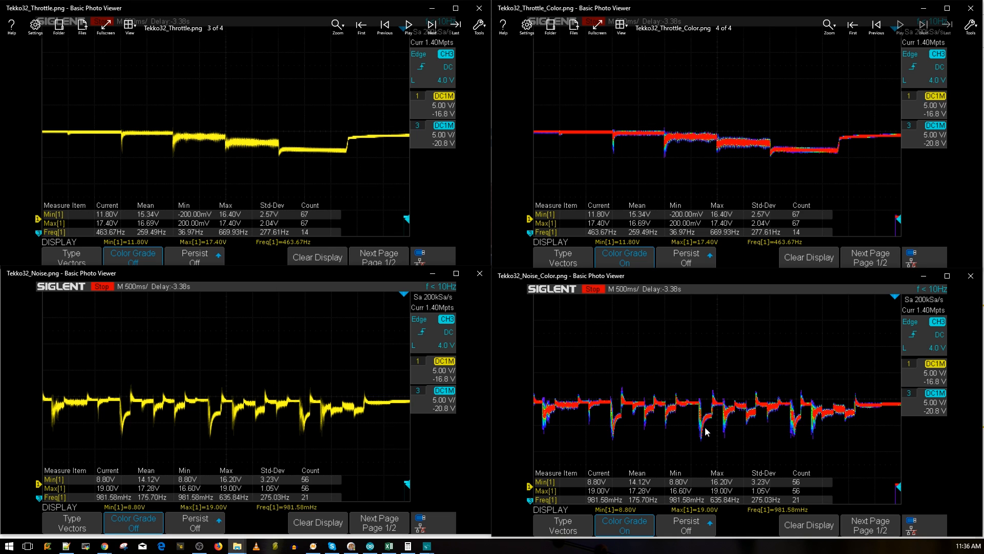
{"action": "mouse_move", "coordinate": [687, 411]}
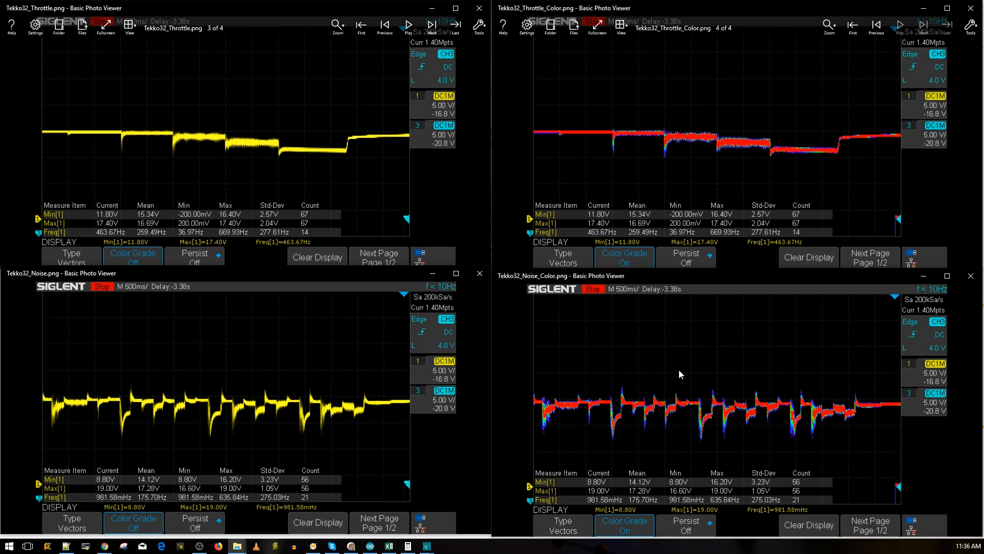
{"action": "mouse_move", "coordinate": [718, 371]}
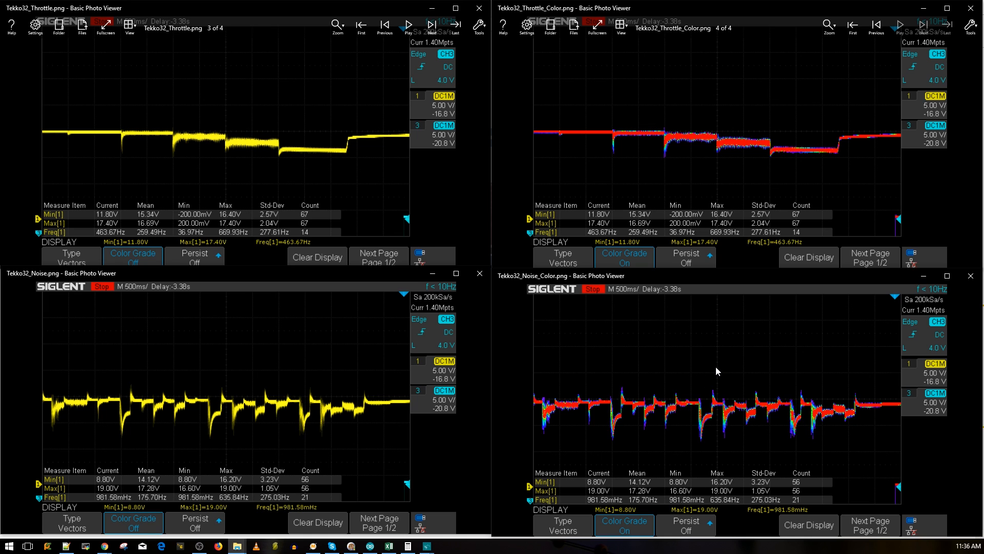
{"action": "mouse_move", "coordinate": [657, 385]}
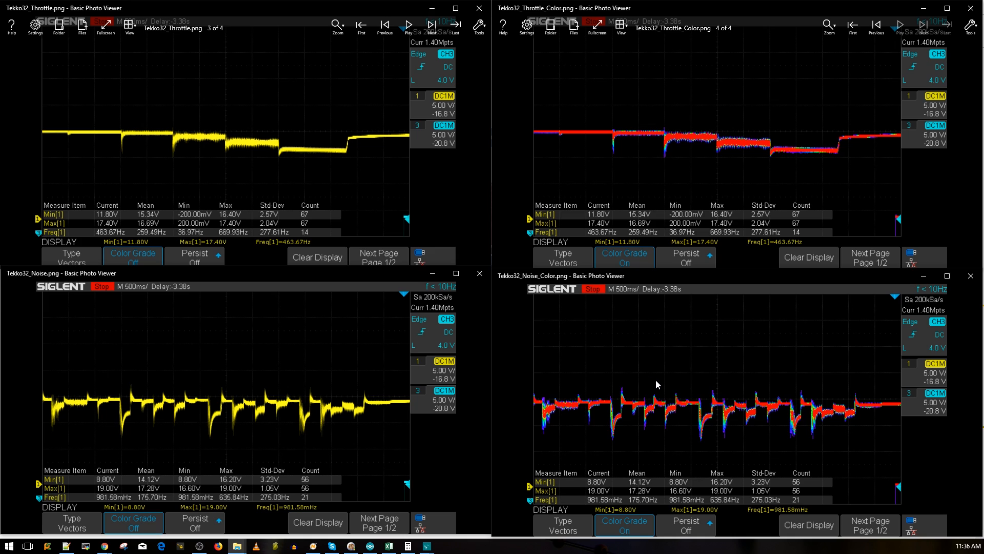
{"action": "mouse_move", "coordinate": [639, 377]}
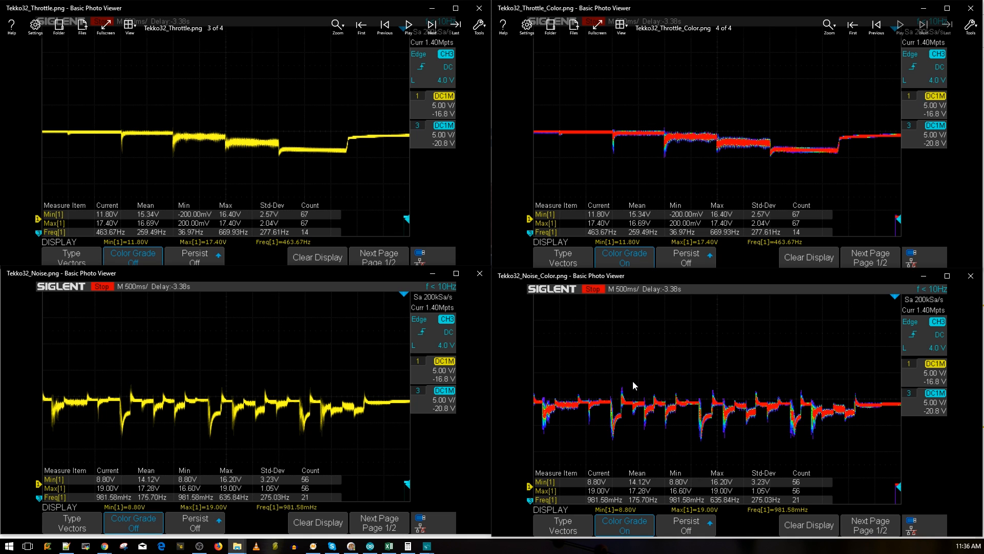
{"action": "mouse_move", "coordinate": [638, 390]}
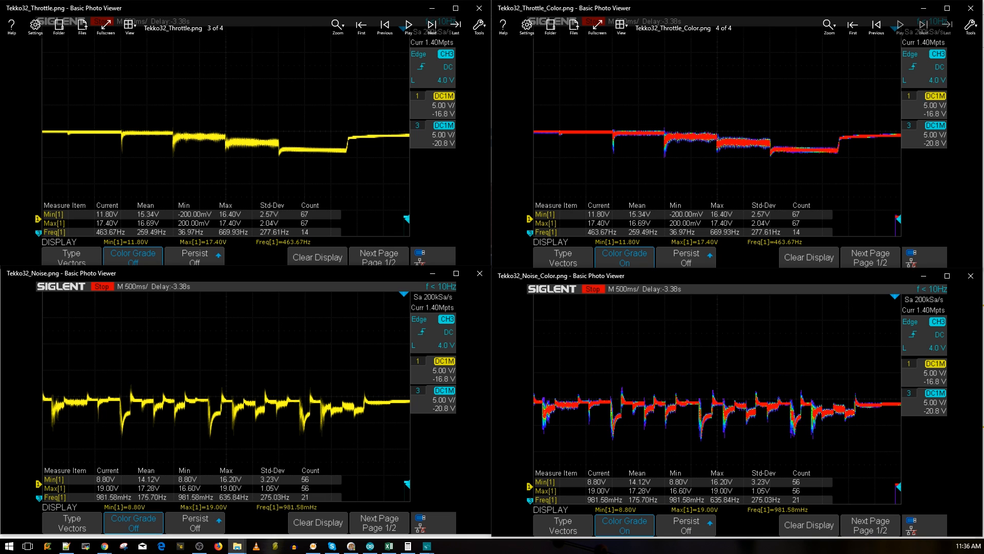
{"action": "mouse_move", "coordinate": [704, 405]}
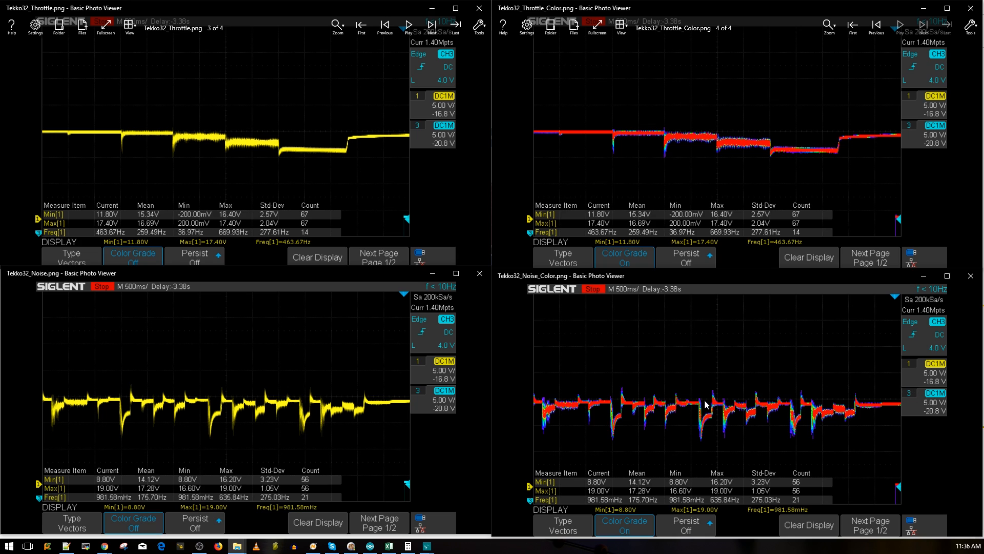
{"action": "mouse_move", "coordinate": [604, 396]}
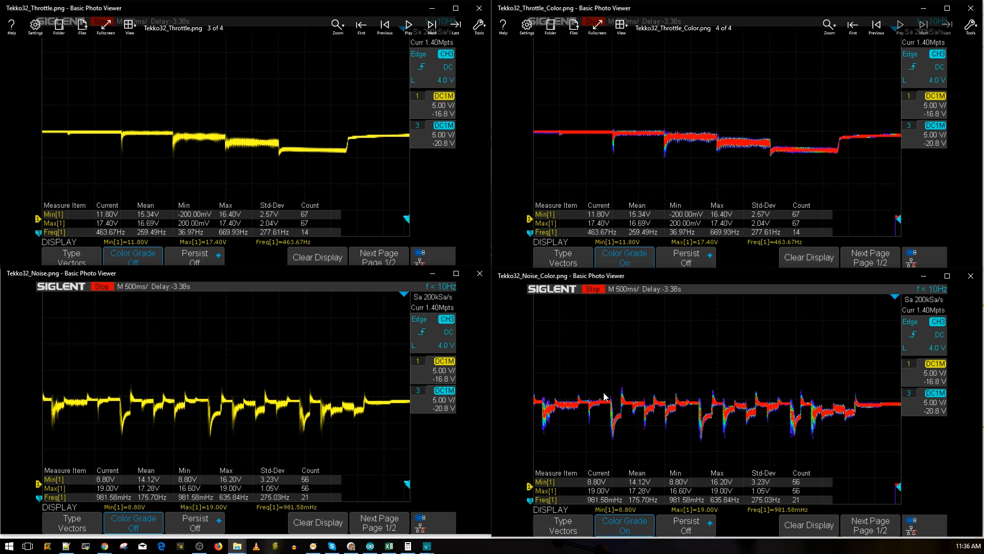
{"action": "mouse_move", "coordinate": [612, 408]}
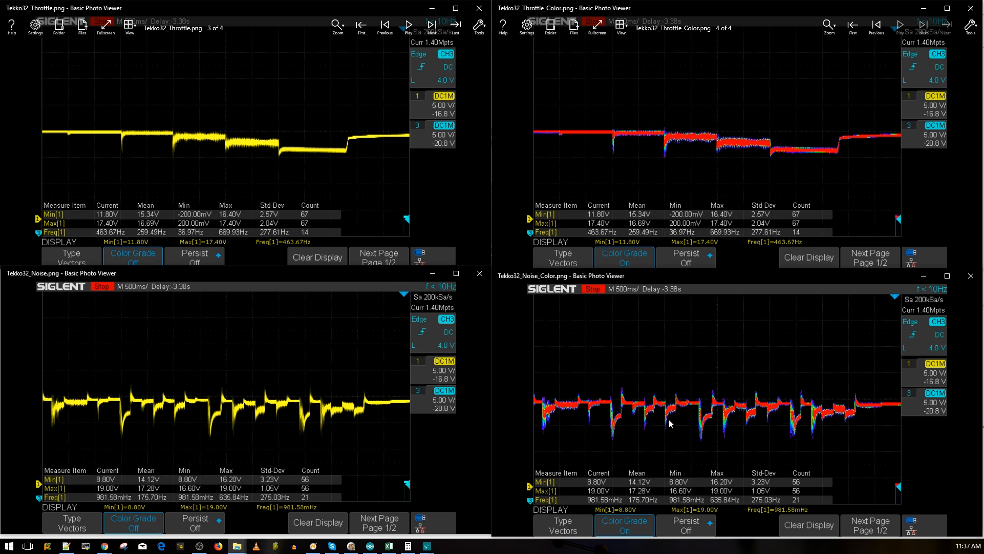
{"action": "mouse_move", "coordinate": [710, 431]}
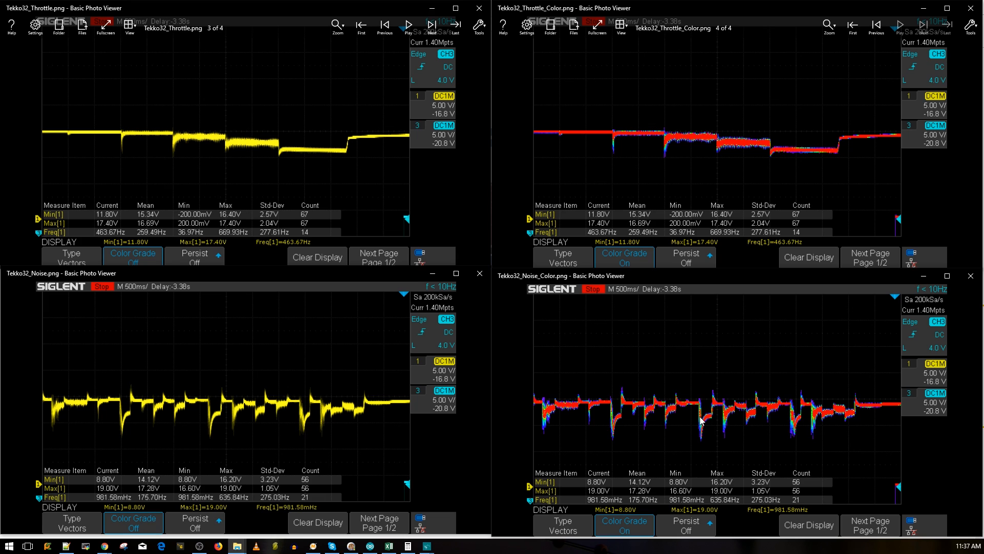
{"action": "mouse_move", "coordinate": [702, 413]}
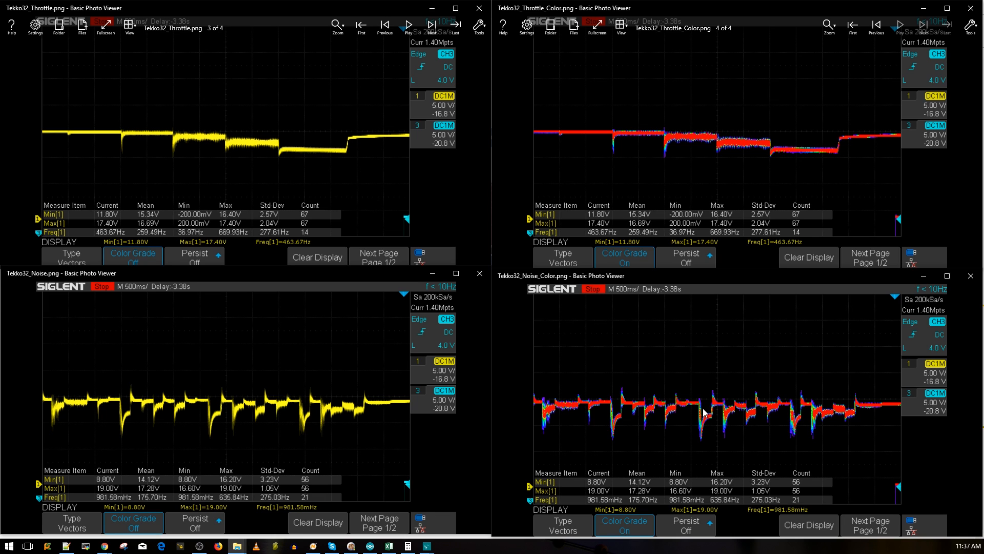
{"action": "mouse_move", "coordinate": [662, 417]}
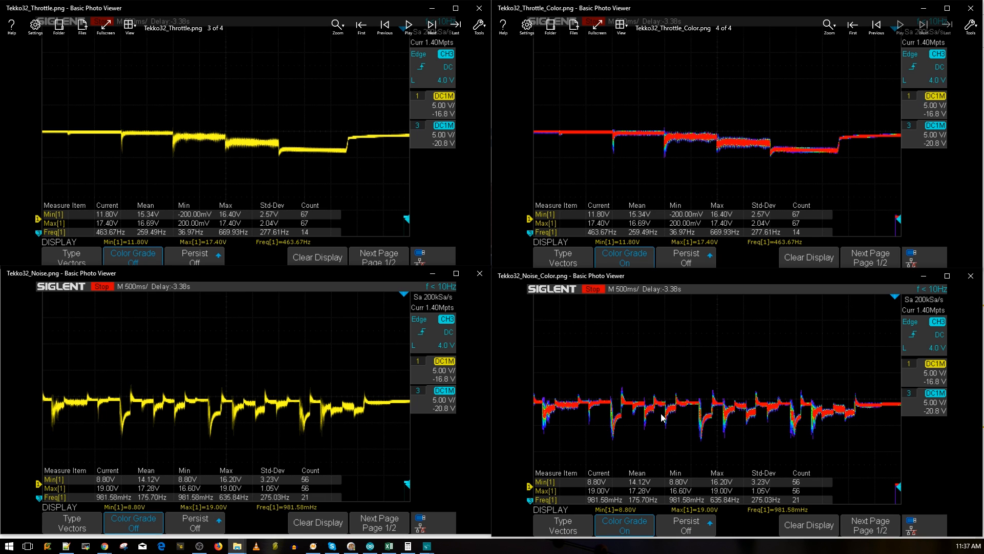
{"action": "mouse_move", "coordinate": [732, 427]}
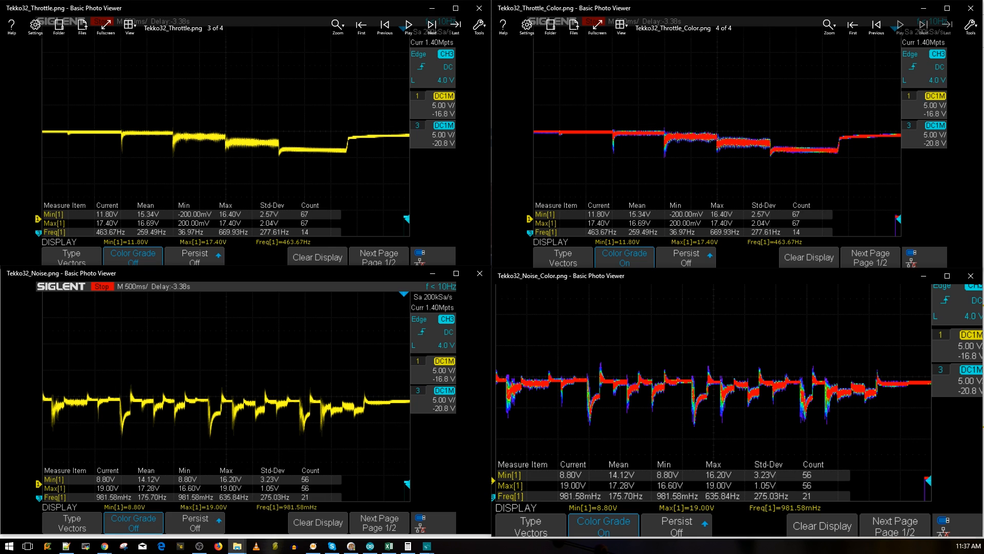
{"action": "mouse_move", "coordinate": [717, 397]}
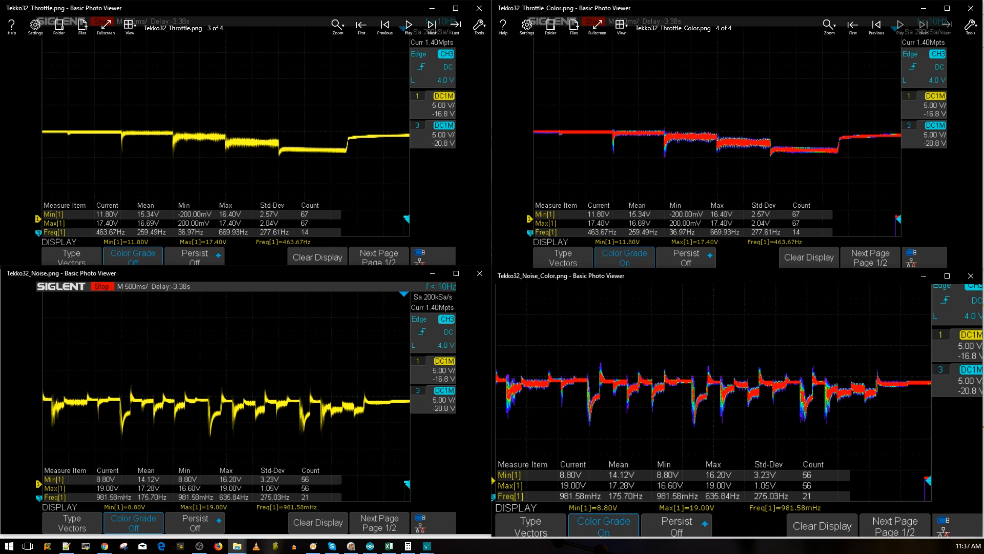
{"action": "mouse_move", "coordinate": [737, 411]}
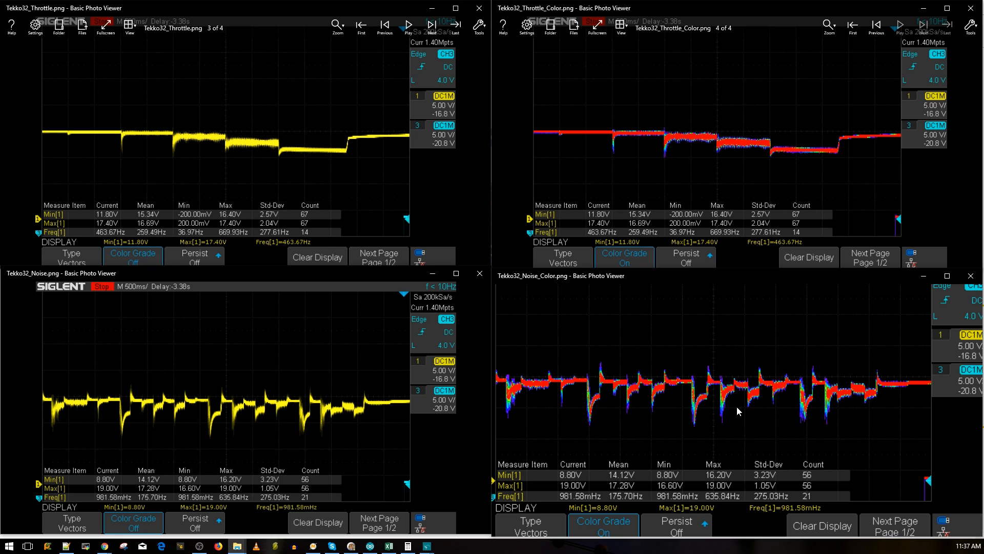
{"action": "mouse_move", "coordinate": [734, 418]}
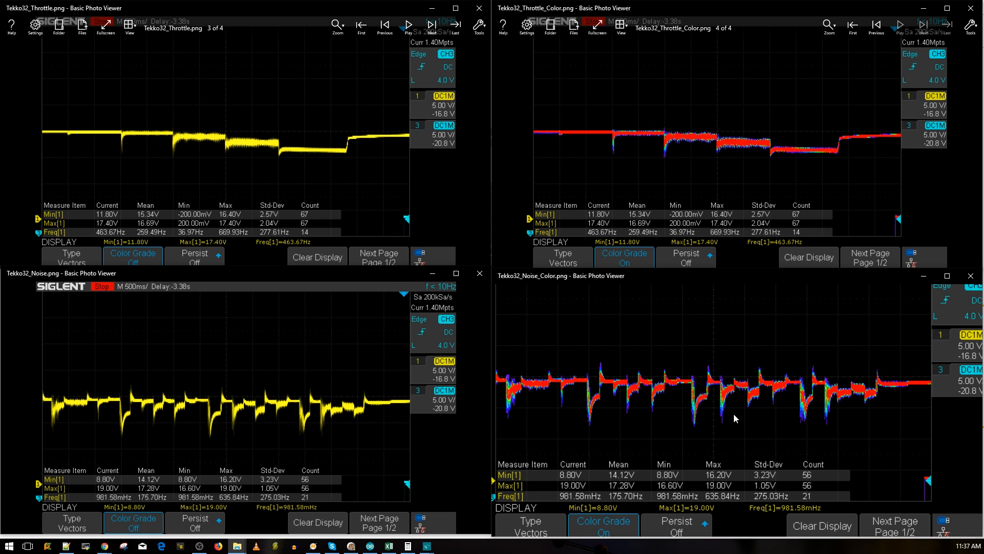
{"action": "mouse_move", "coordinate": [721, 413]}
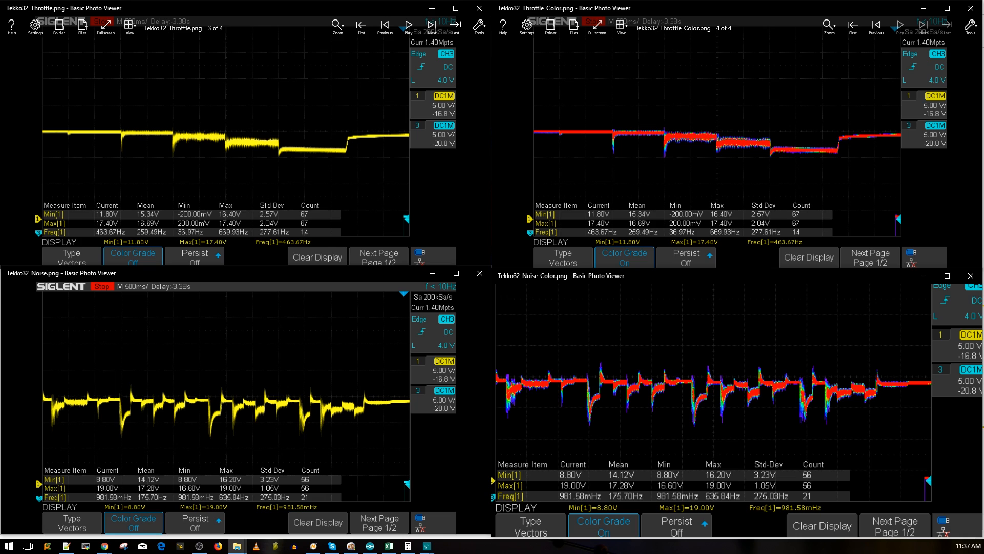
{"action": "mouse_move", "coordinate": [696, 394]}
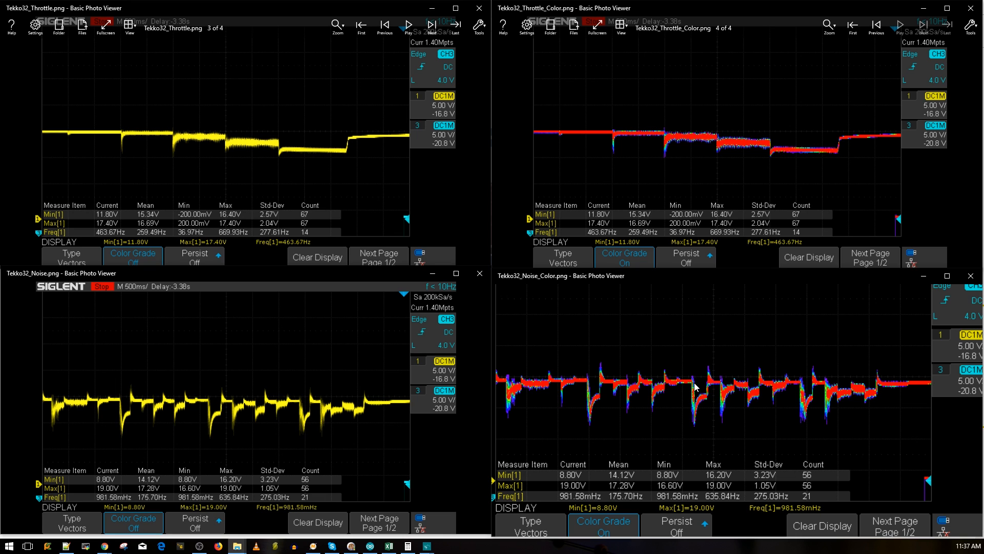
{"action": "mouse_move", "coordinate": [697, 386]}
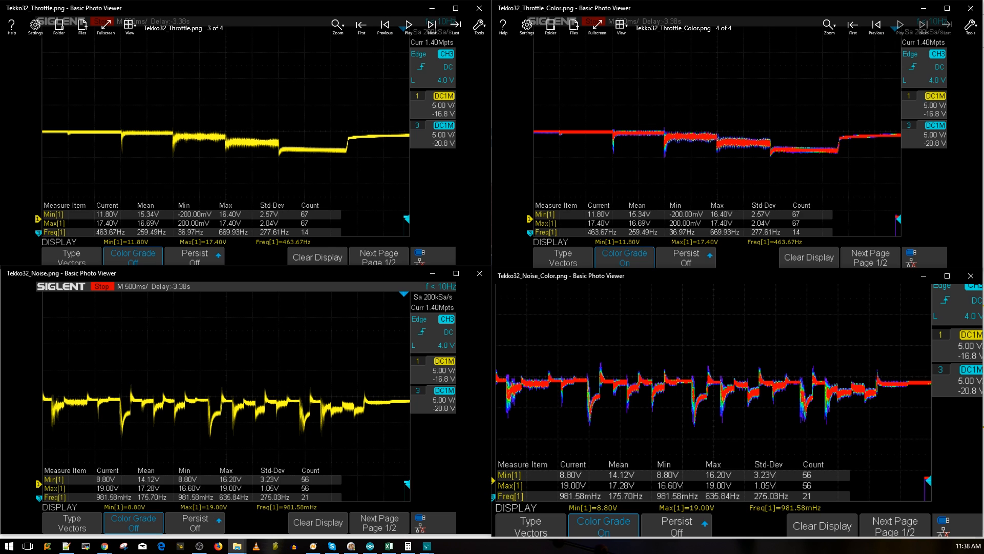
{"action": "mouse_move", "coordinate": [584, 339]}
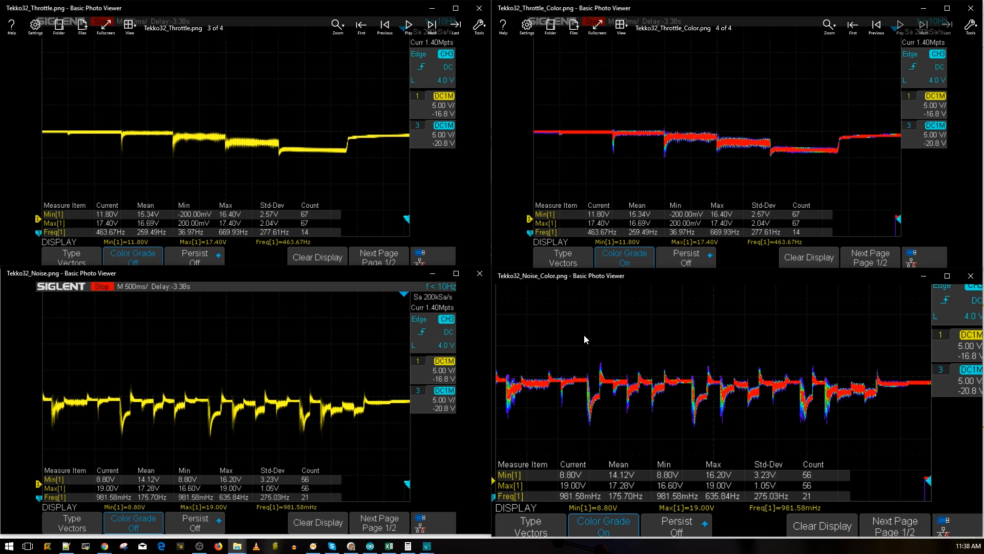